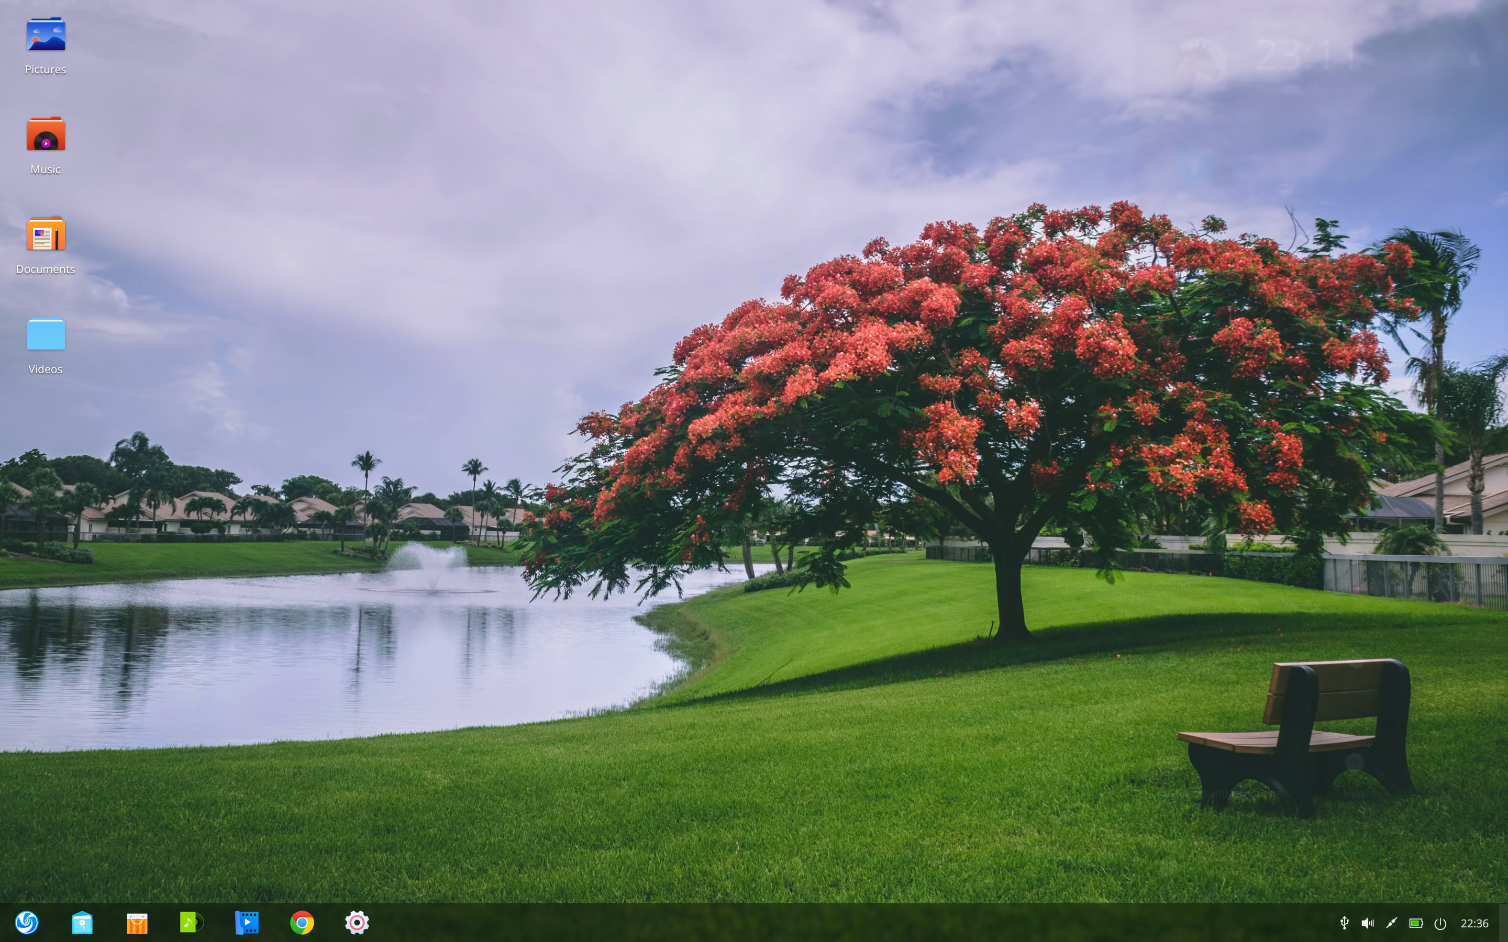
Confirm the user account, the Kolkata time zone and the new partition, then let Deepin 15.10 install
left_click(356, 923)
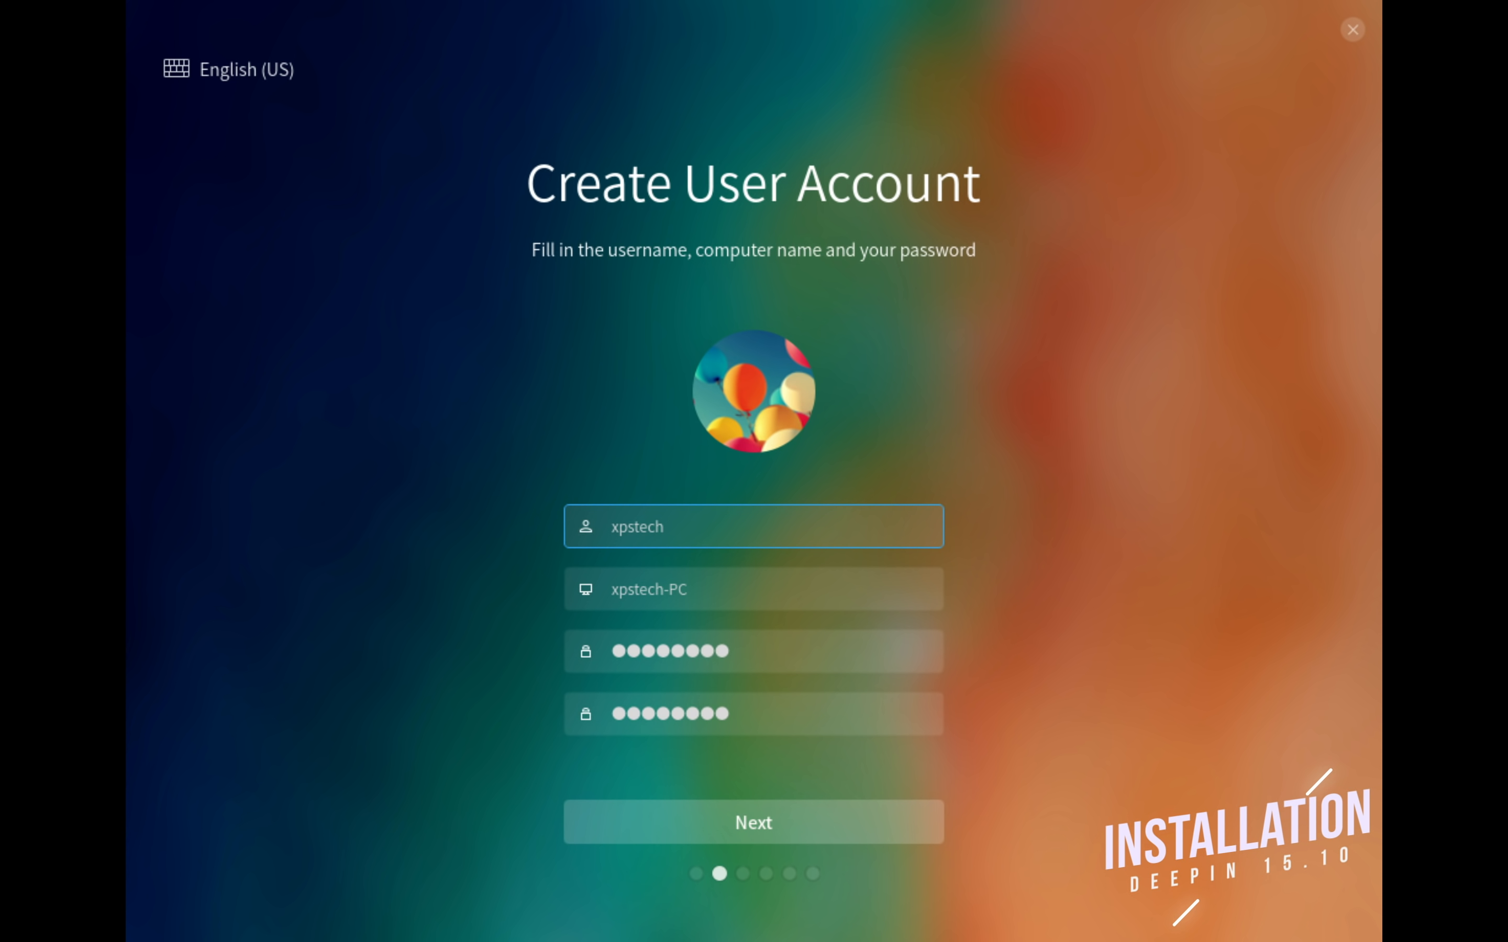
left_click(751, 822)
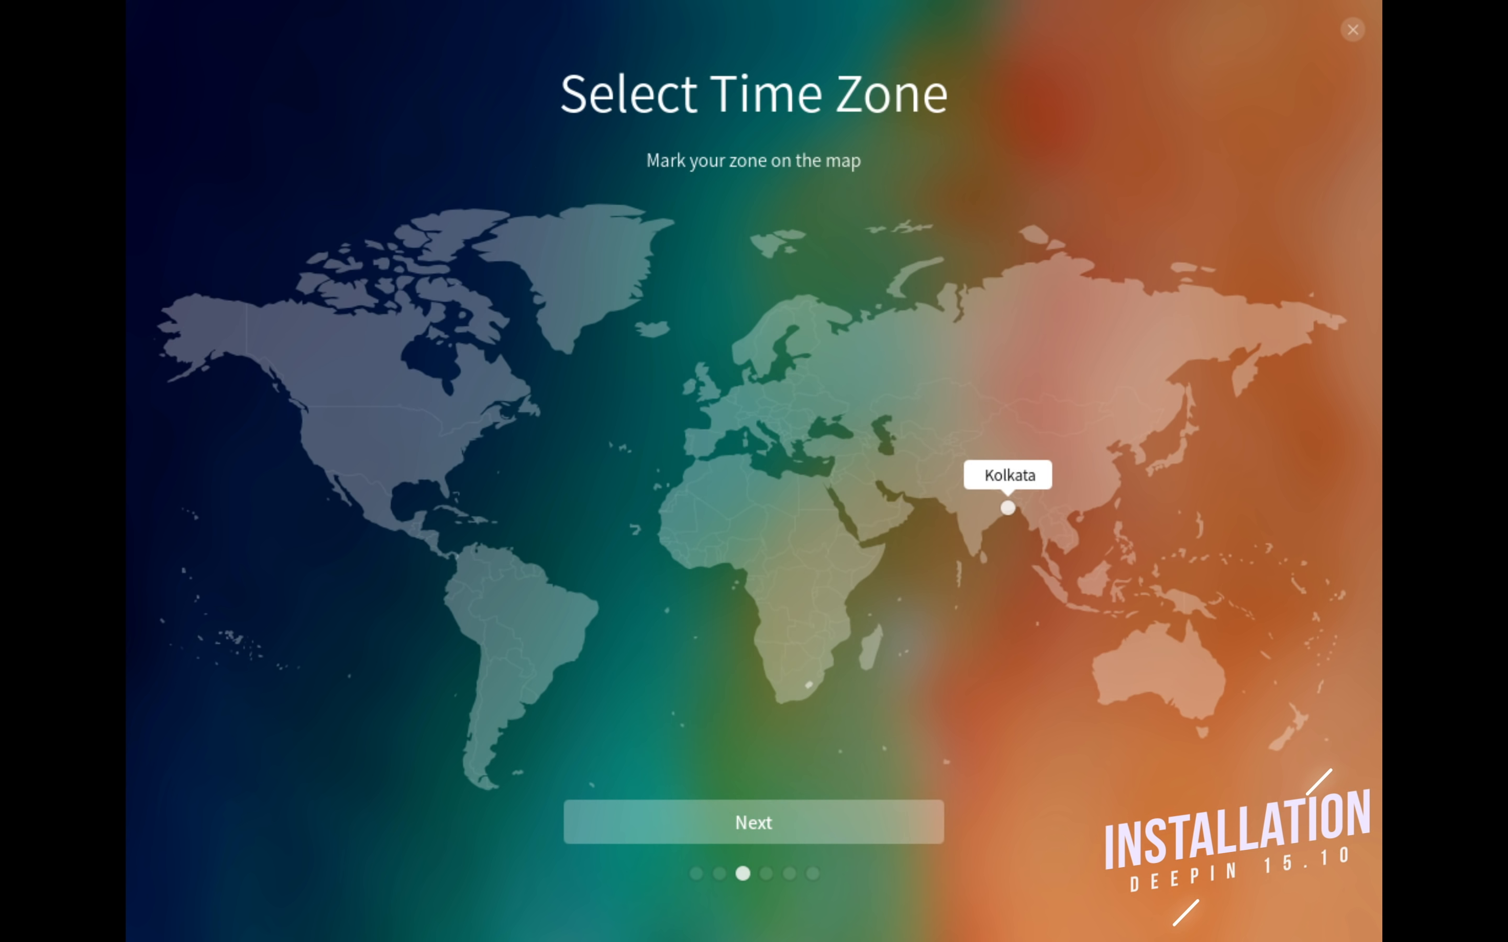
left_click(751, 822)
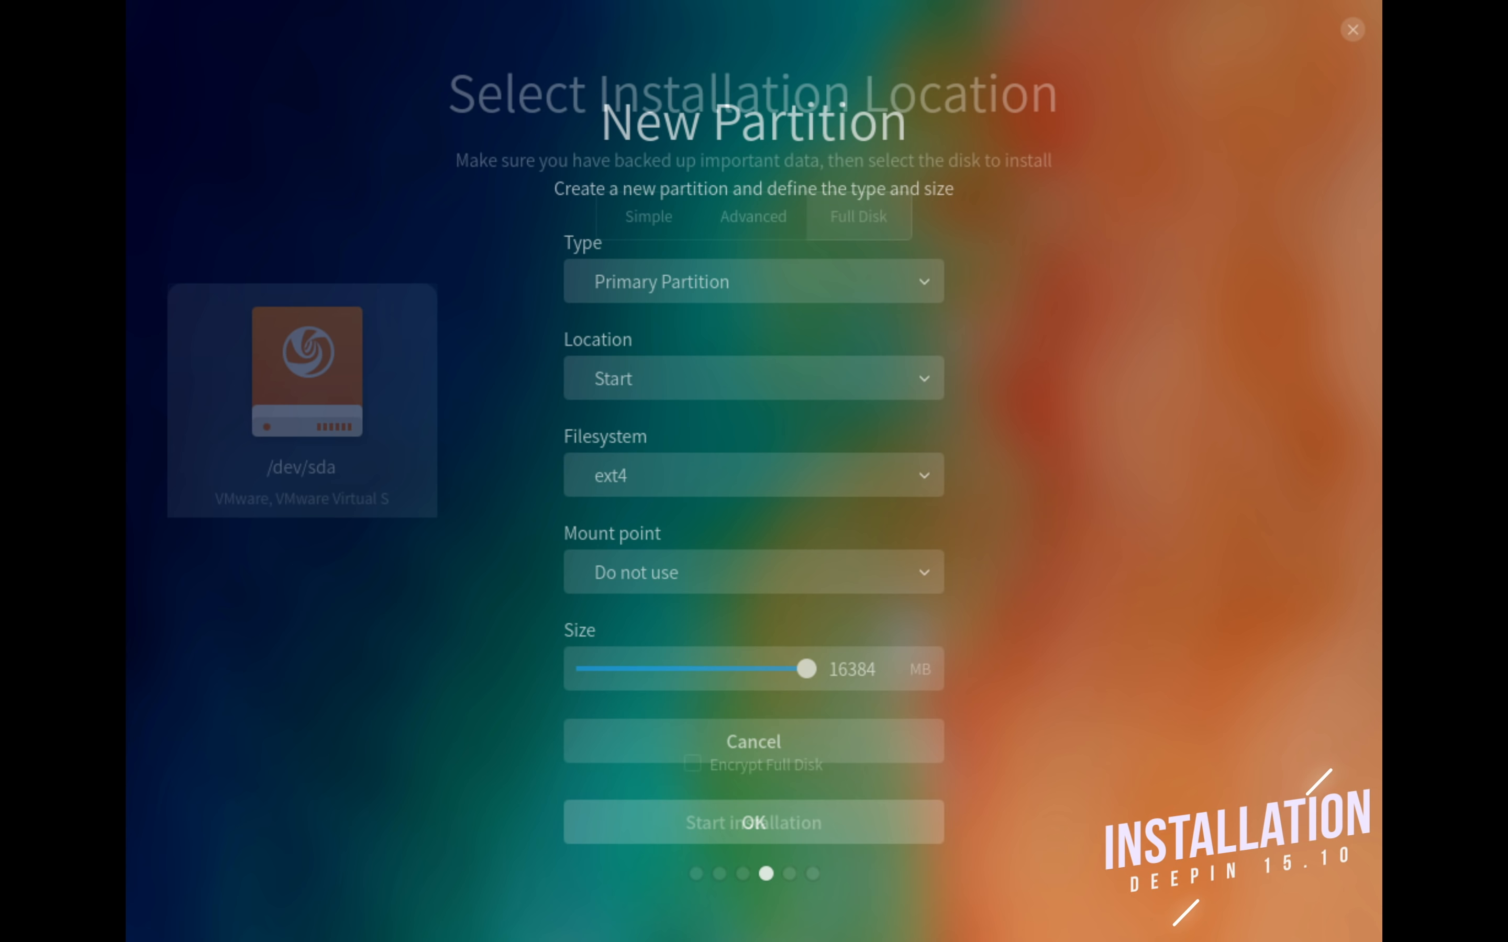
left_click(751, 740)
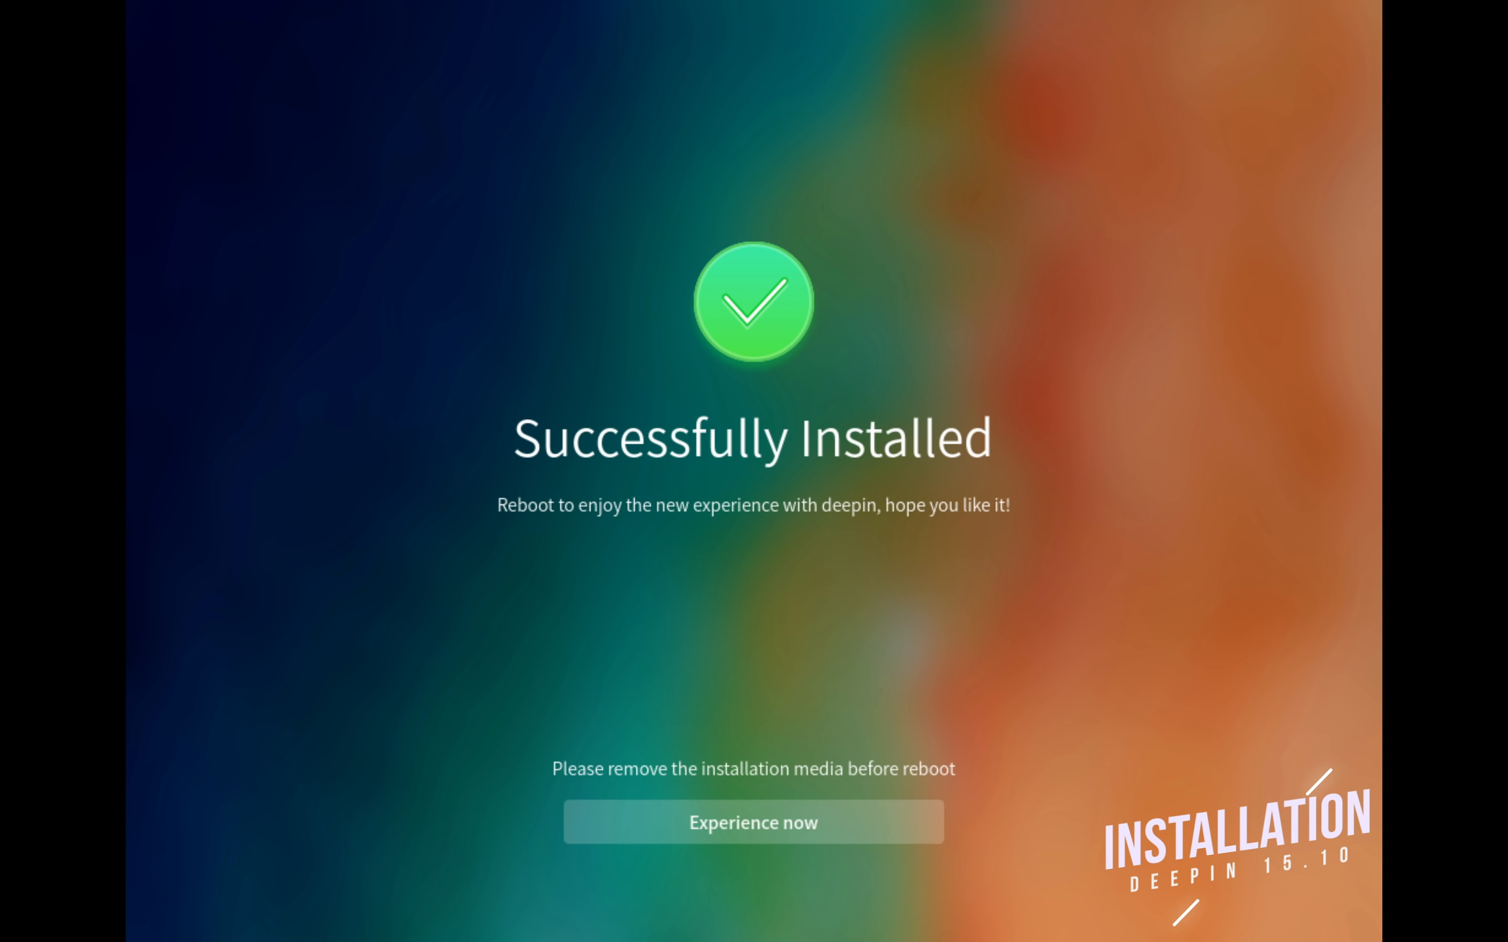
Choose Experience now to leave the installer and reach the Deepin desktop with its dock
left_click(753, 822)
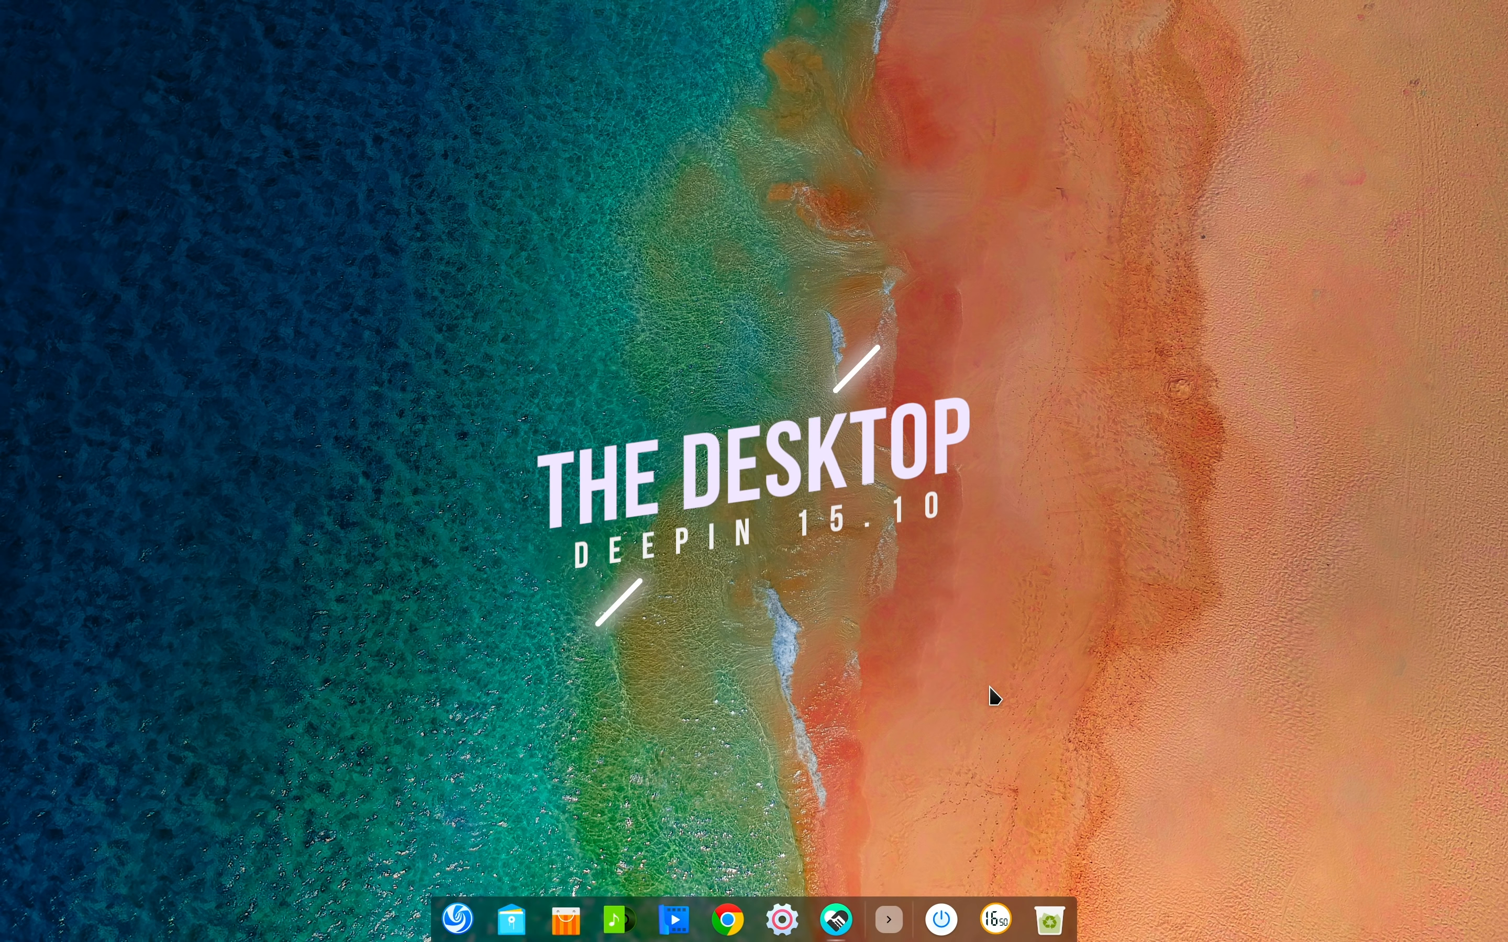
left_click(887, 919)
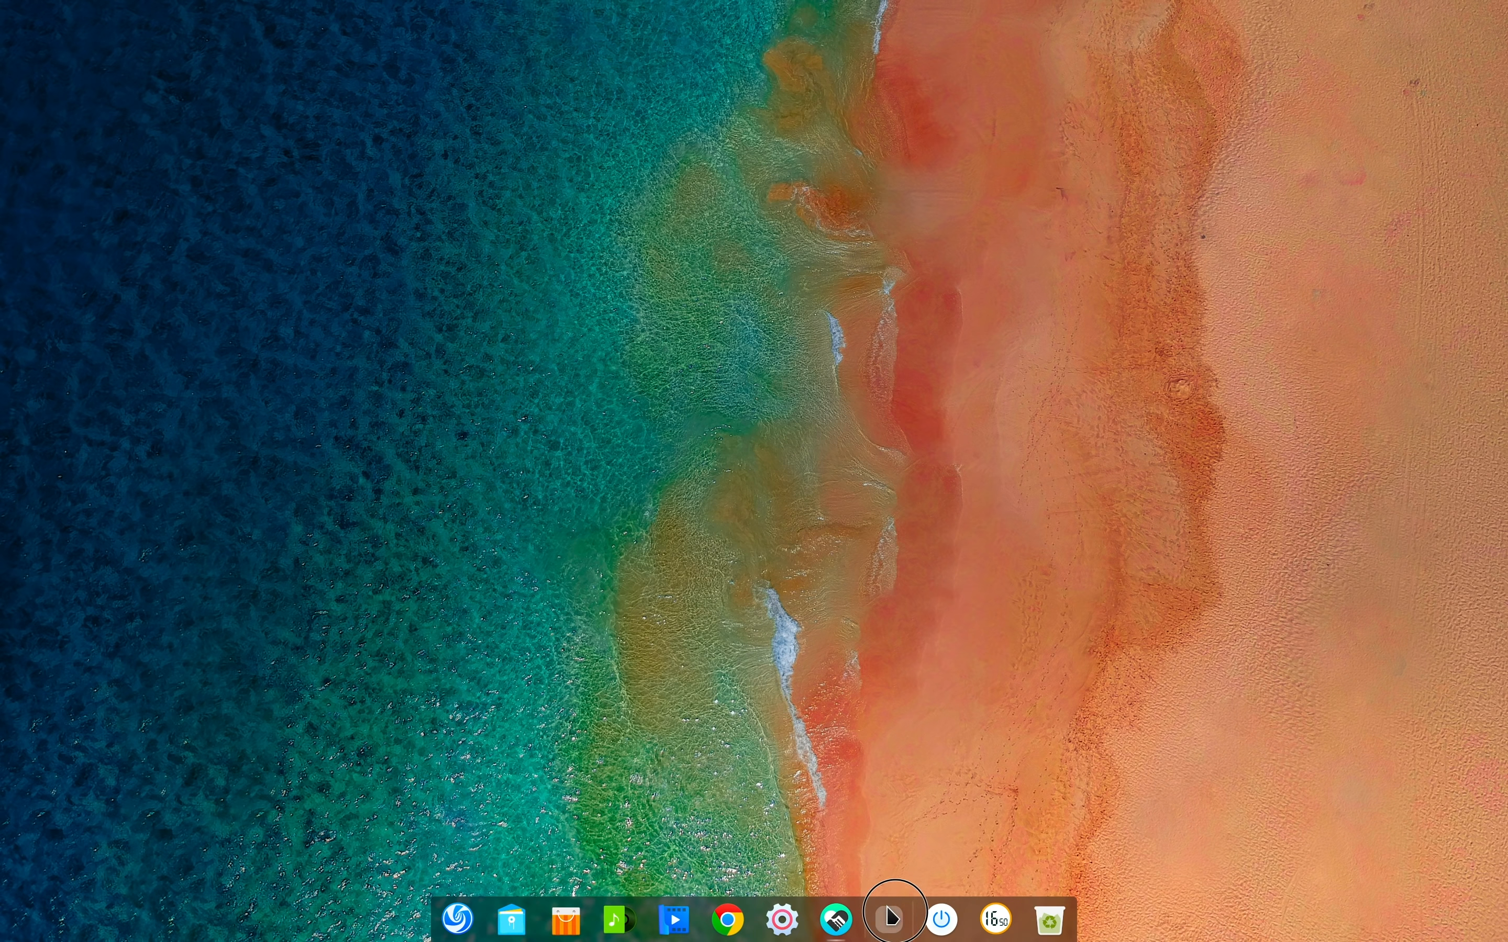
Launch Deepin Welcome and view its desktop mode and window effect choices, keeping window effect on
left_click(888, 919)
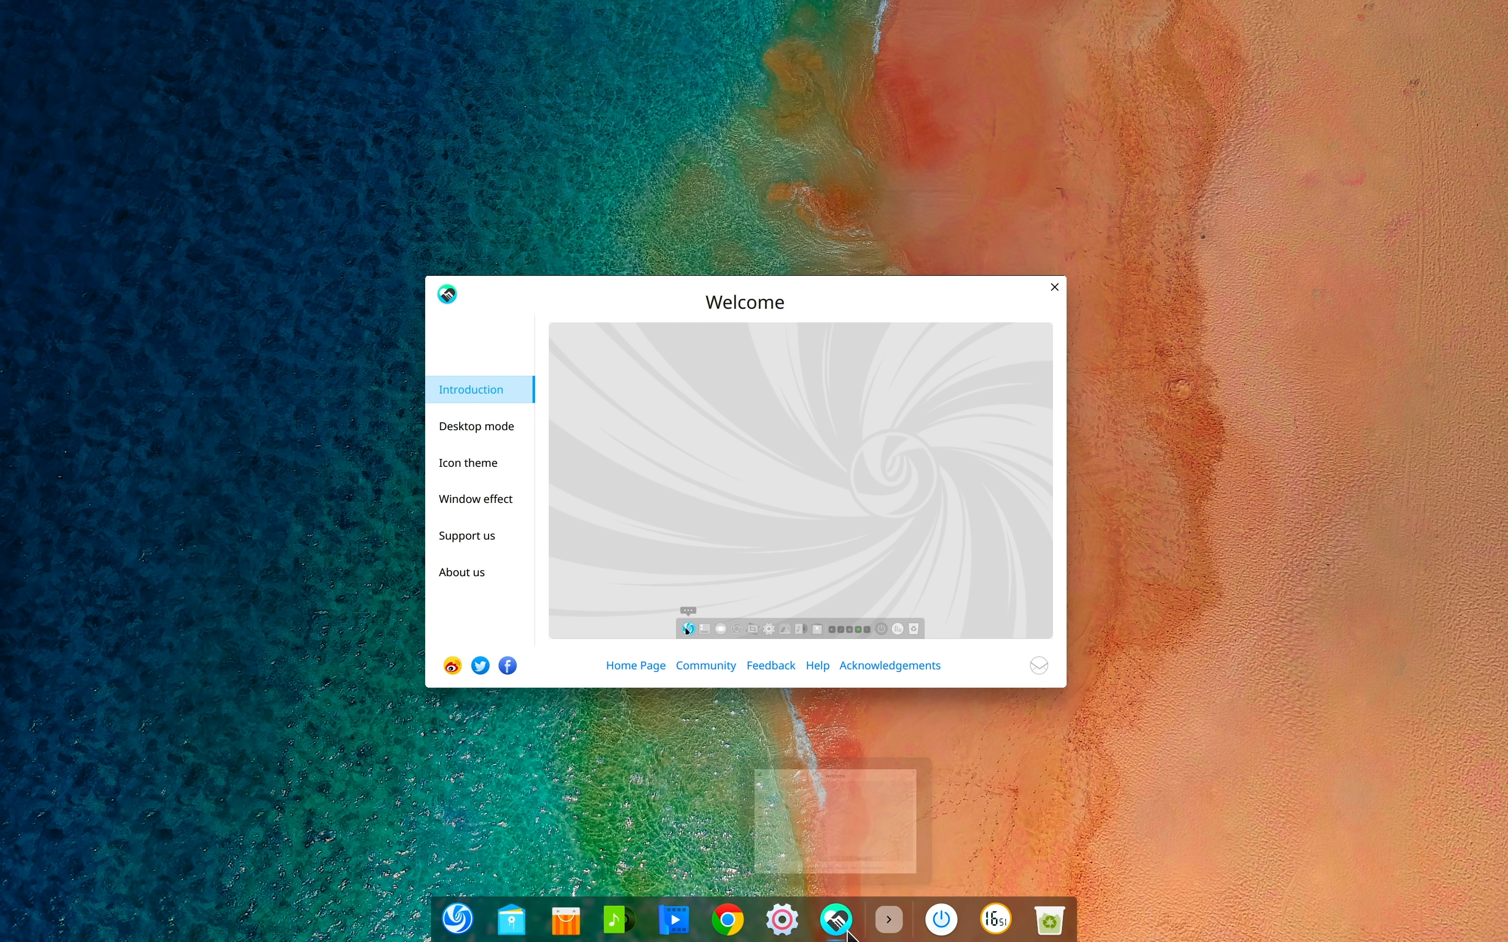
mouse_move(835, 920)
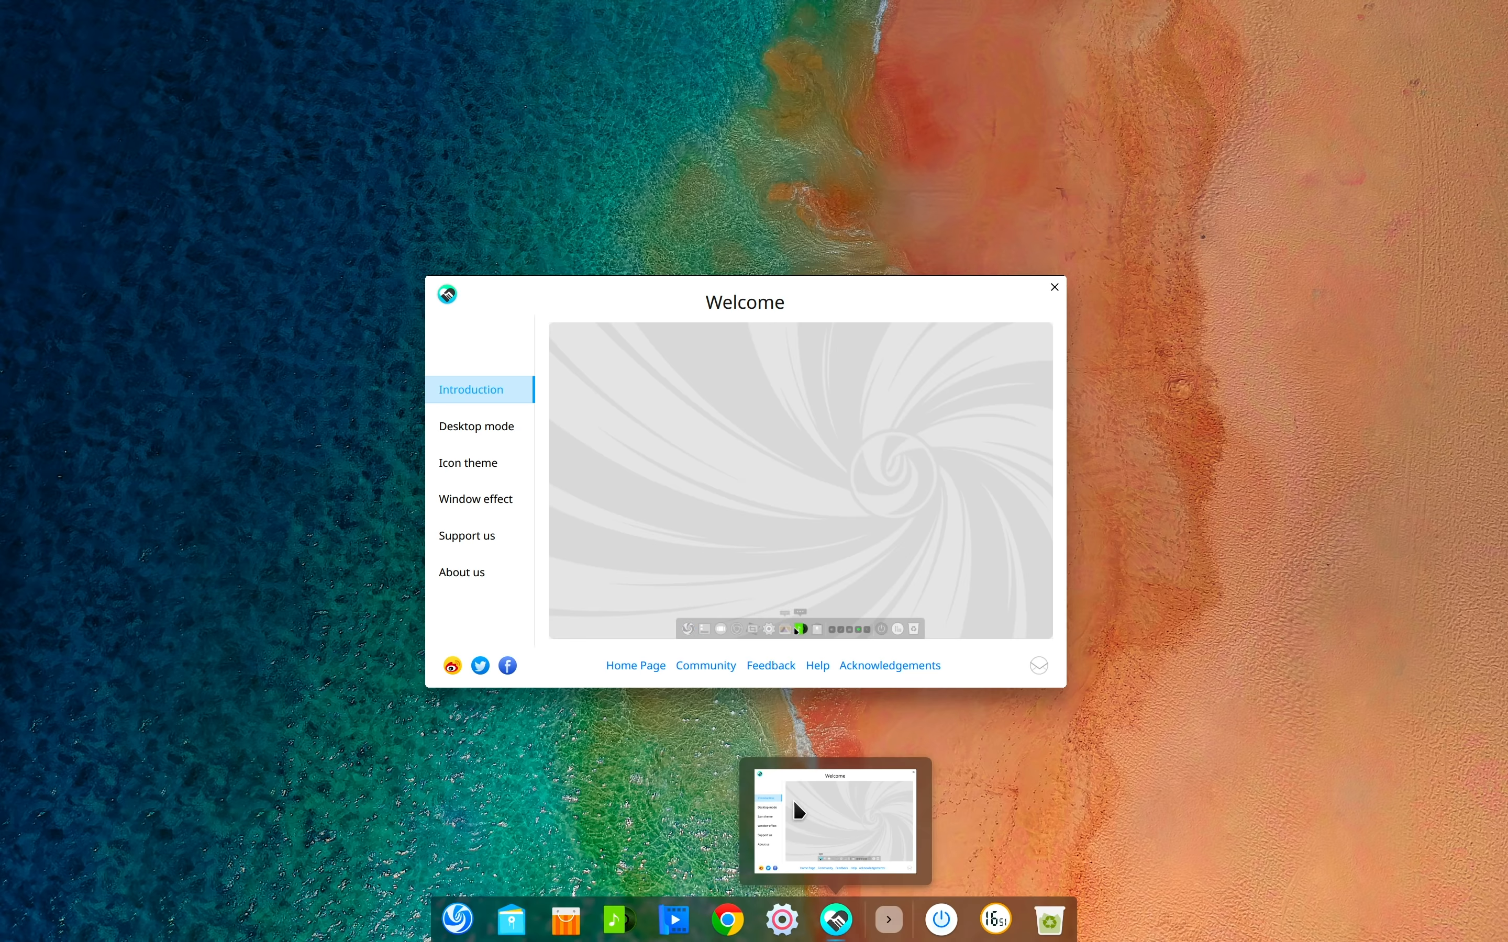
left_click(475, 426)
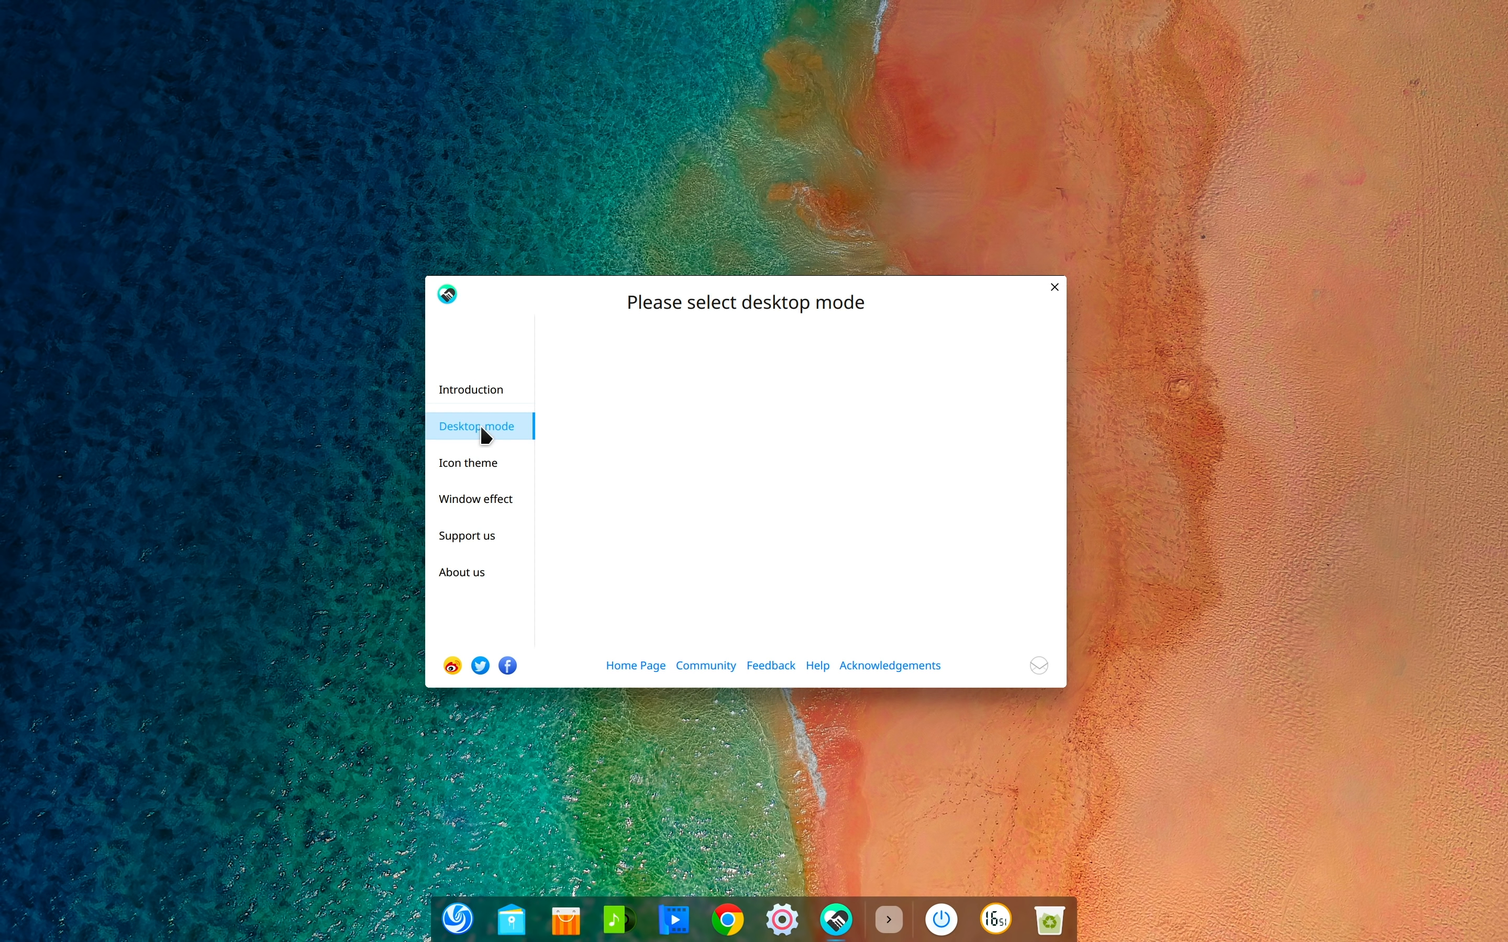
left_click(475, 499)
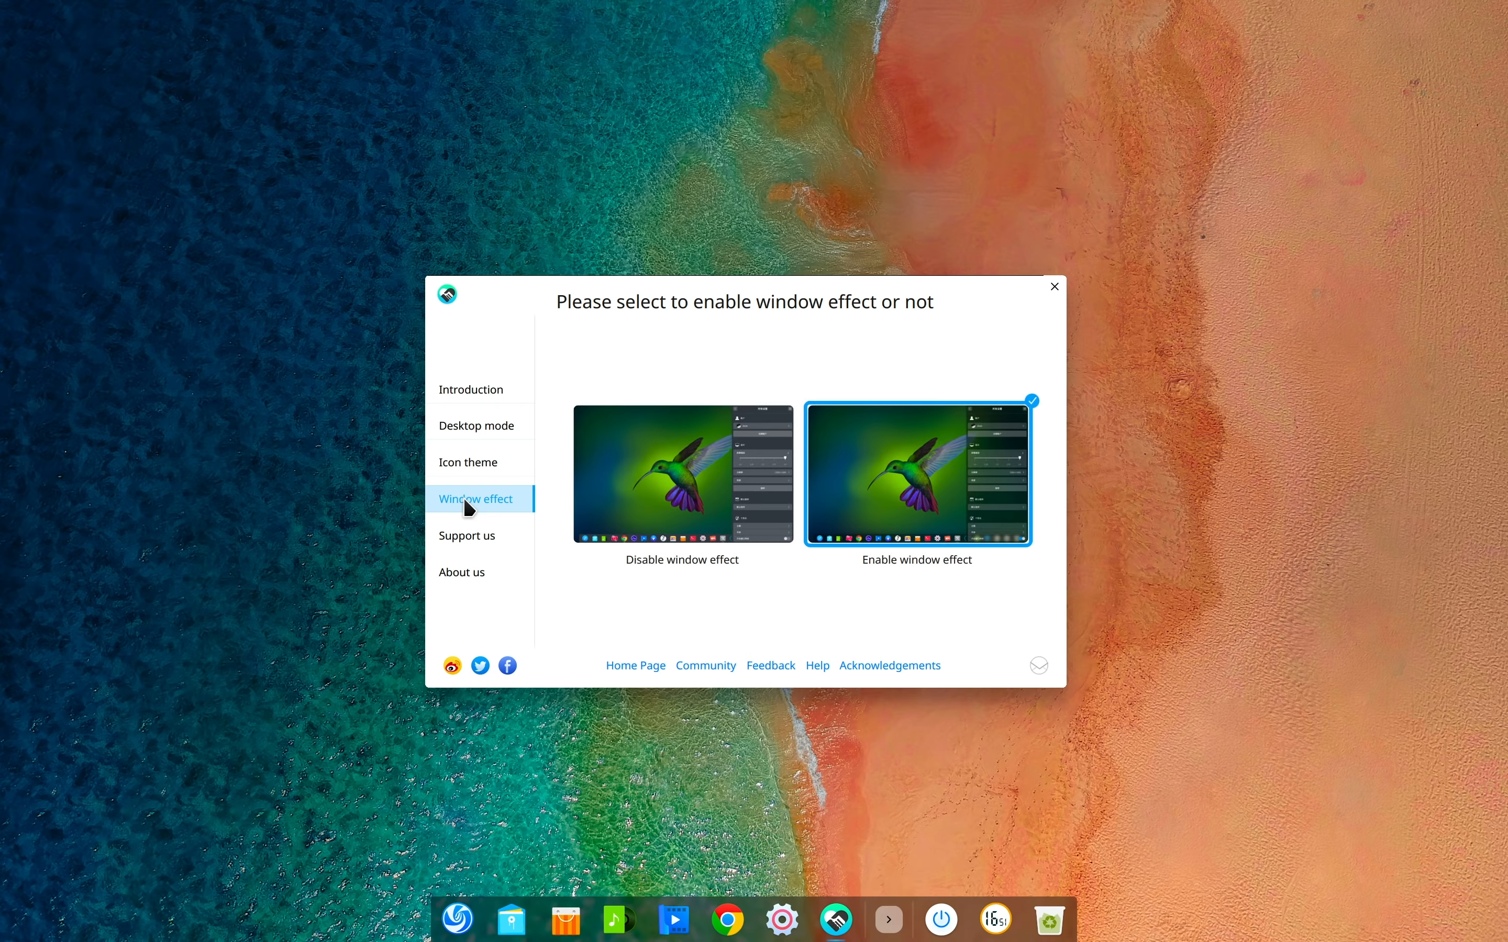
left_click(466, 536)
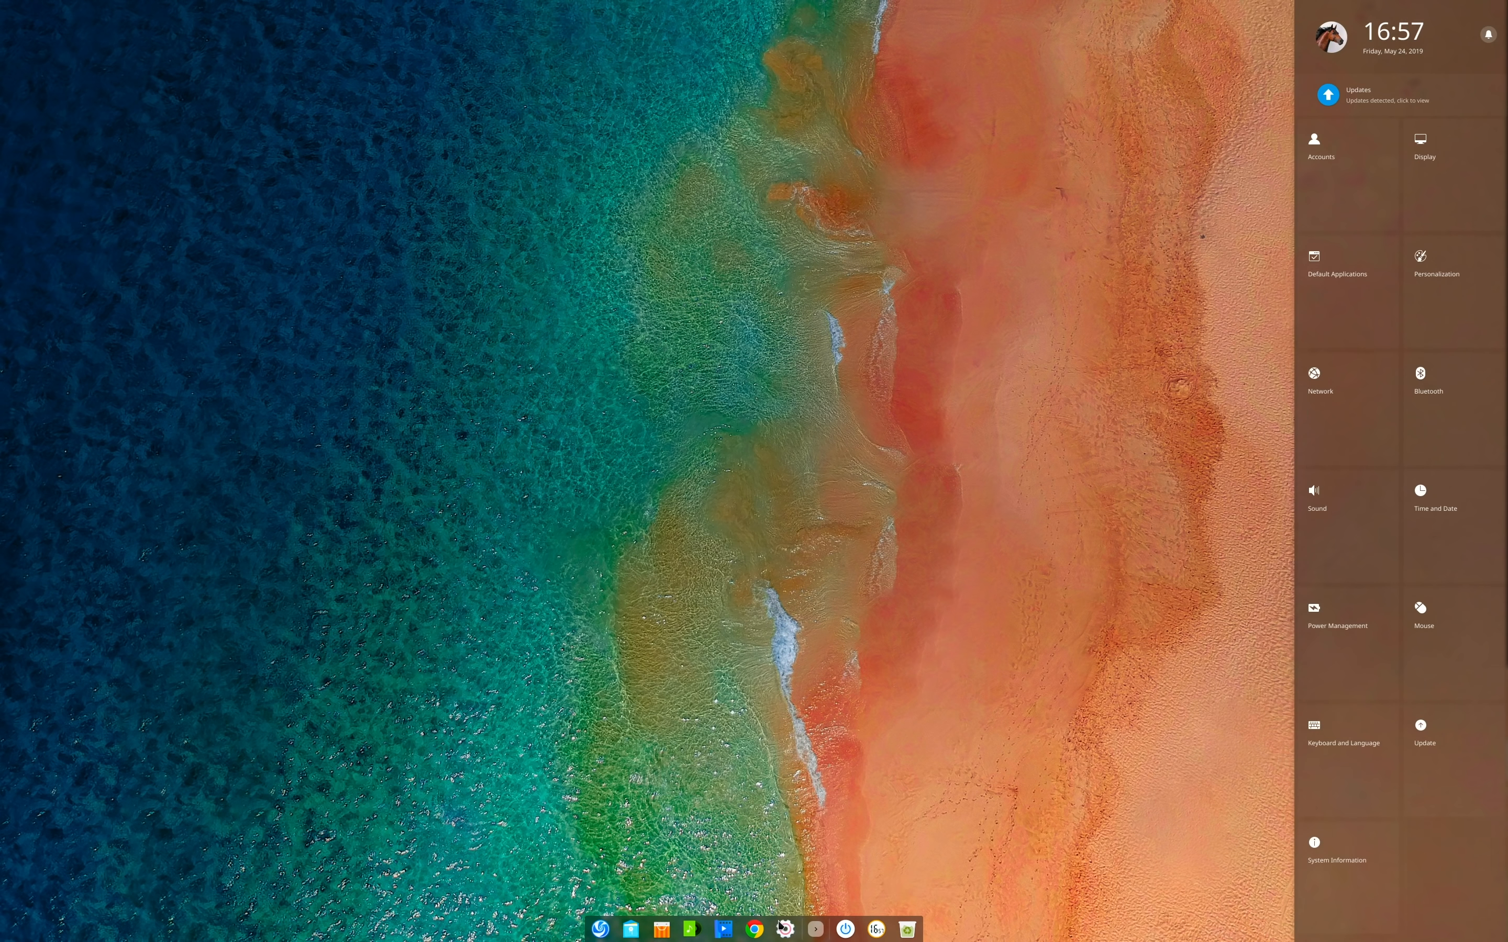
Raise Display Scaling to 1.5 in the Display settings so the session logs out to apply it
left_click(1421, 144)
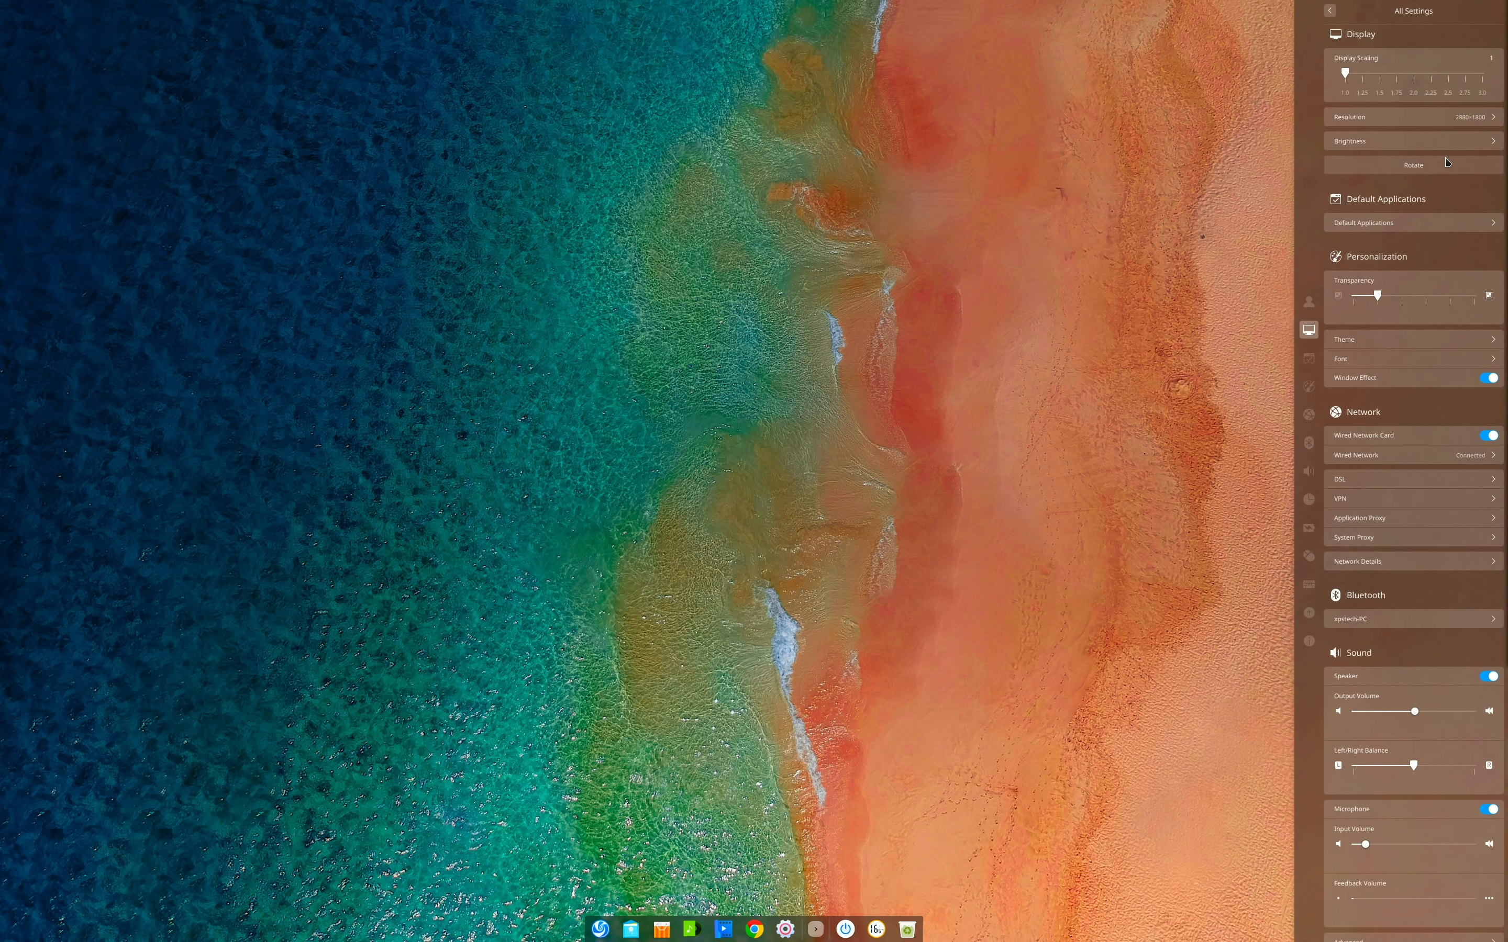
left_click_drag(1345, 74, 1375, 73)
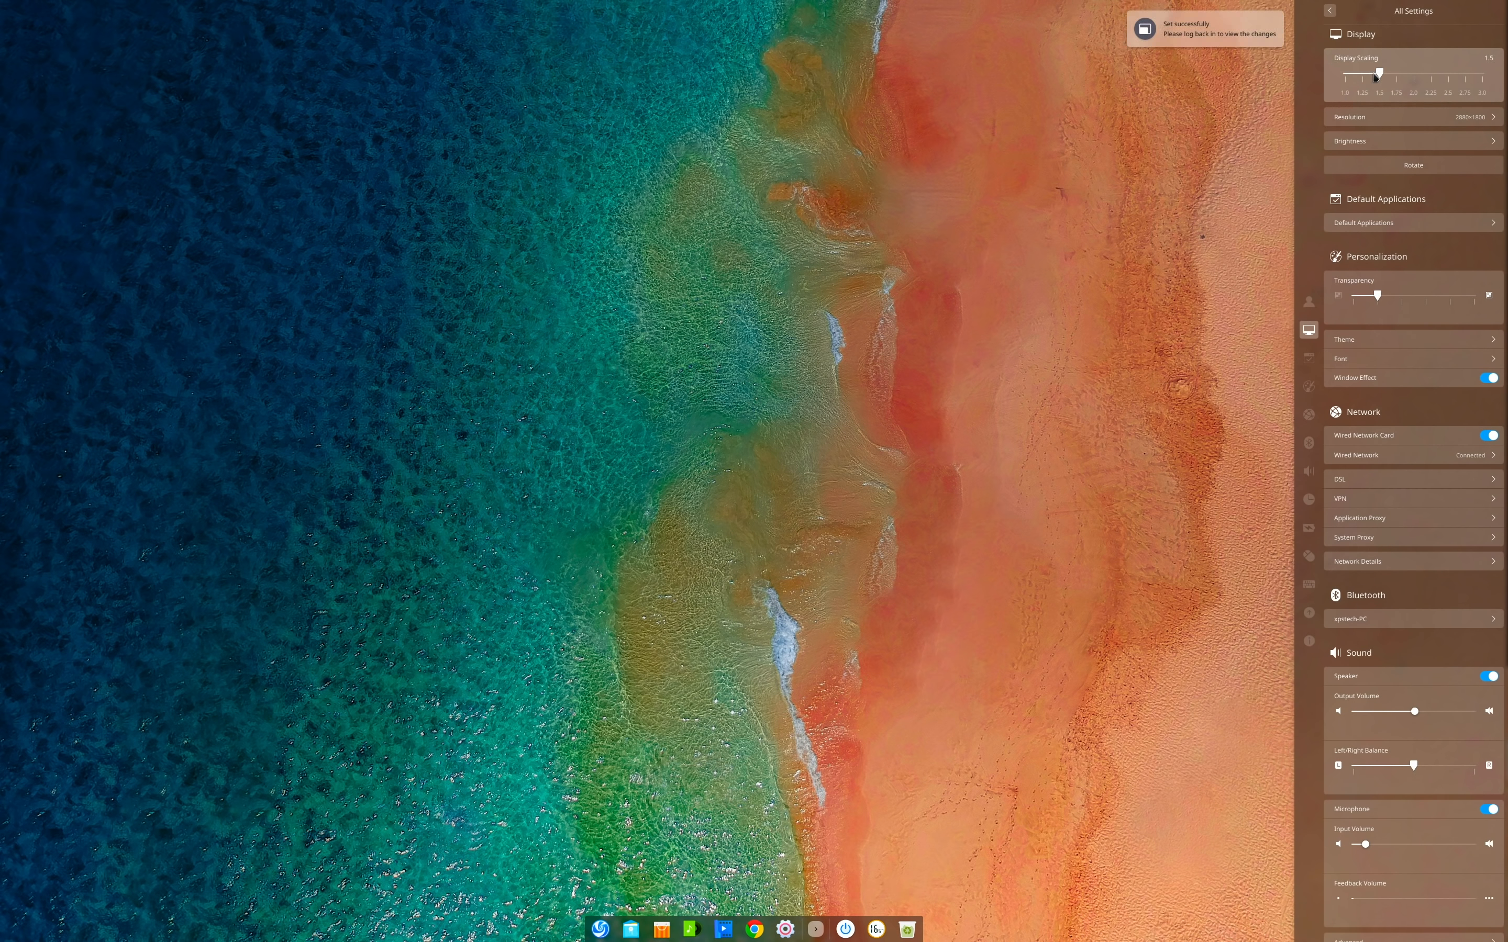
left_click_drag(1374, 77, 1396, 77)
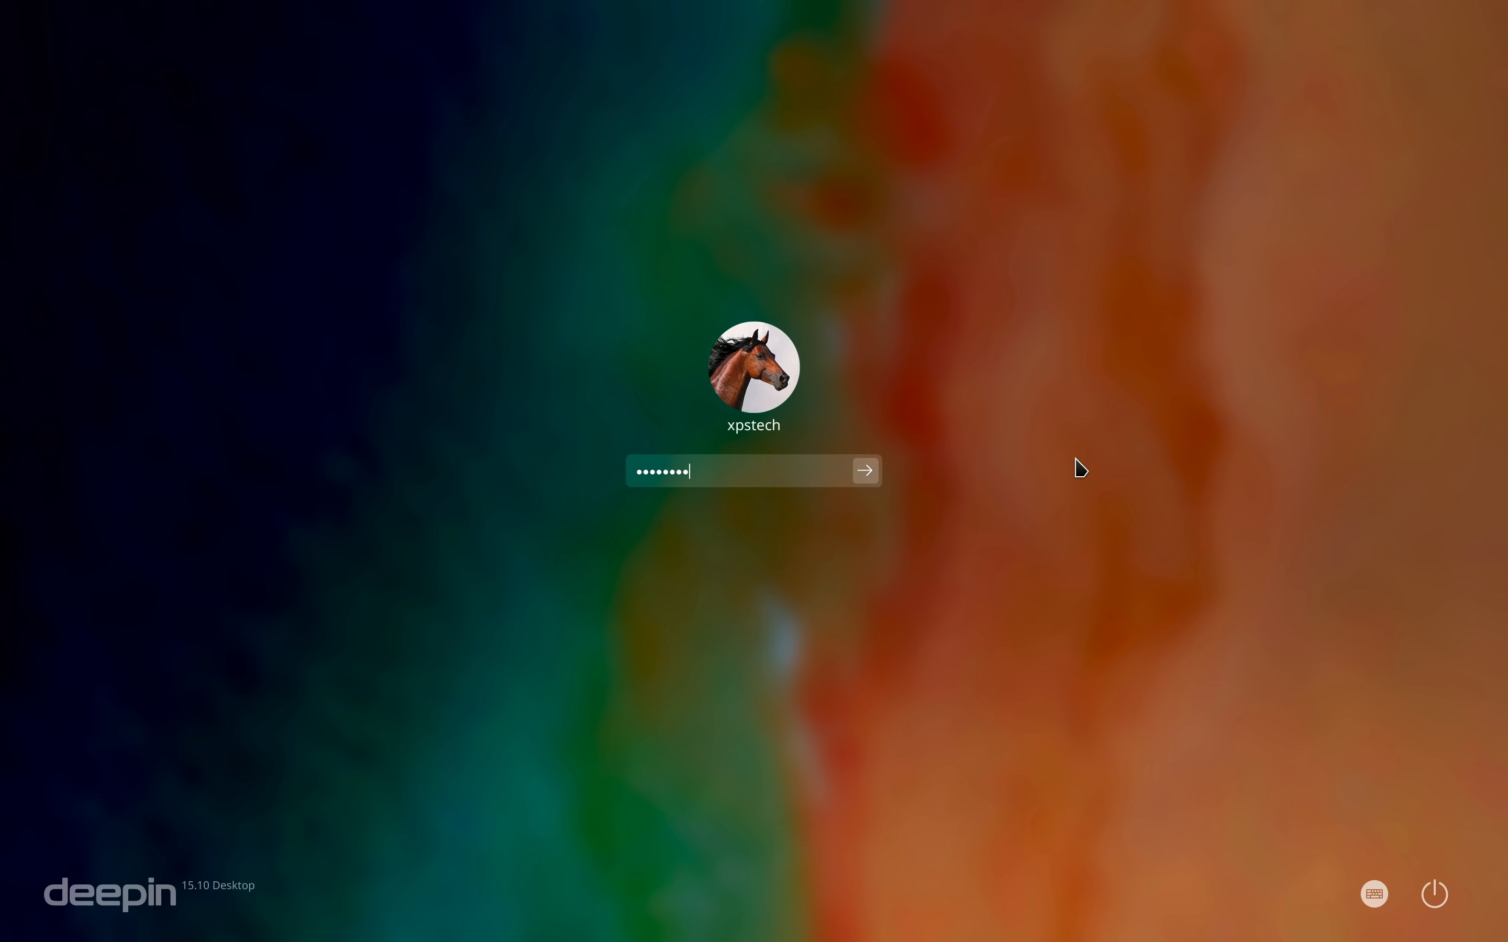
Log back in to the desktop, now shown at the 1.5 scaling with the tree wallpaper
left_click(863, 471)
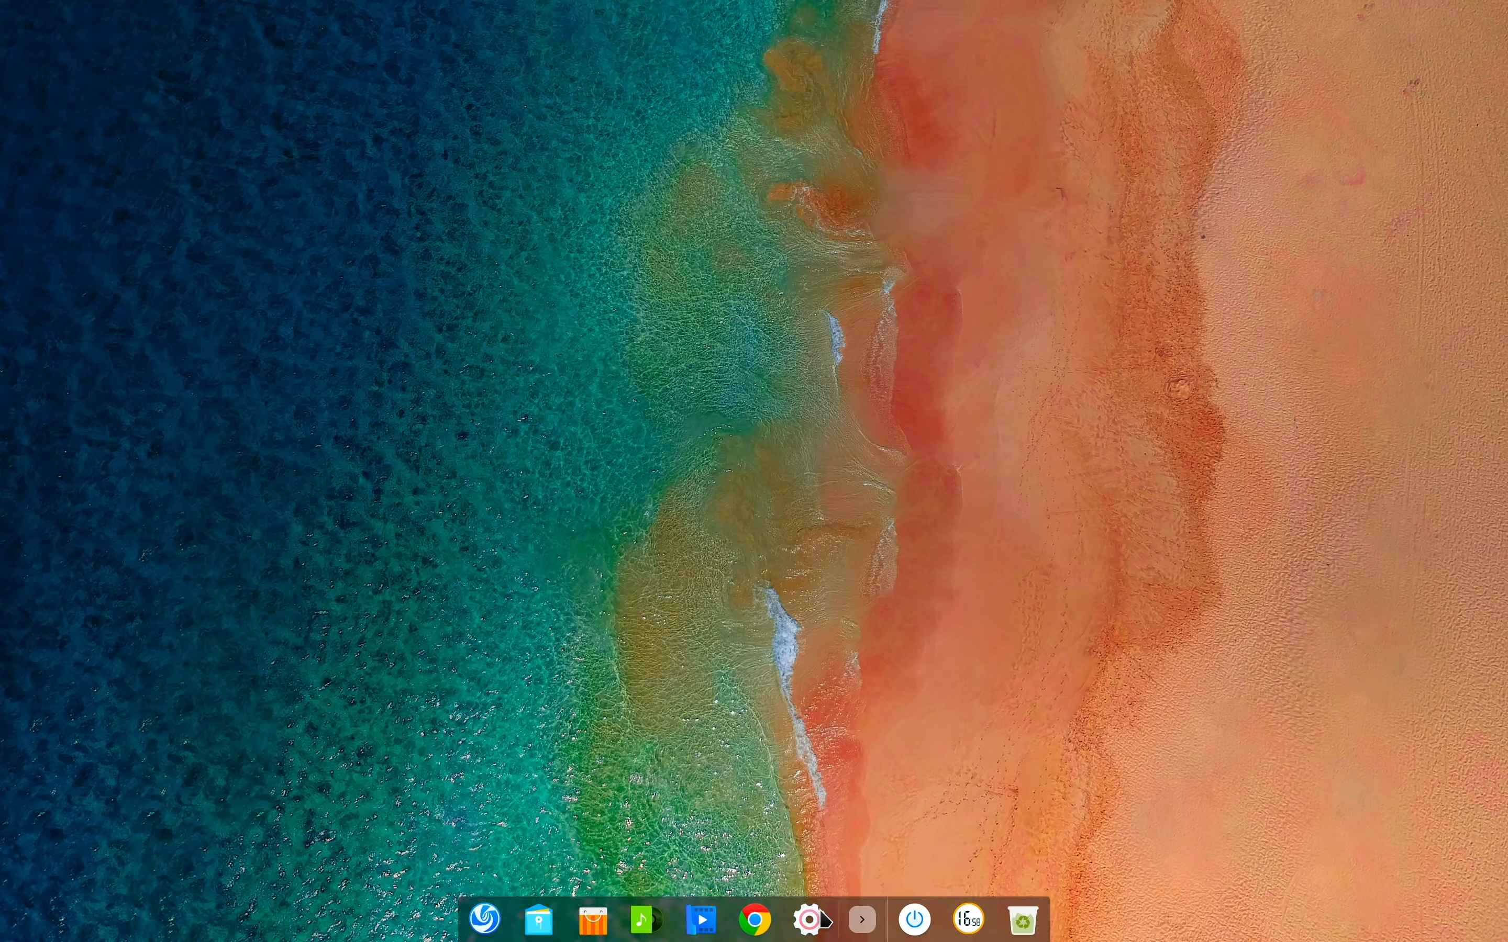
mouse_move(829, 850)
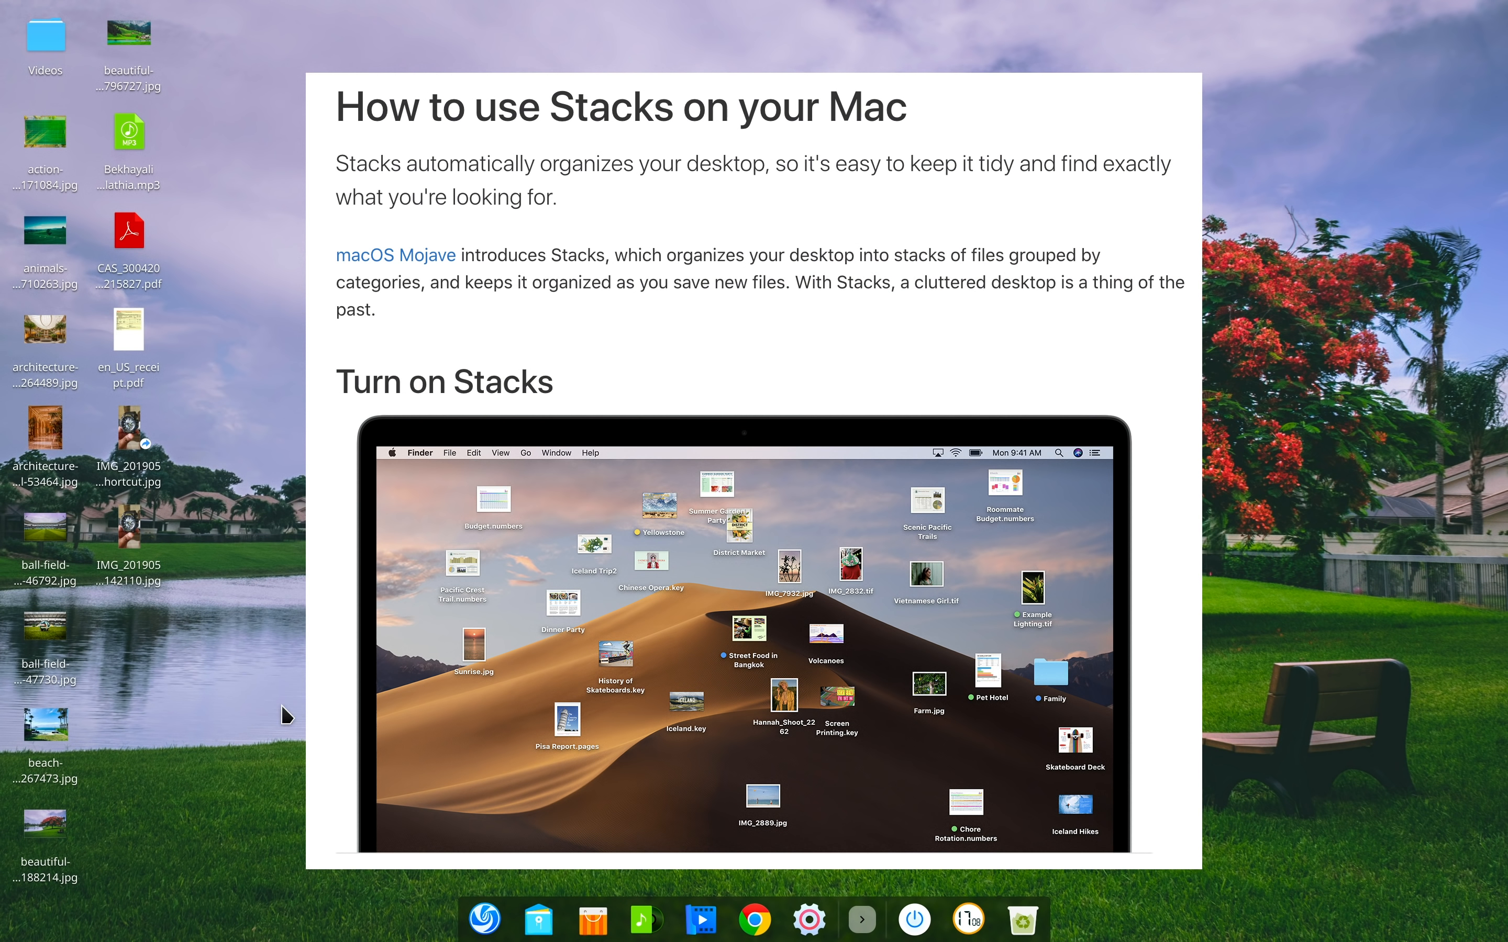
Auto merge the scattered desktop files into Pictures, Music, Documents and Videos groups
right_click(266, 625)
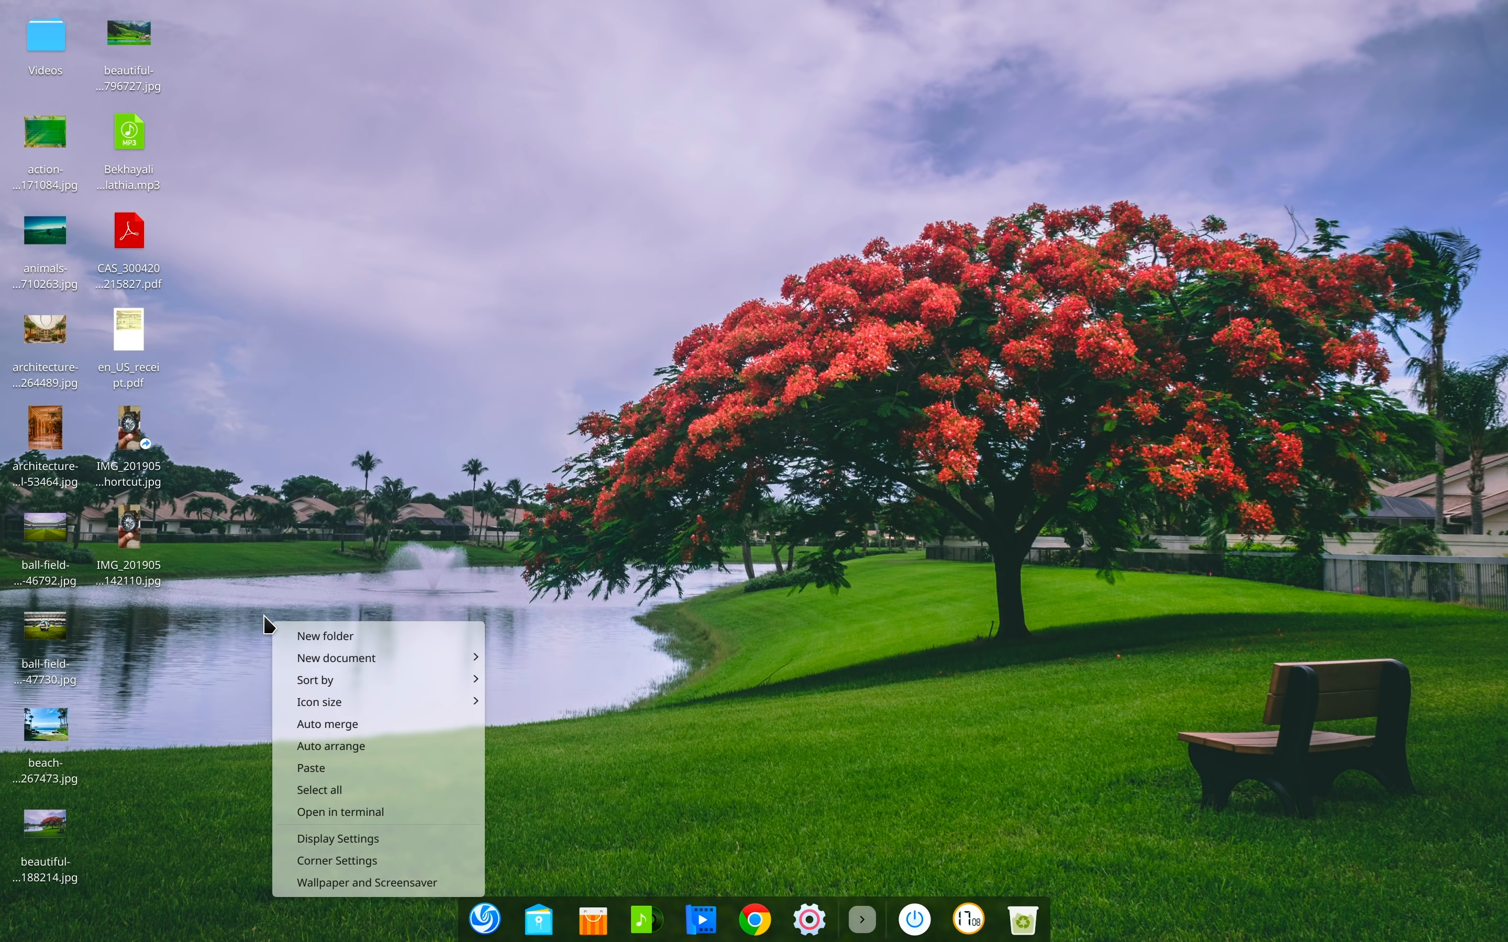
left_click(331, 745)
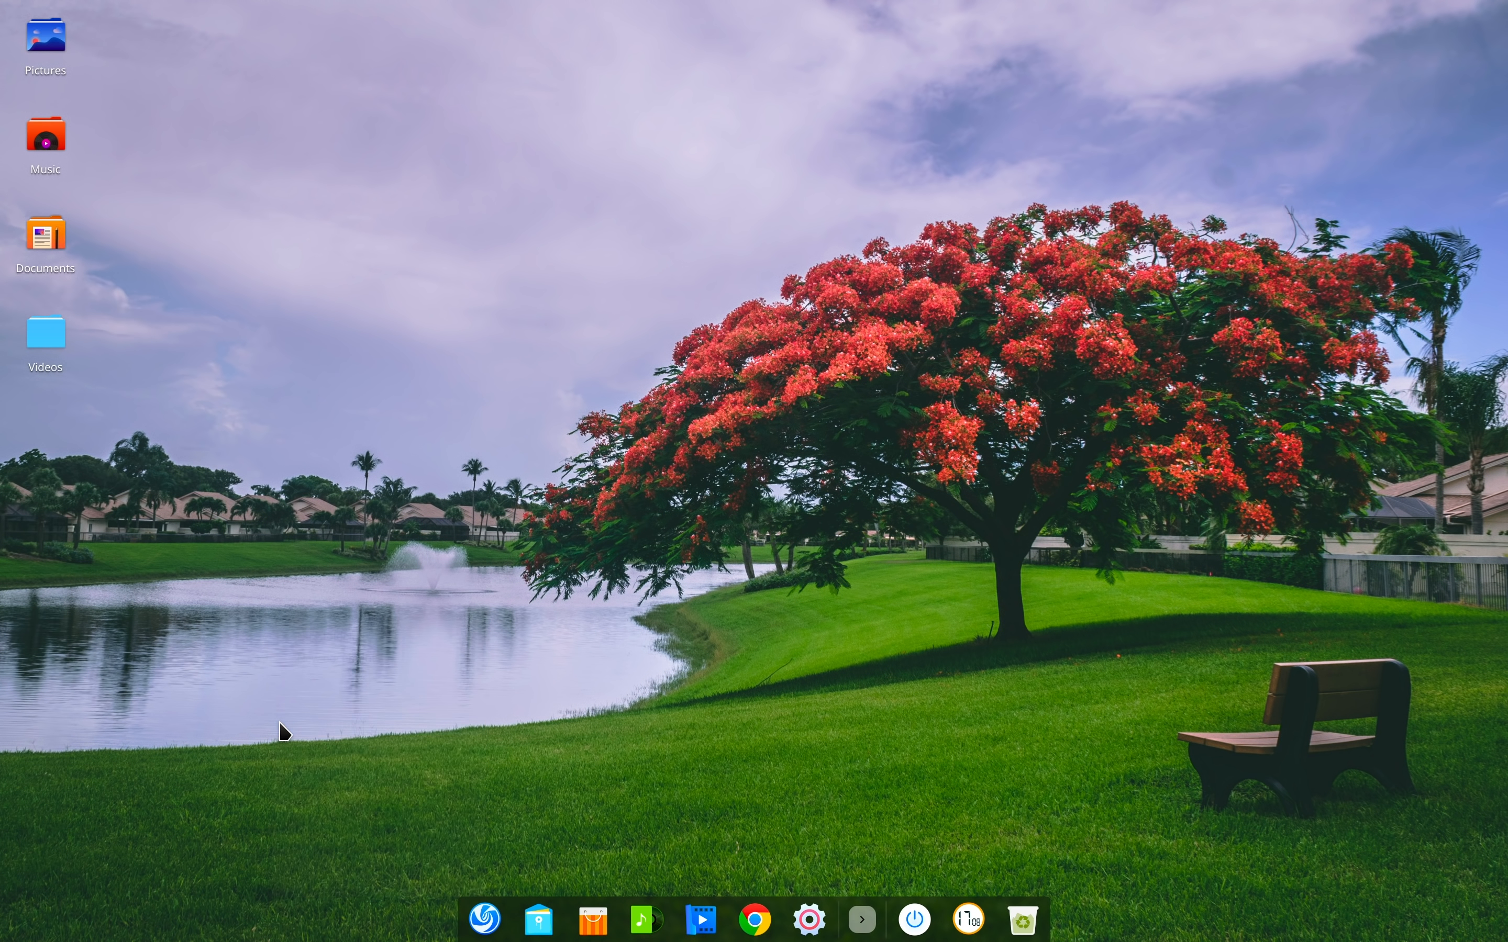
mouse_move(24, 197)
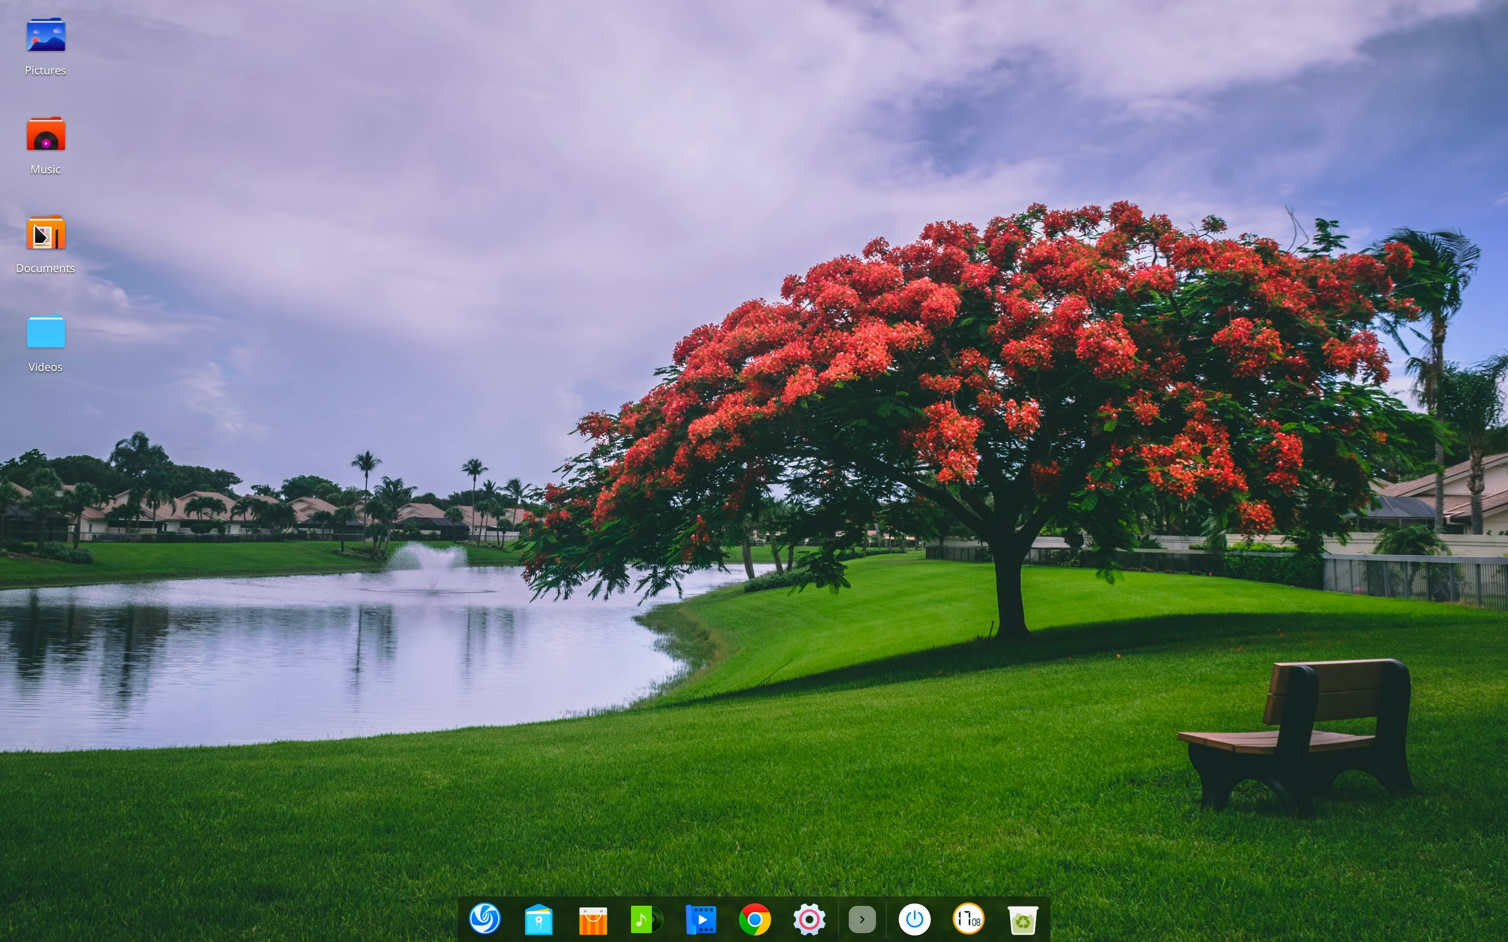
mouse_move(46, 39)
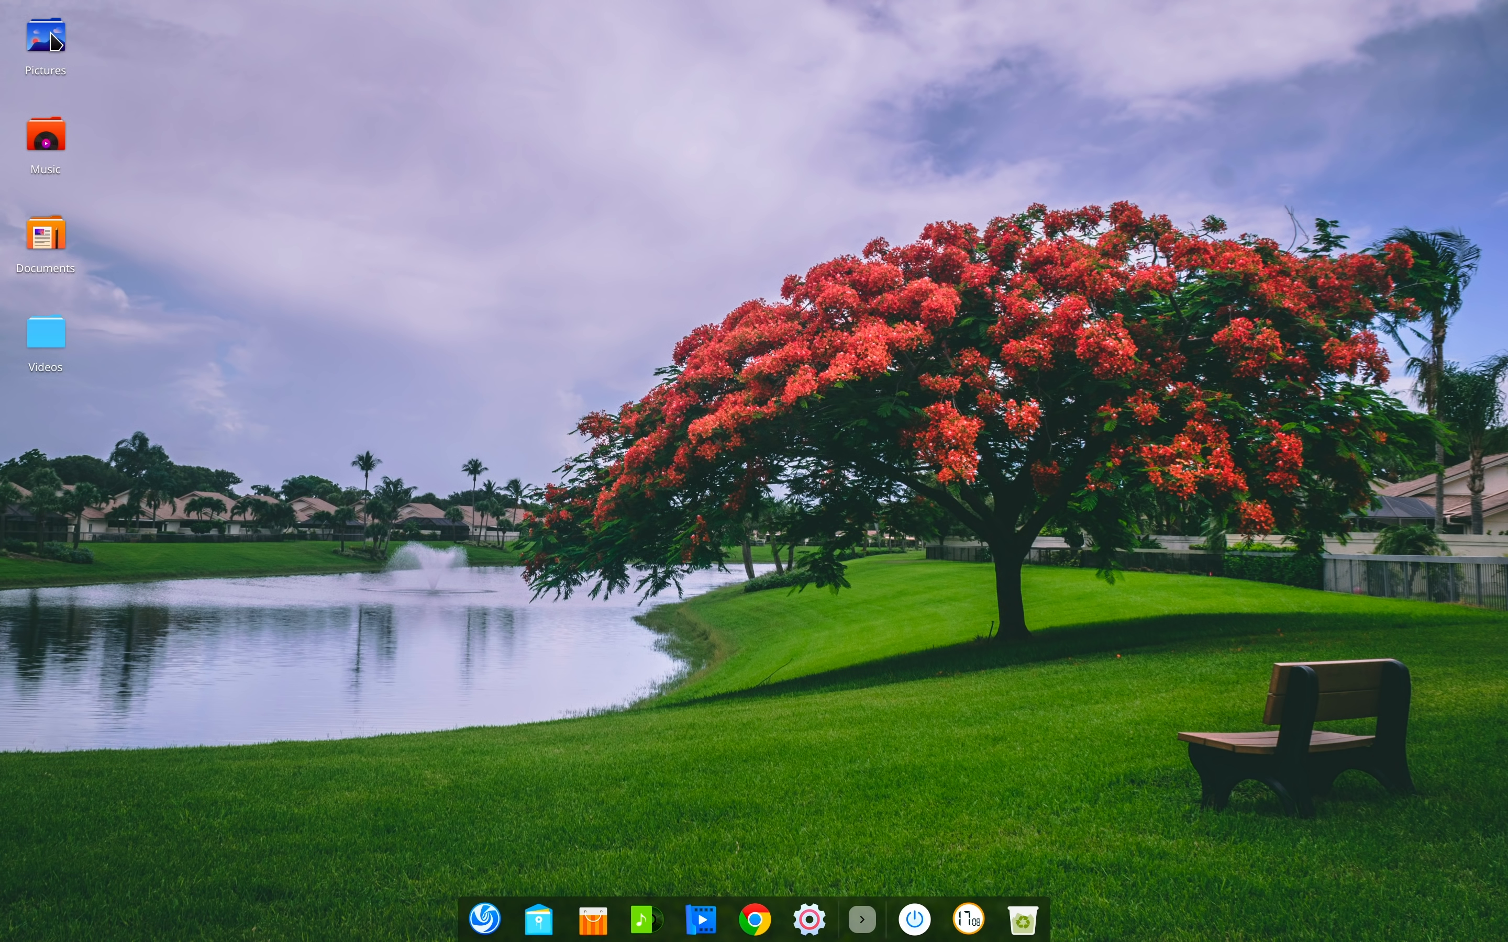
mouse_move(312, 358)
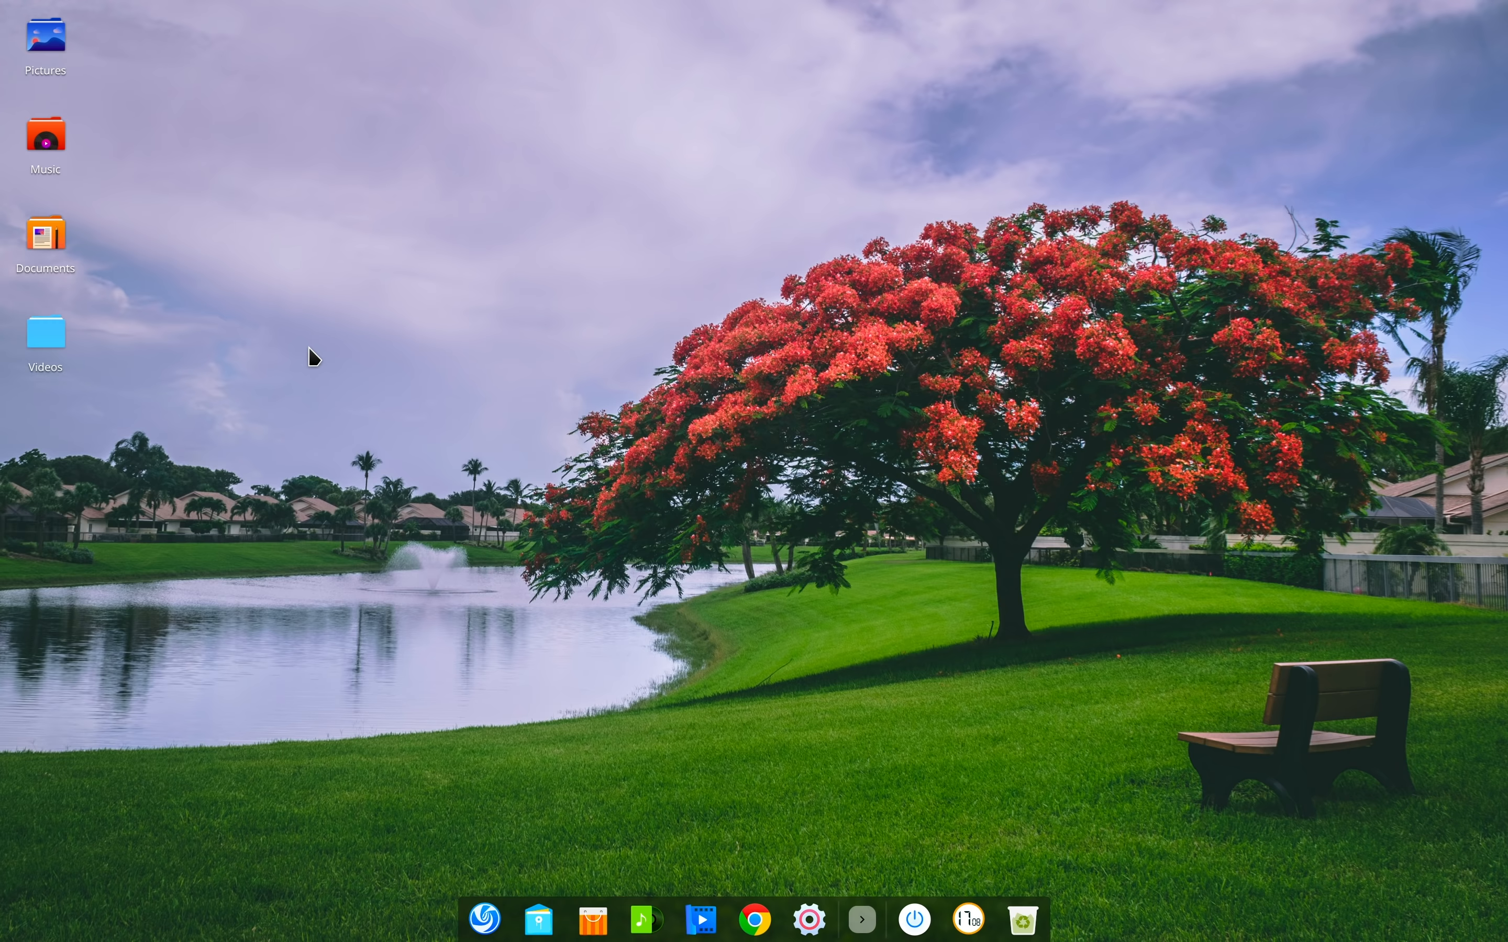
mouse_move(360, 699)
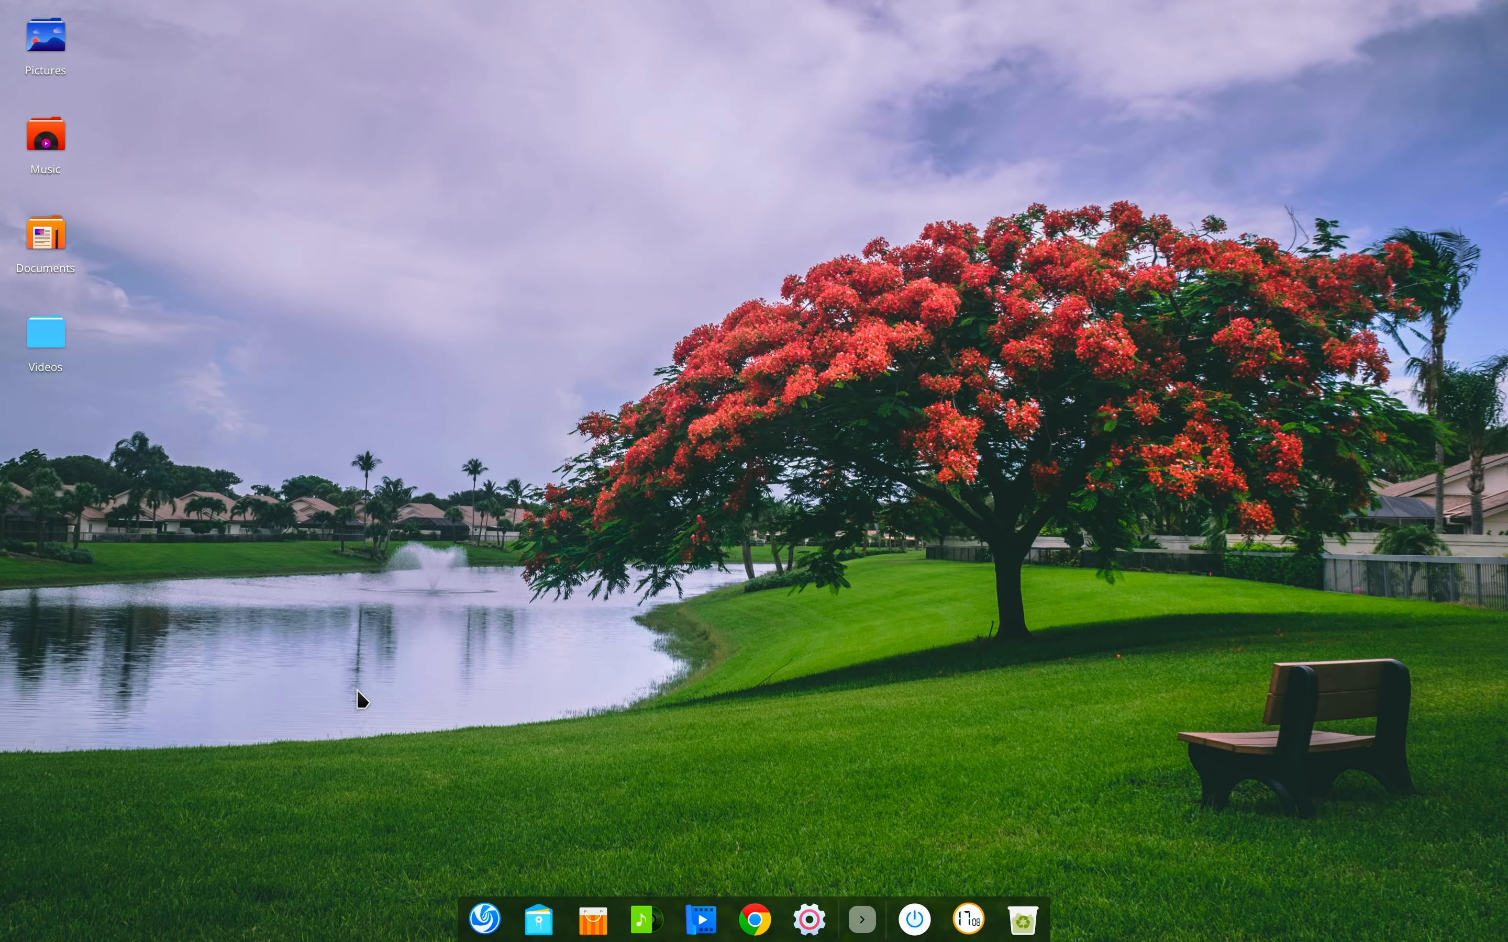
mouse_move(830, 761)
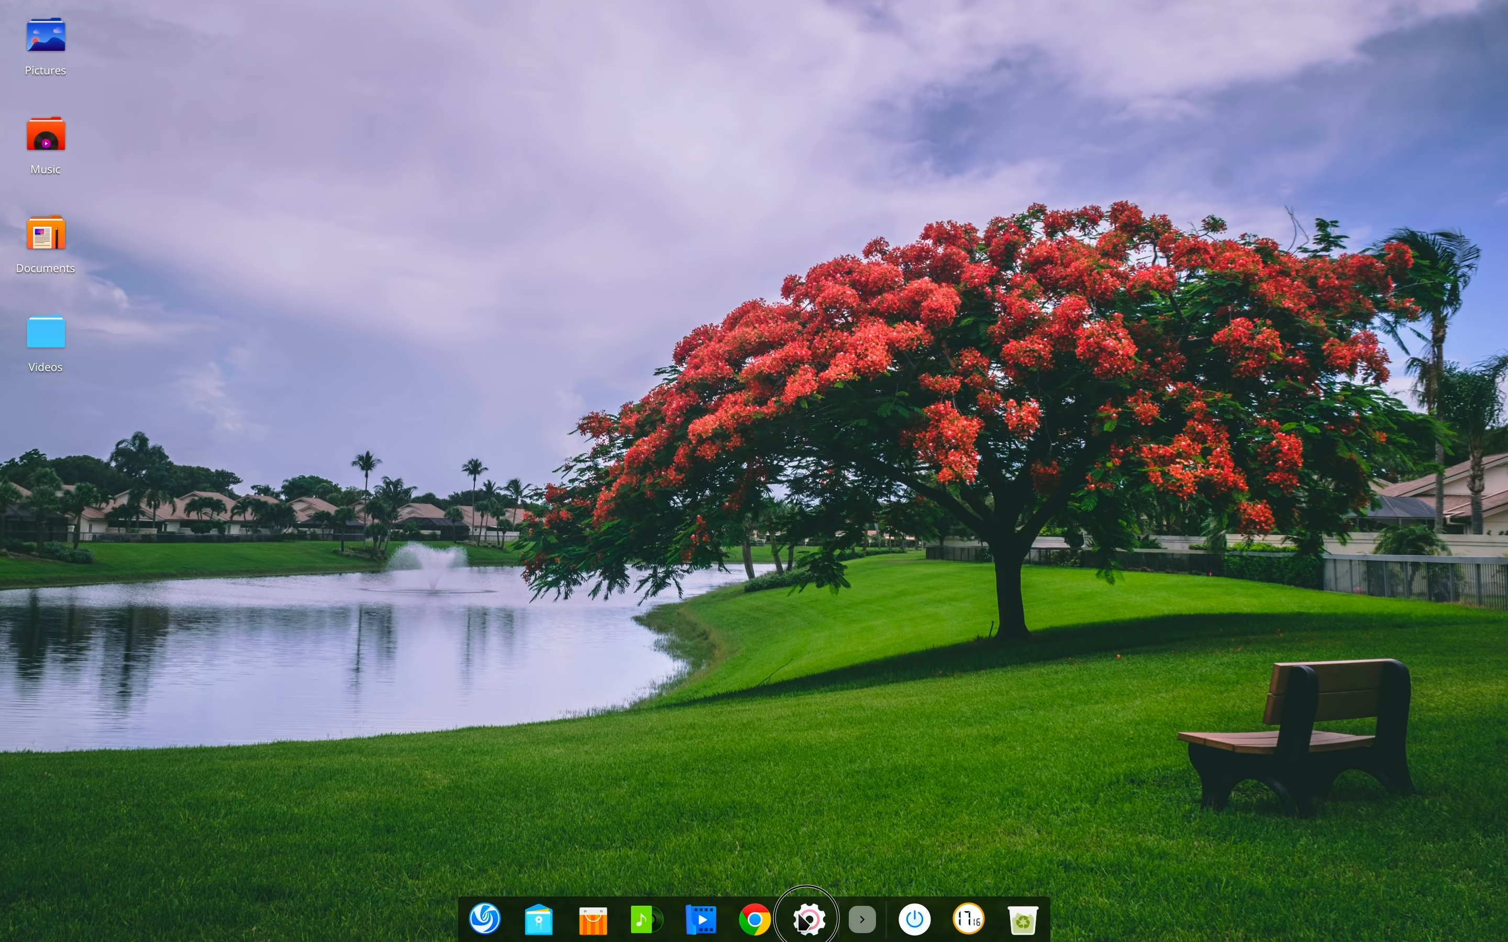
In Control Center's Sound Effects, switch off the boot up sound and toggle the shut down sound
left_click(807, 919)
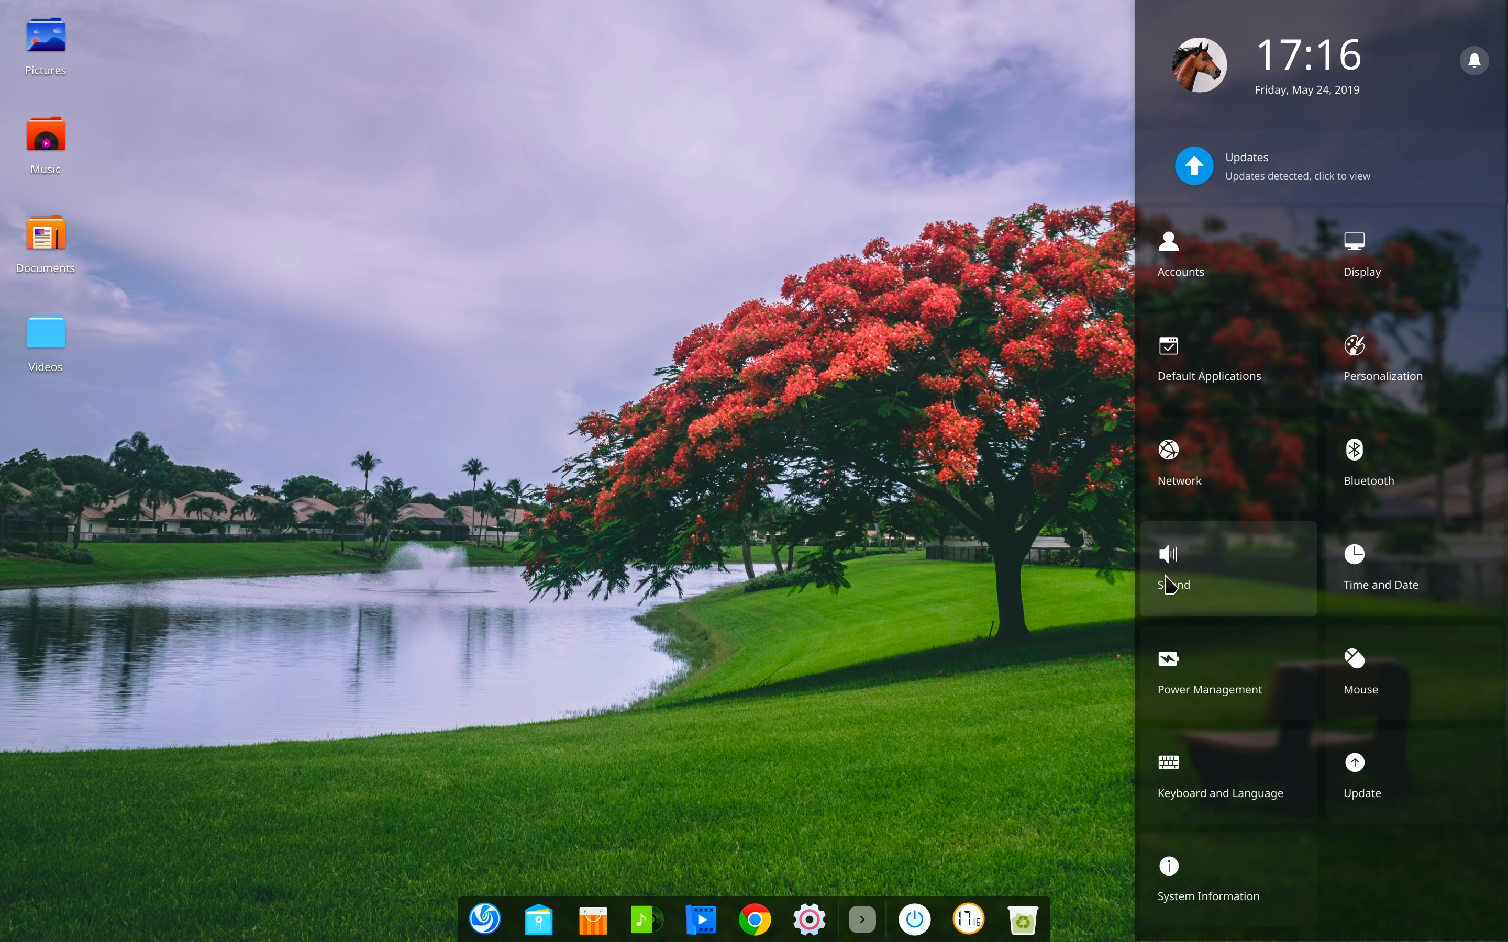
left_click(1169, 568)
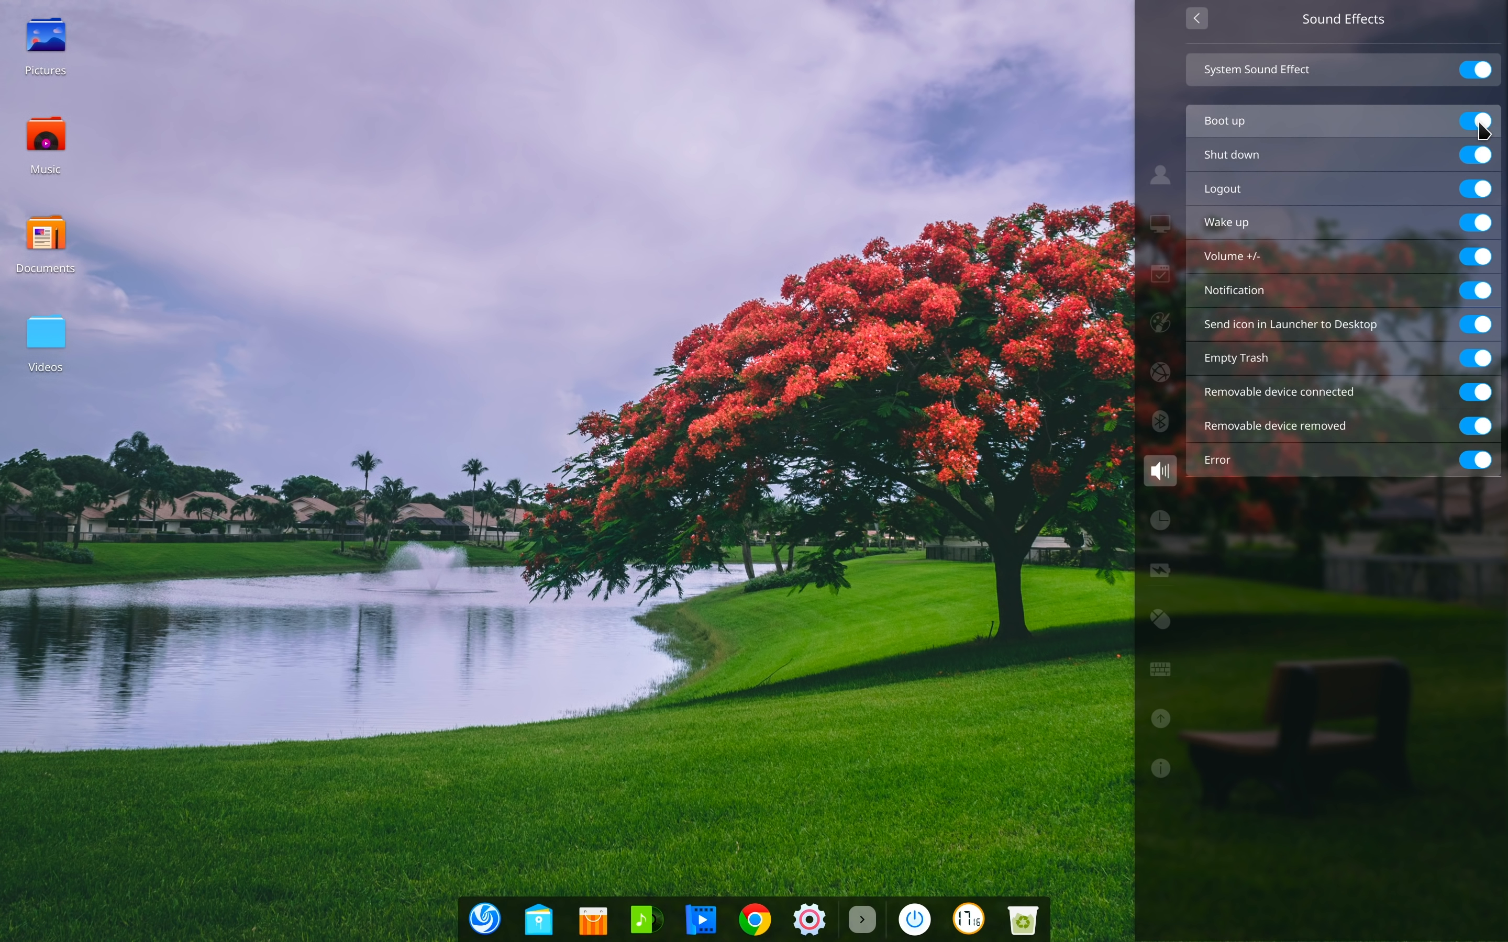
left_click(1475, 120)
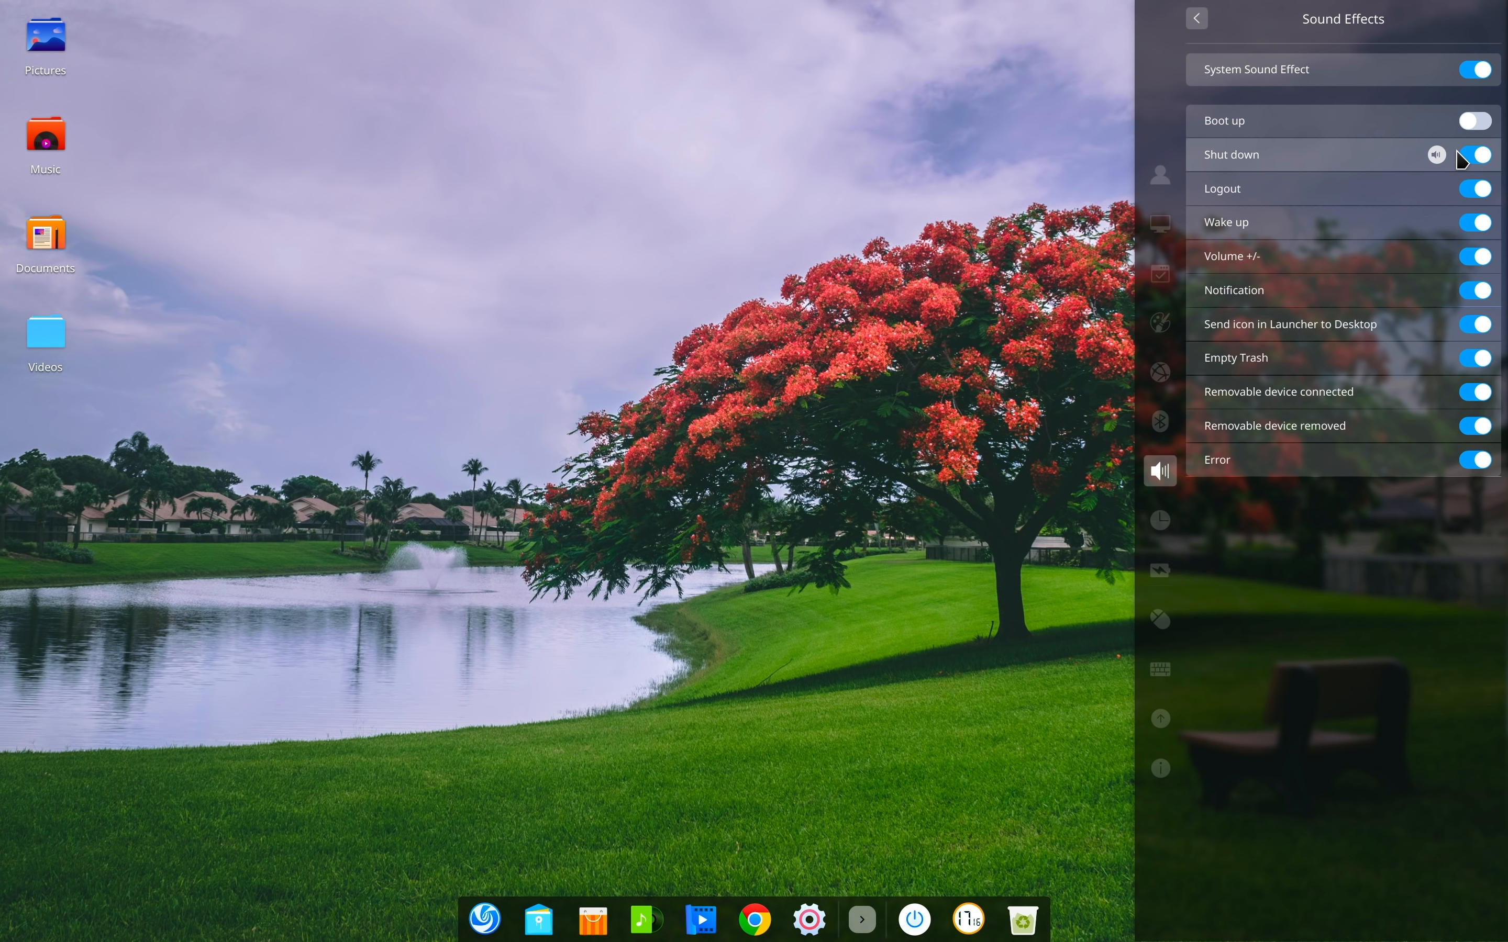
left_click(1474, 154)
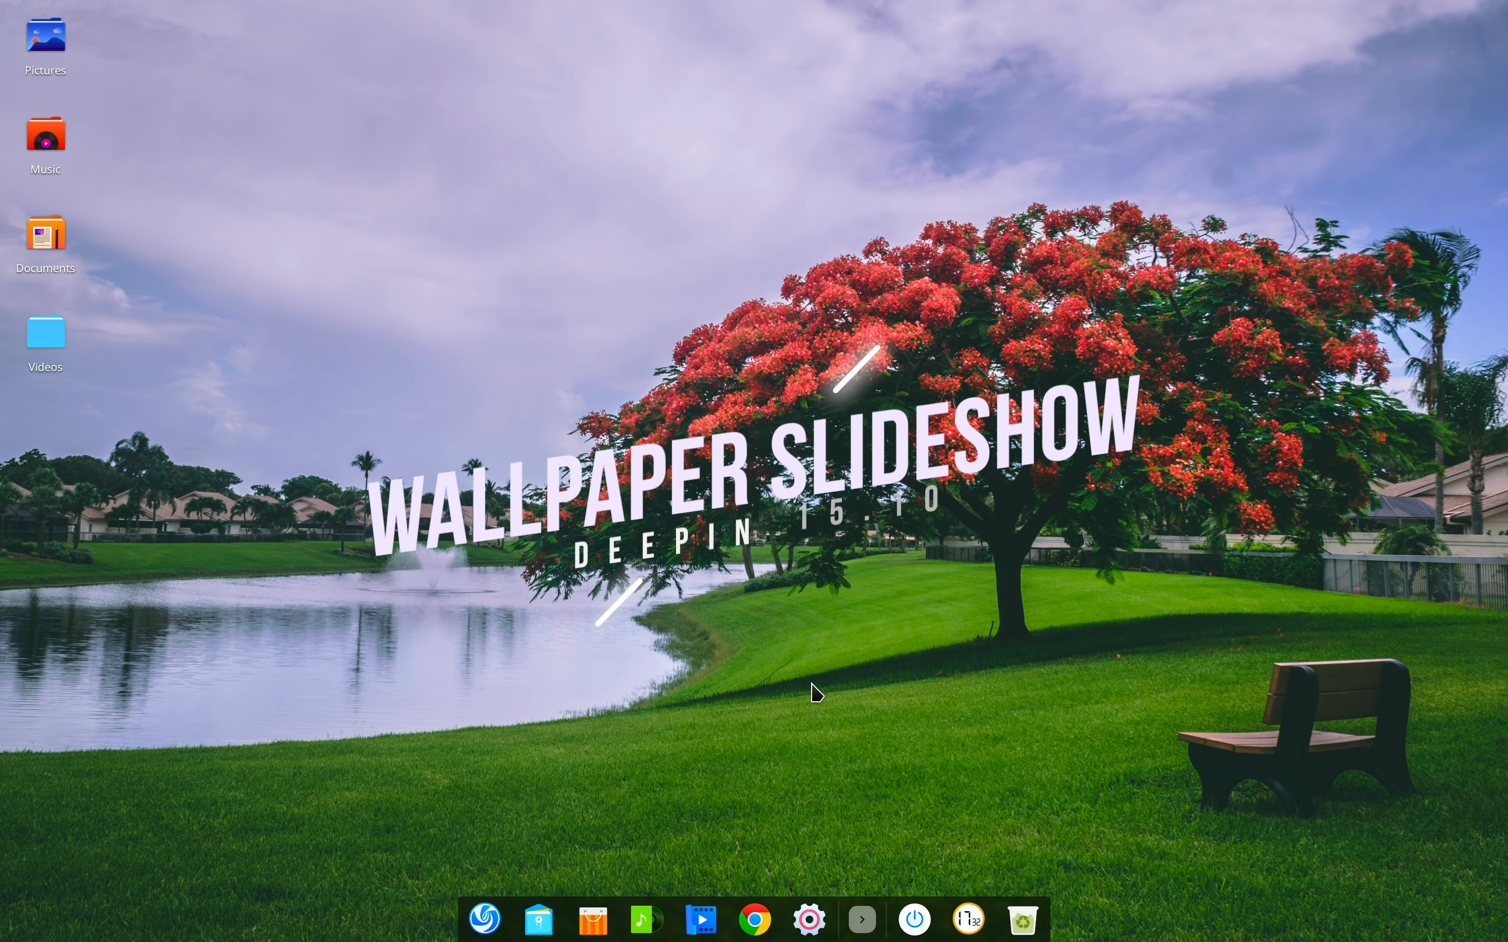
Enable Wallpaper Slideshow in Wallpaper and Screensaver with a 30-second change interval
right_click(816, 690)
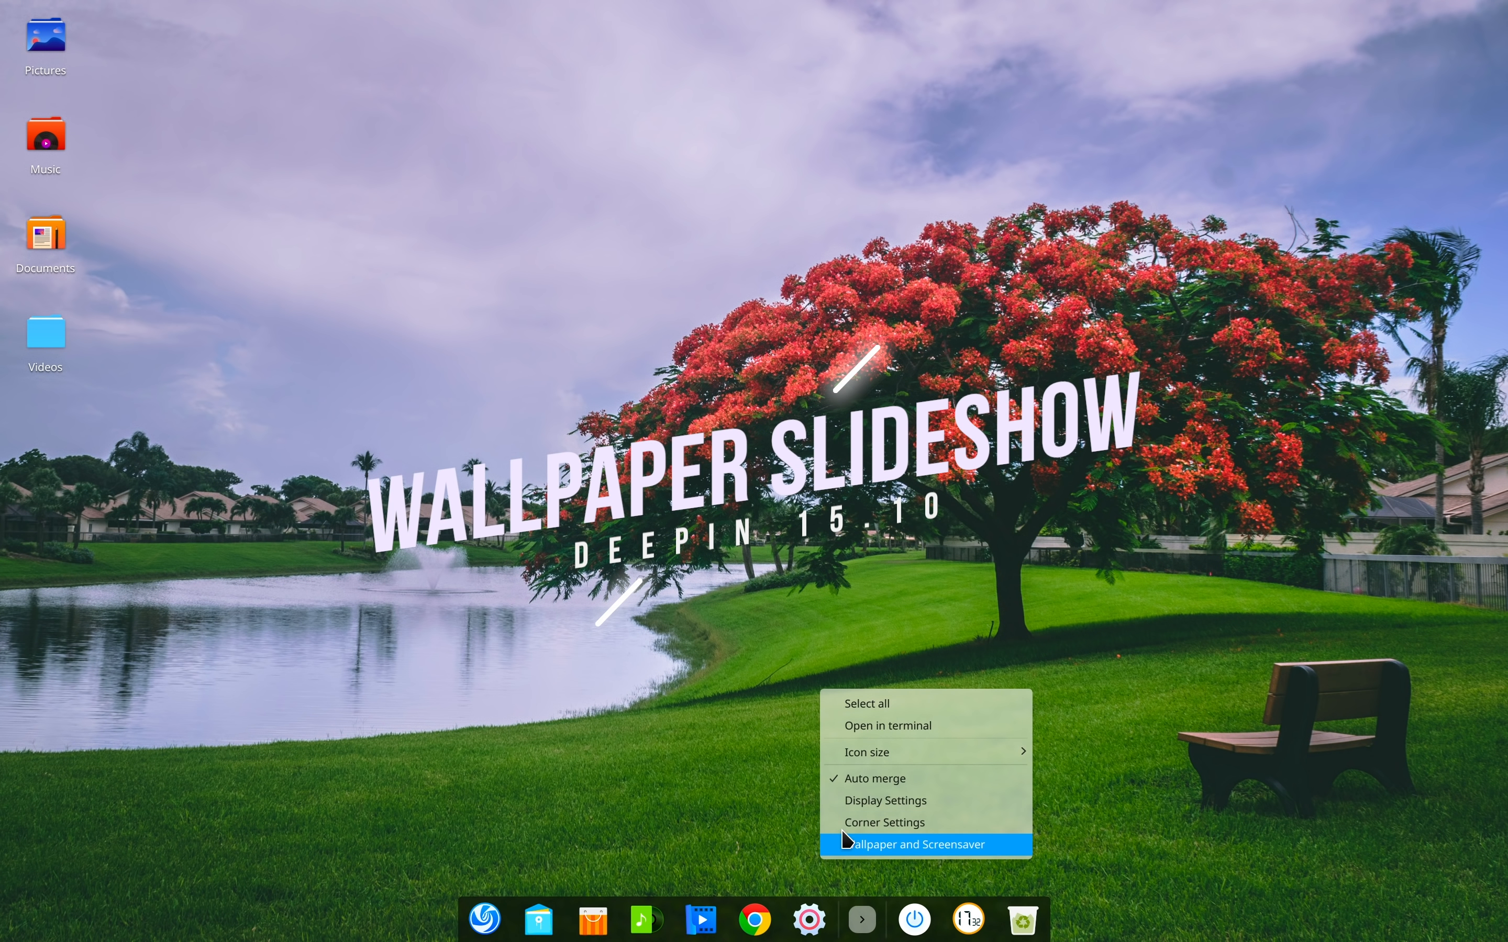
left_click(910, 844)
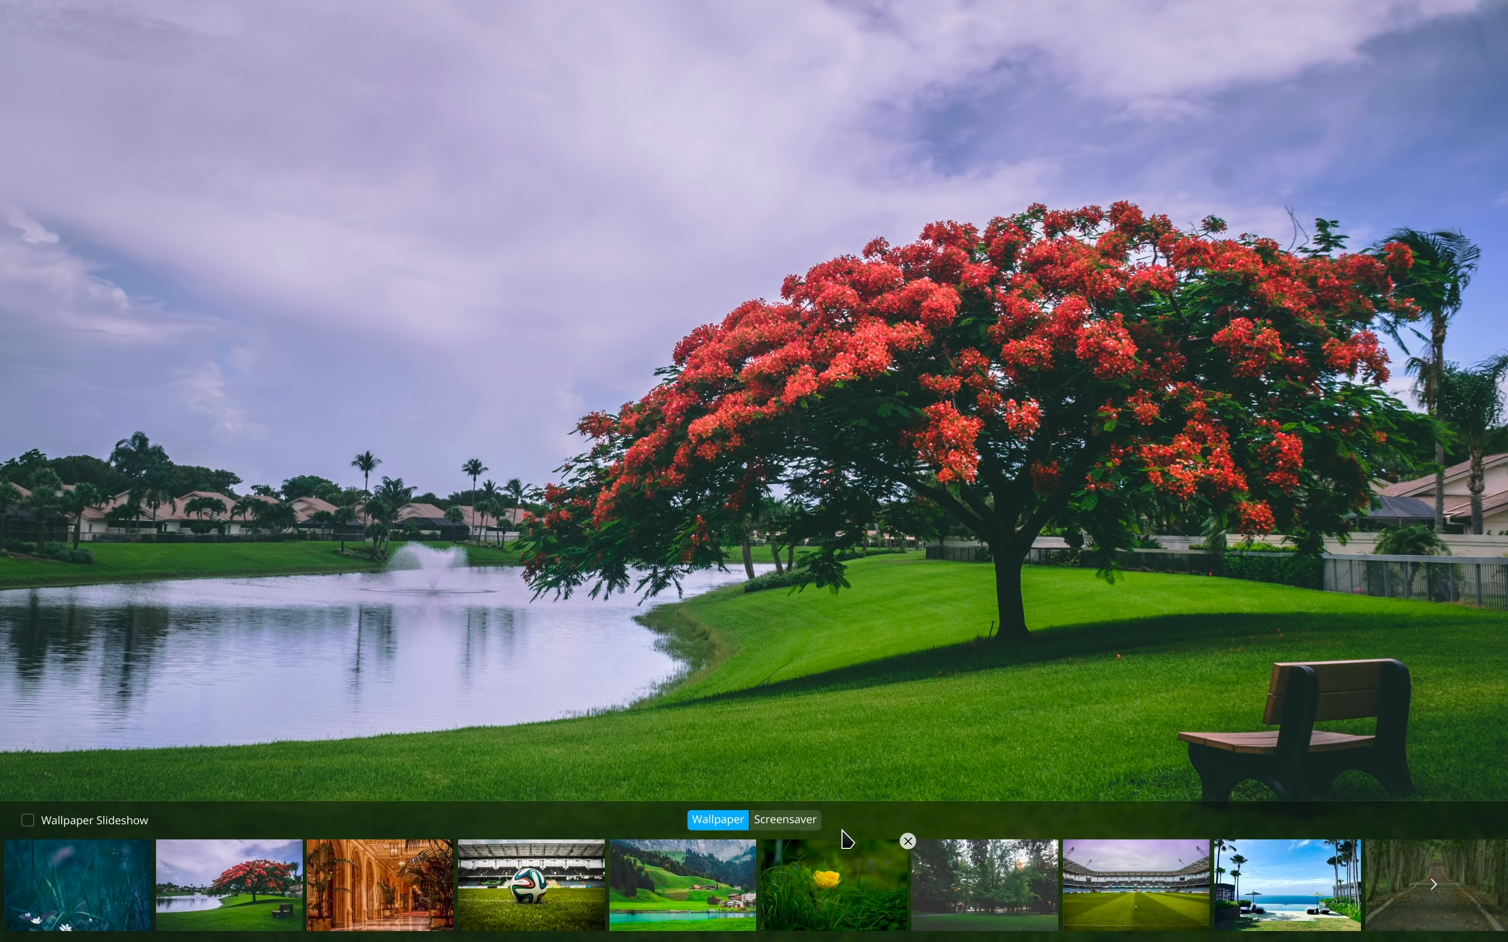
mouse_move(442, 928)
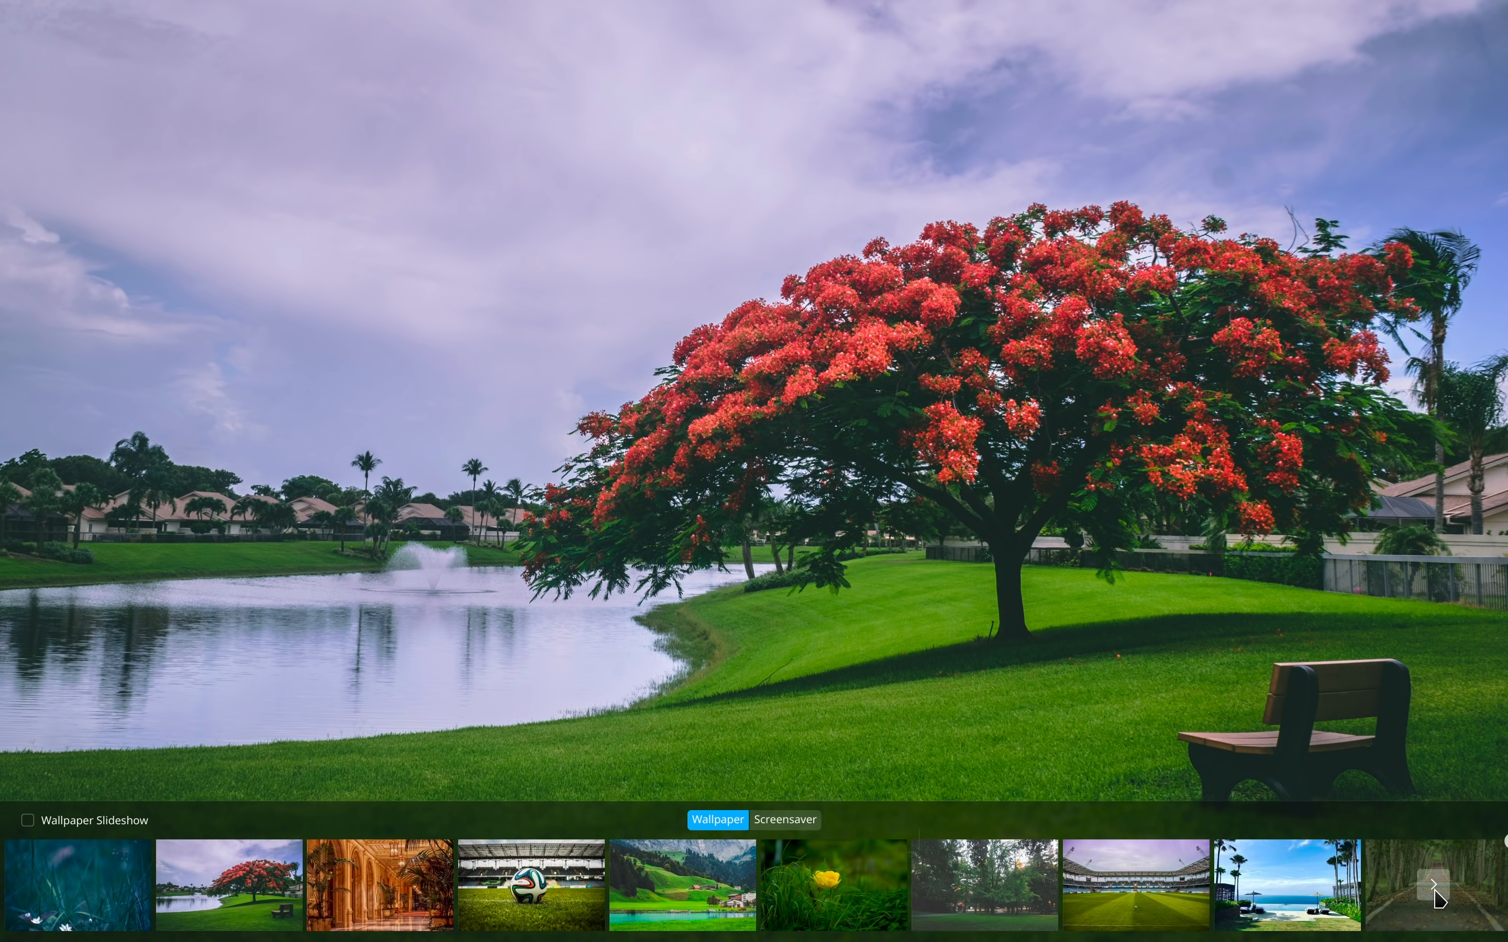
left_click(1434, 883)
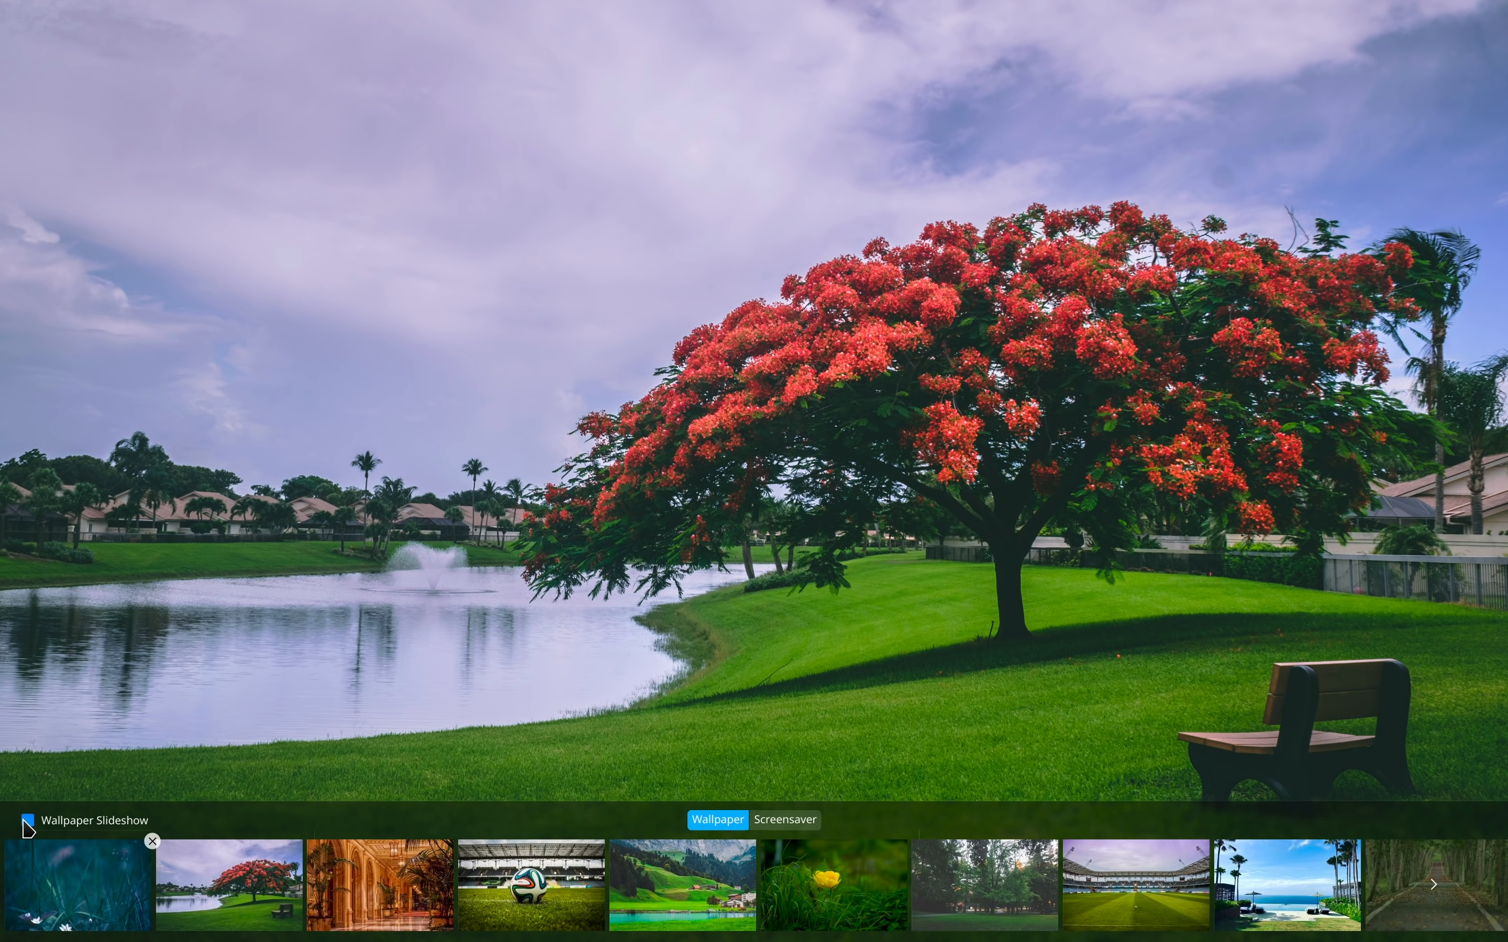
left_click(25, 819)
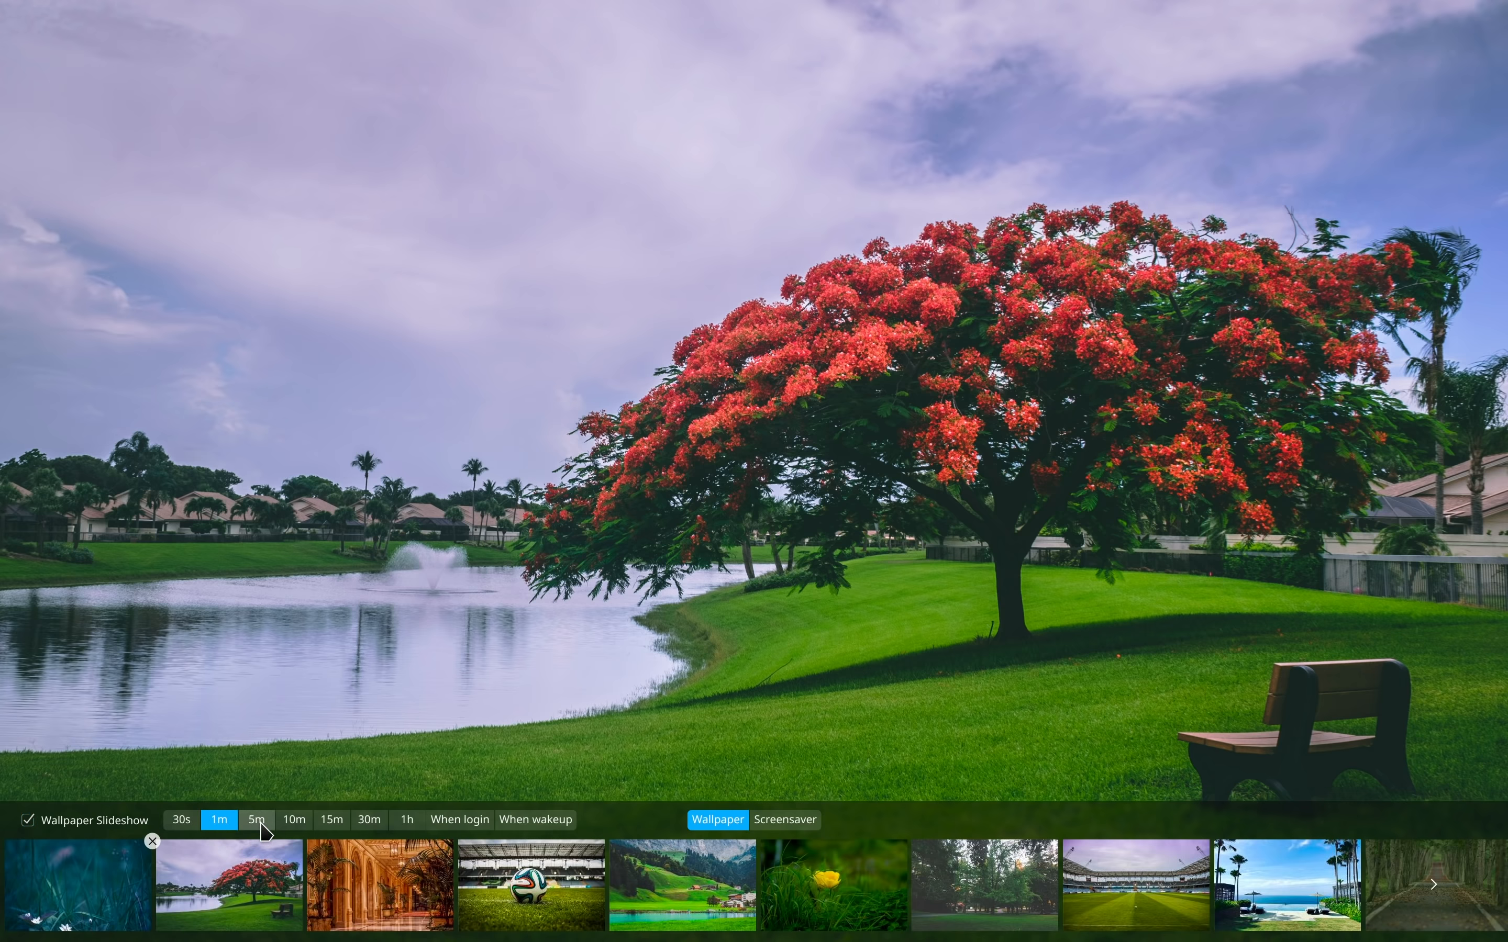
left_click(369, 819)
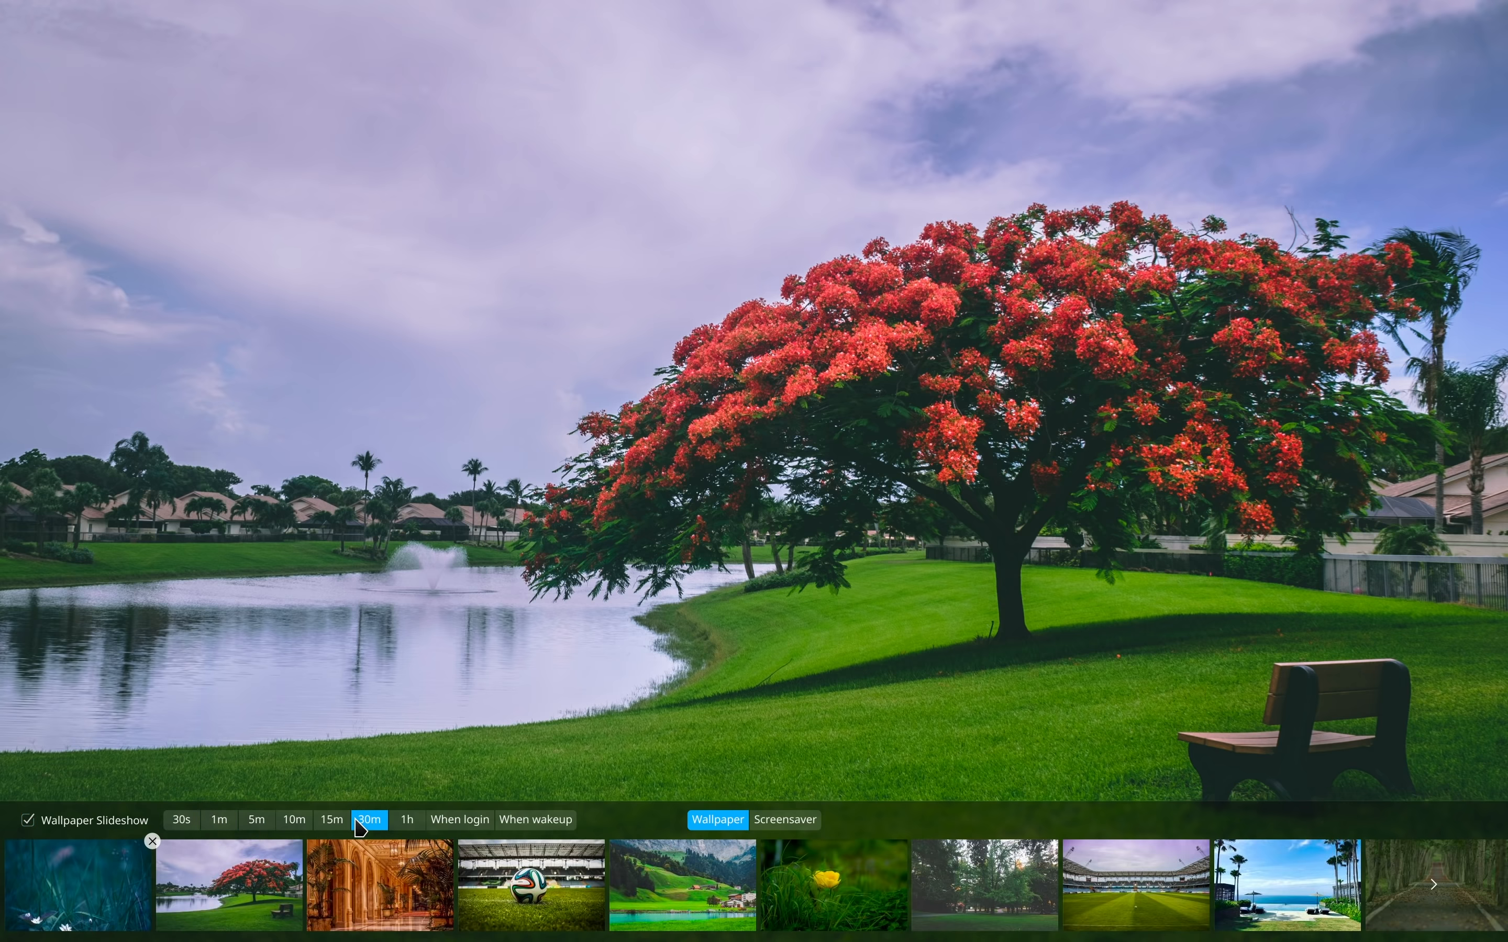
left_click(181, 820)
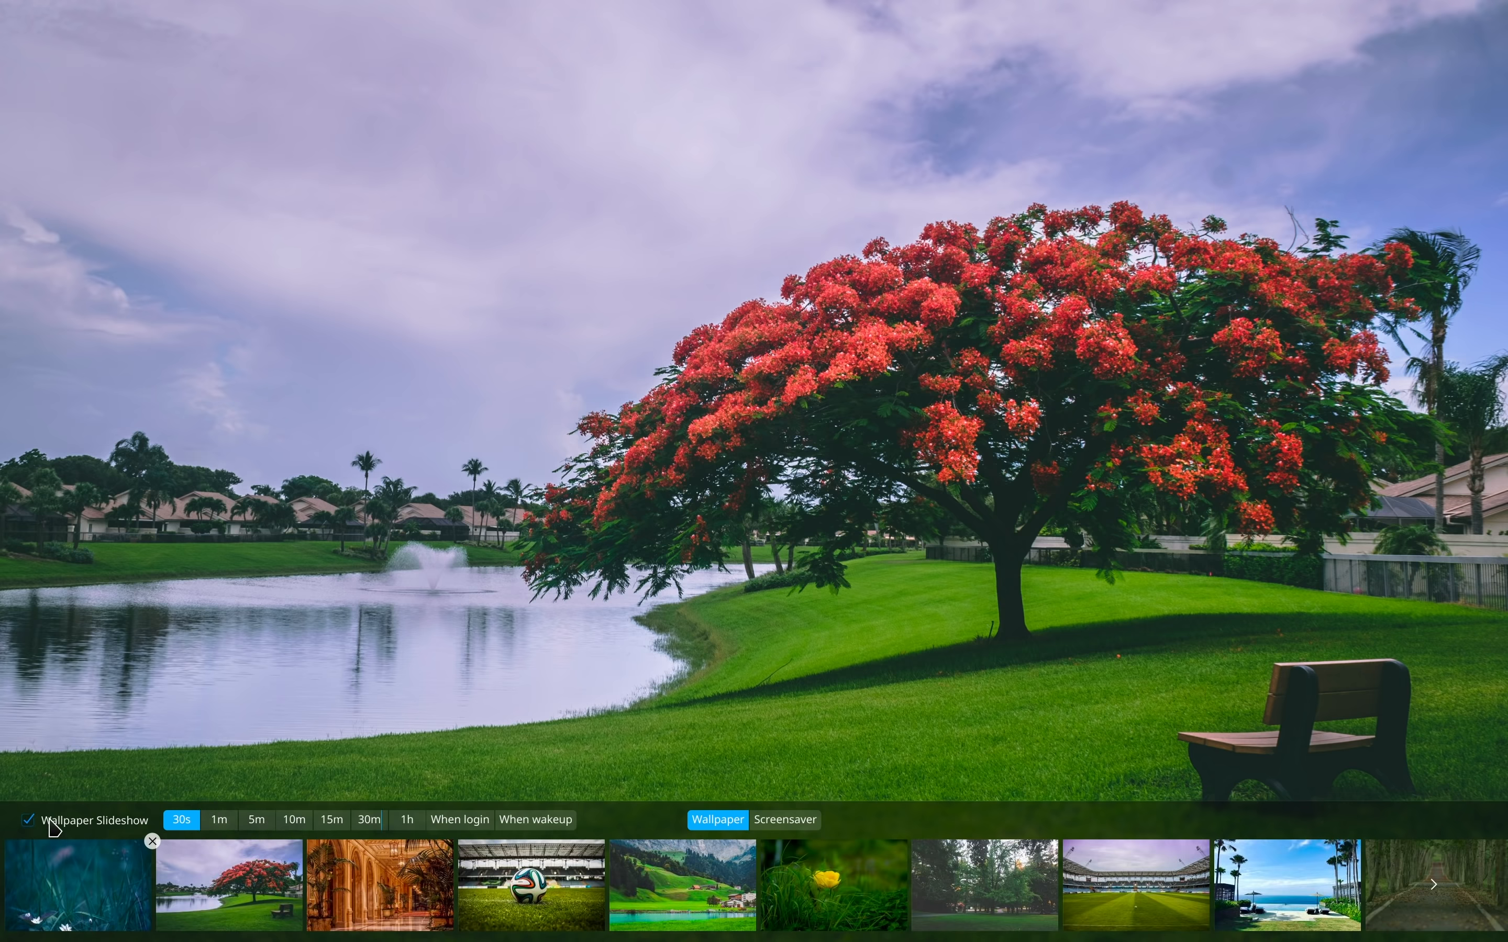
left_click(150, 838)
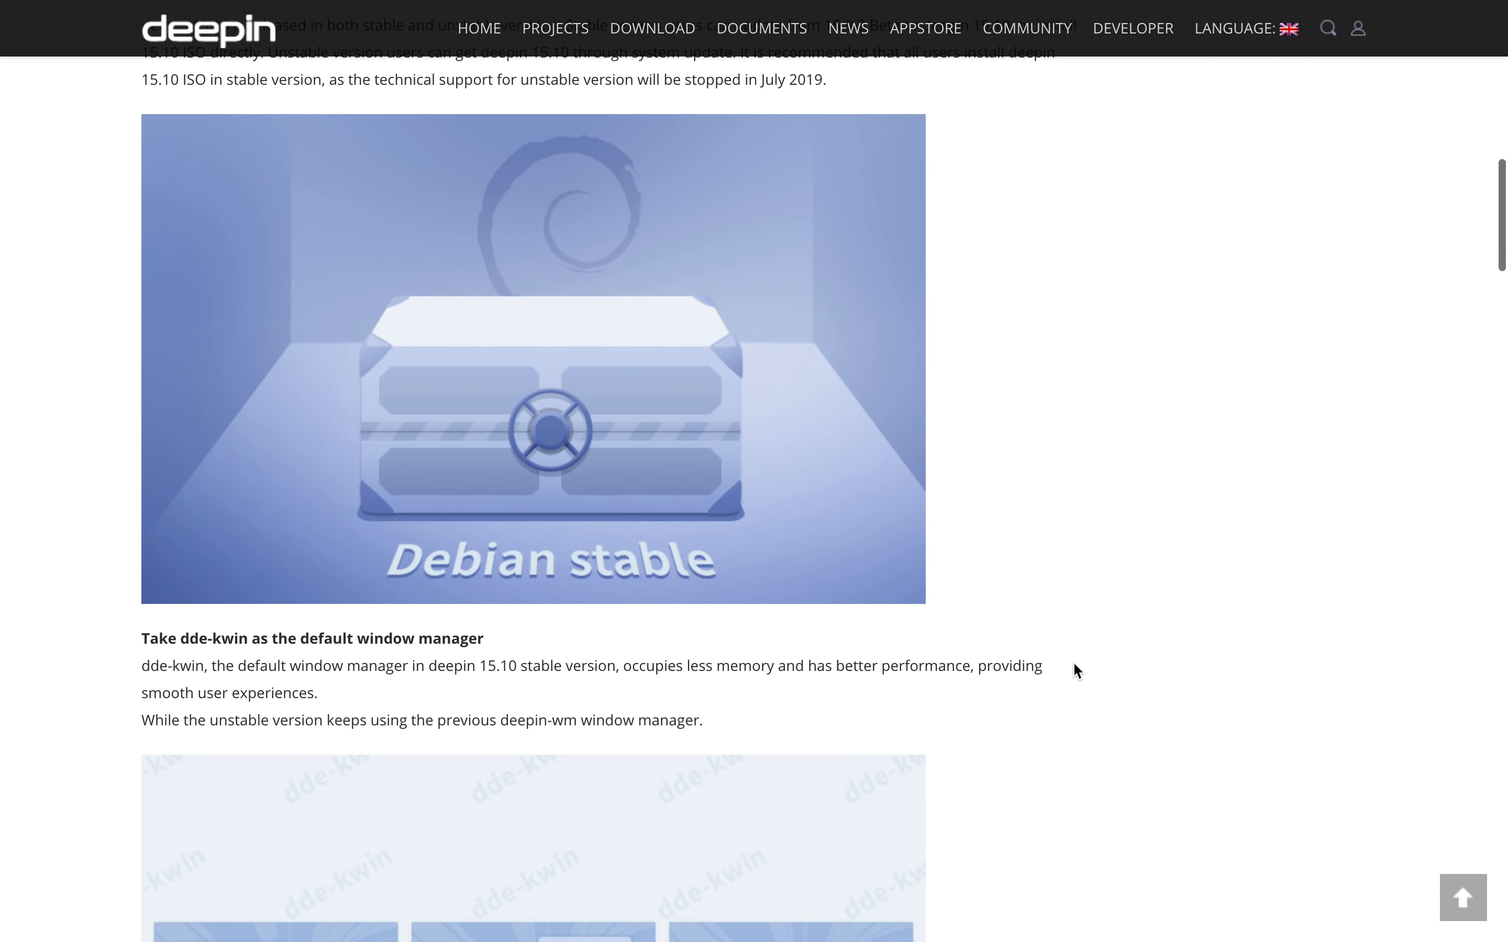
Scroll the deepin.org 15.10 release notes to the bottom, past the download links and acknowledgments
scroll("down", 3)
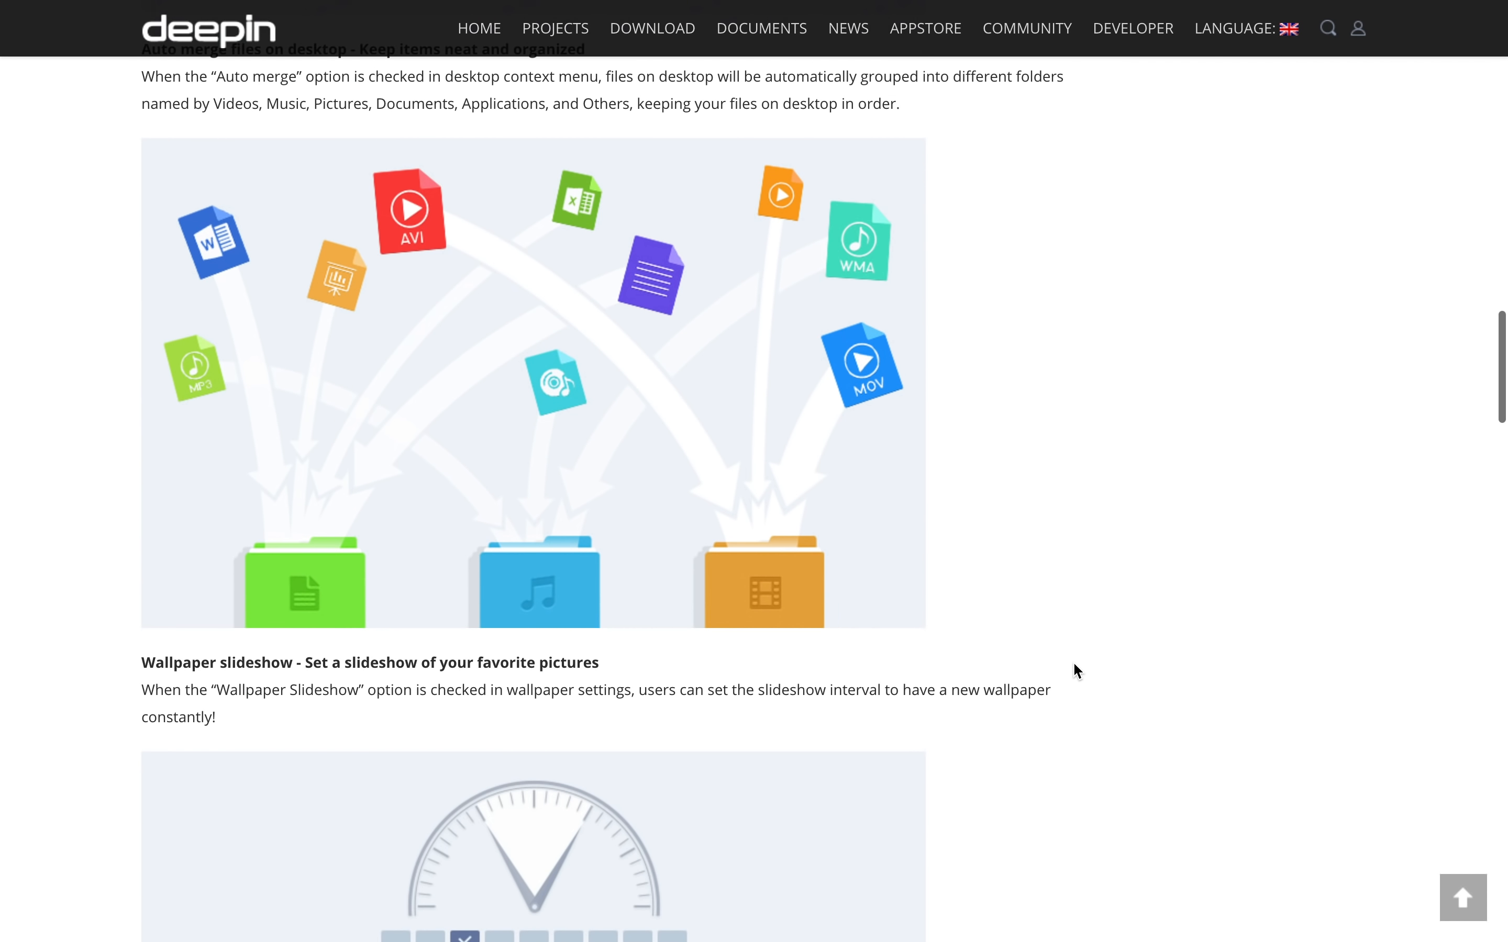
scroll("down", 3)
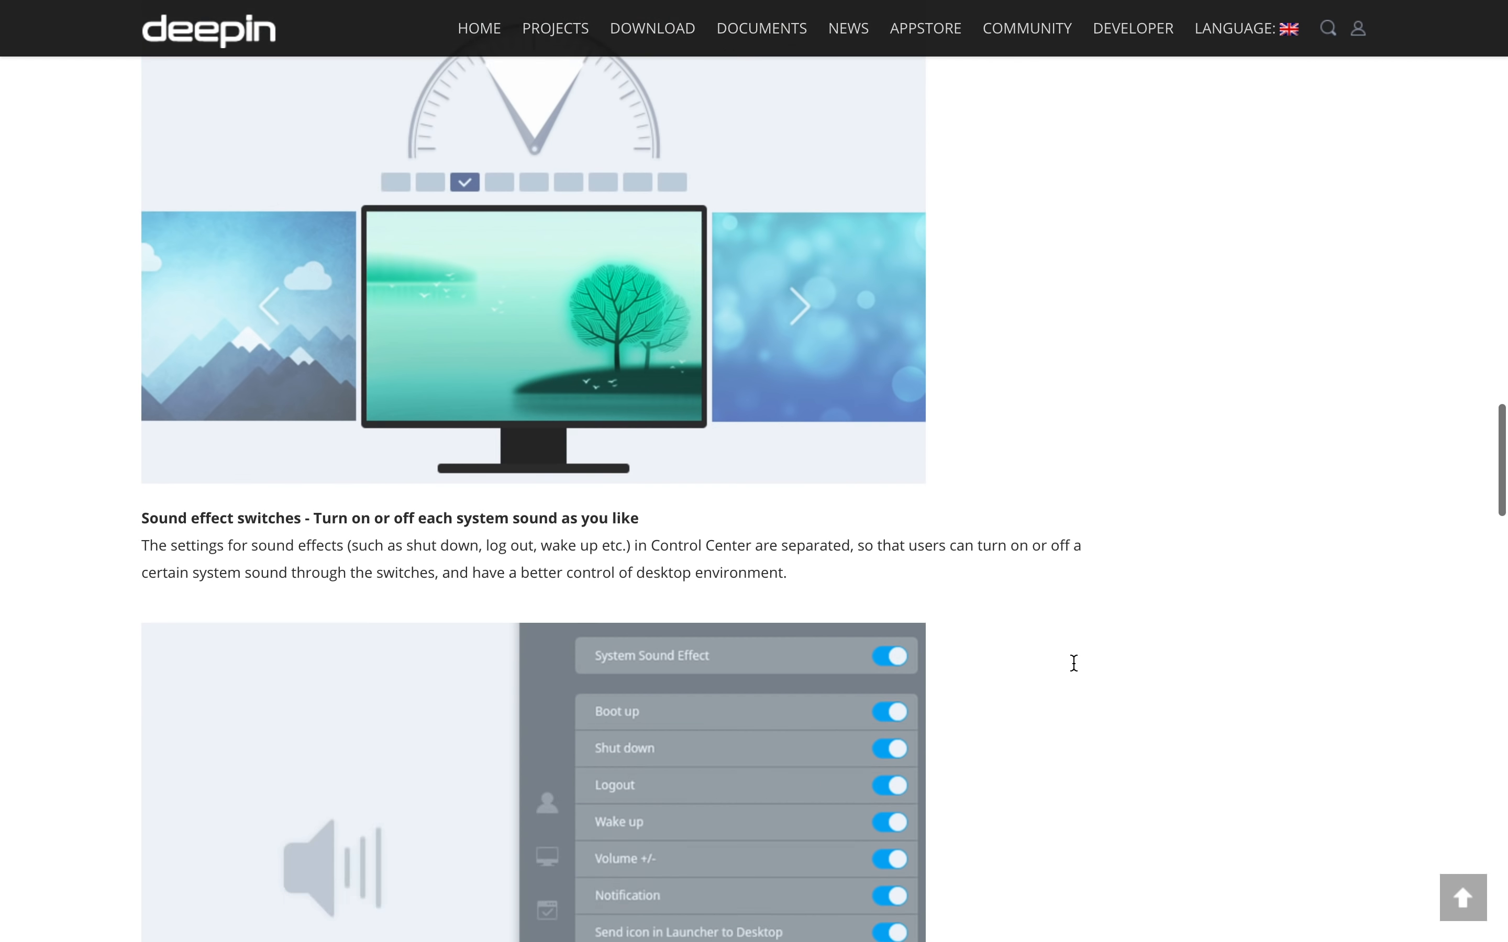
scroll("down", 3)
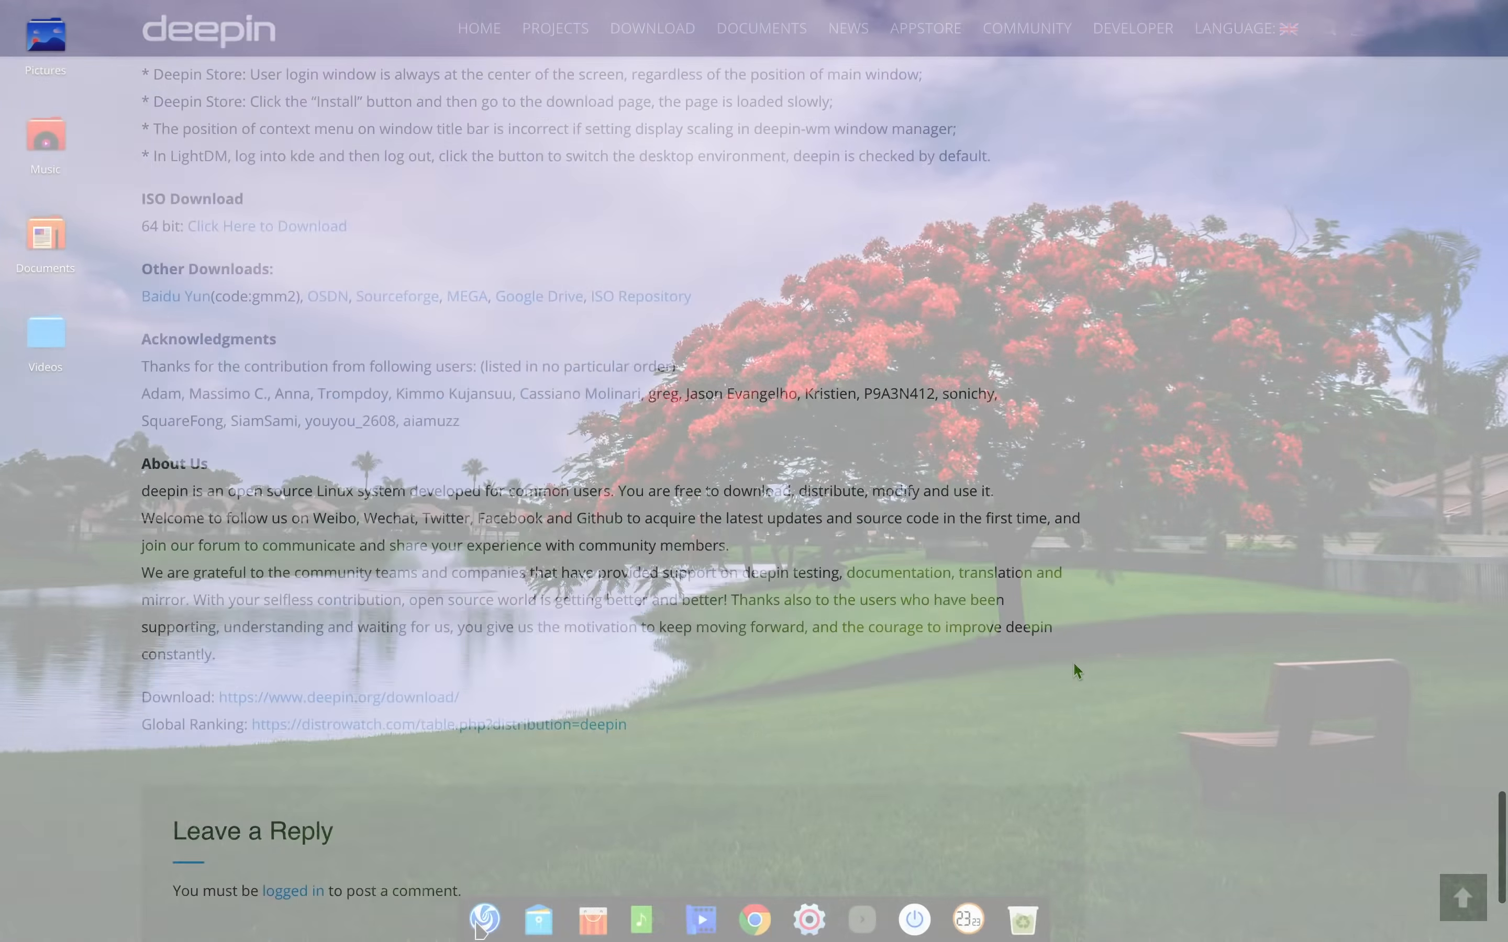
Set the seaside infinity pool picture as the desktop-only wallpaper from Wallpaper and Screensaver
left_click(485, 920)
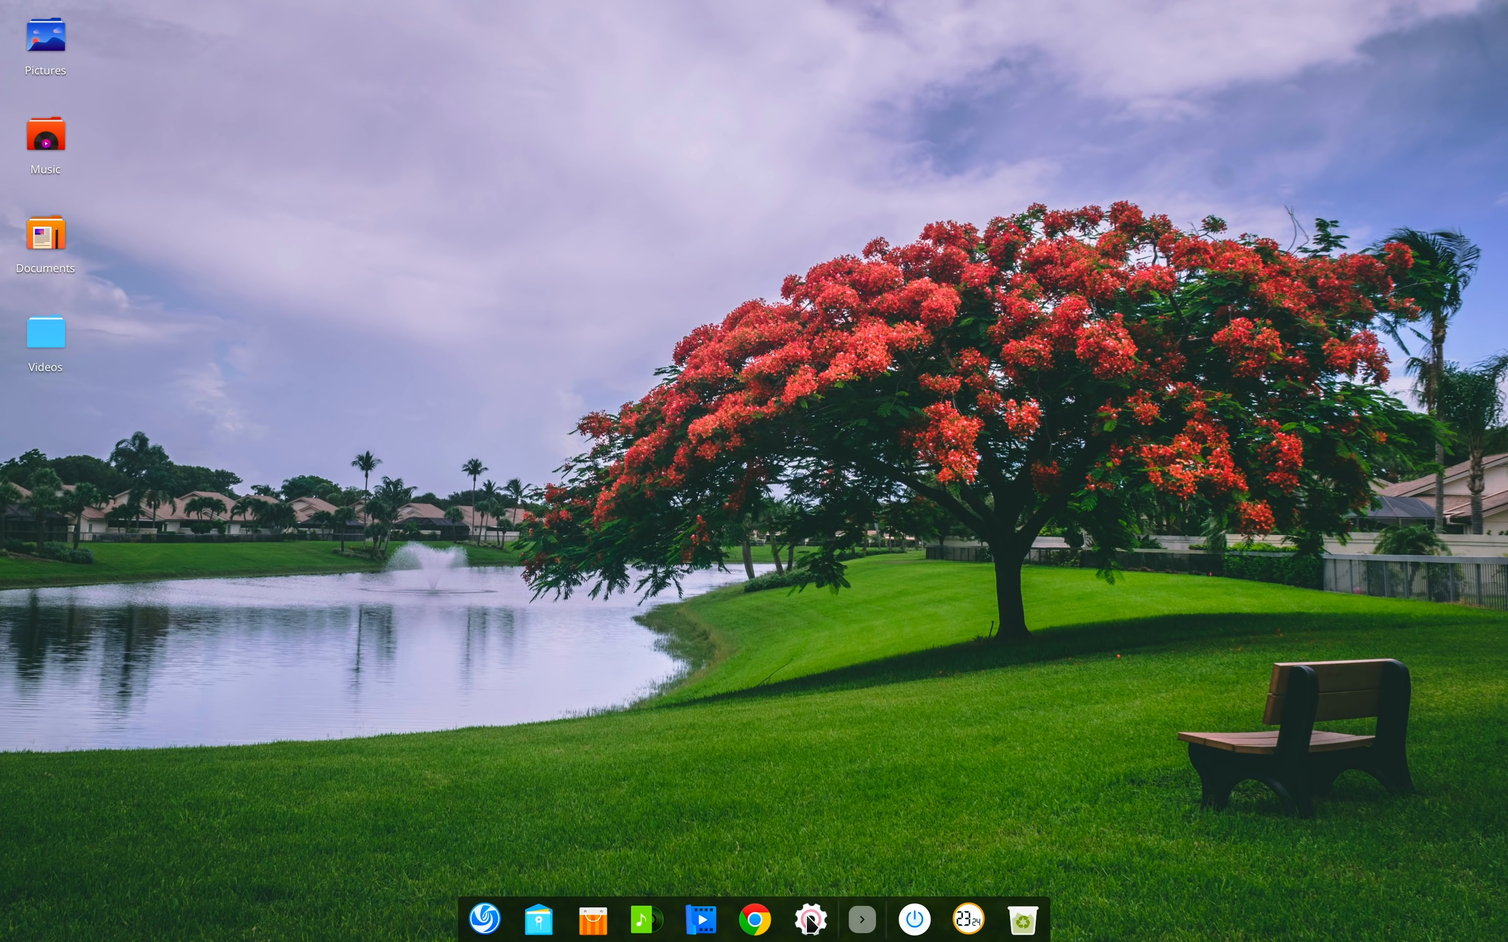
left_click(809, 920)
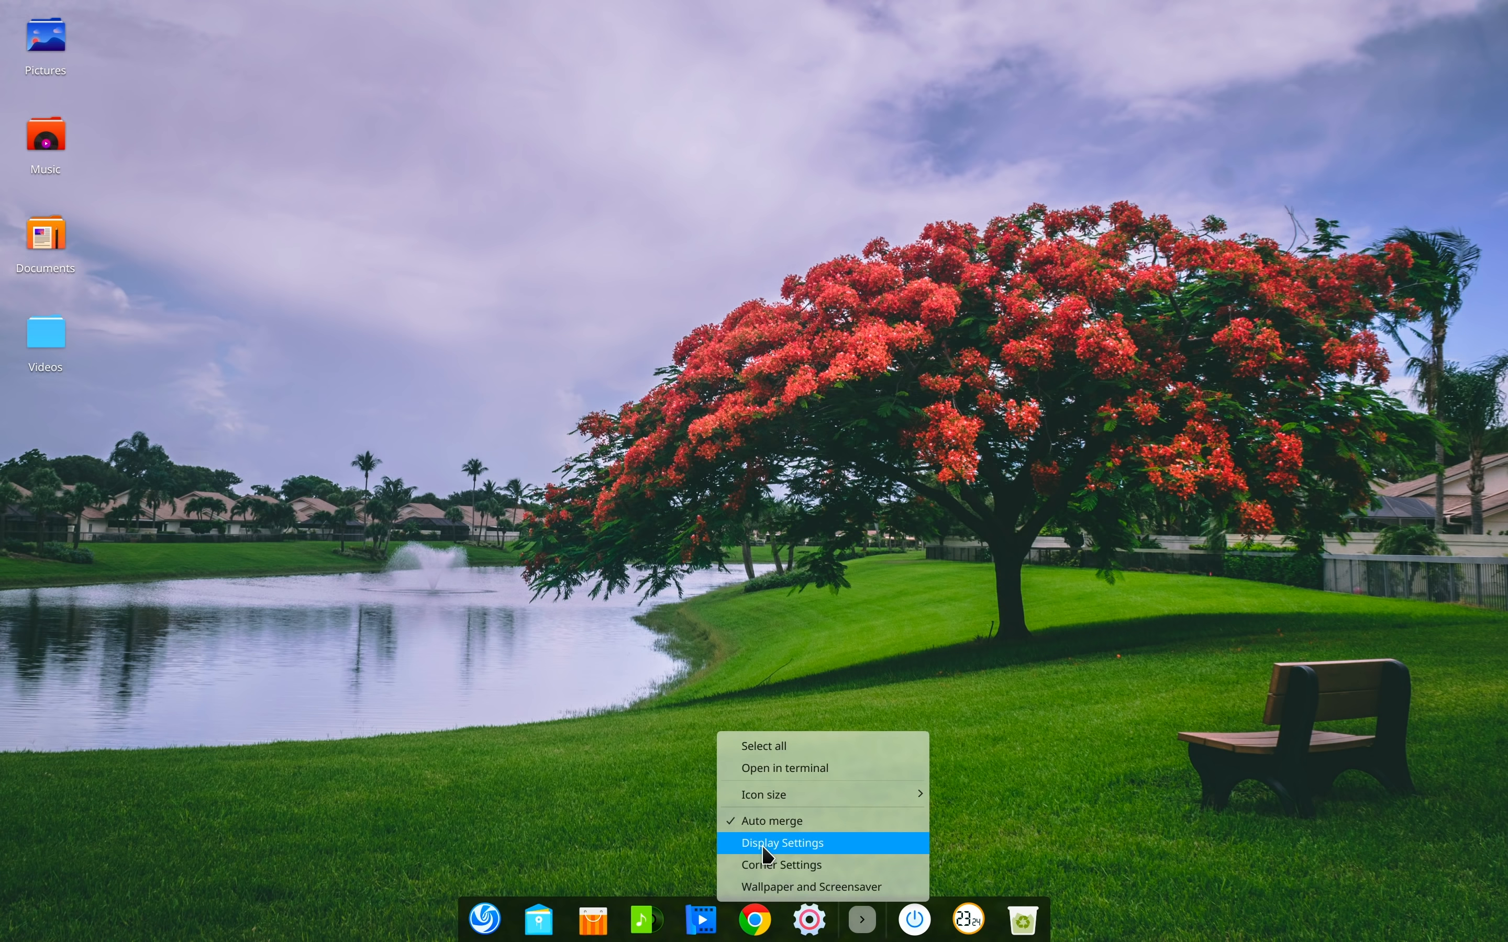
left_click(811, 887)
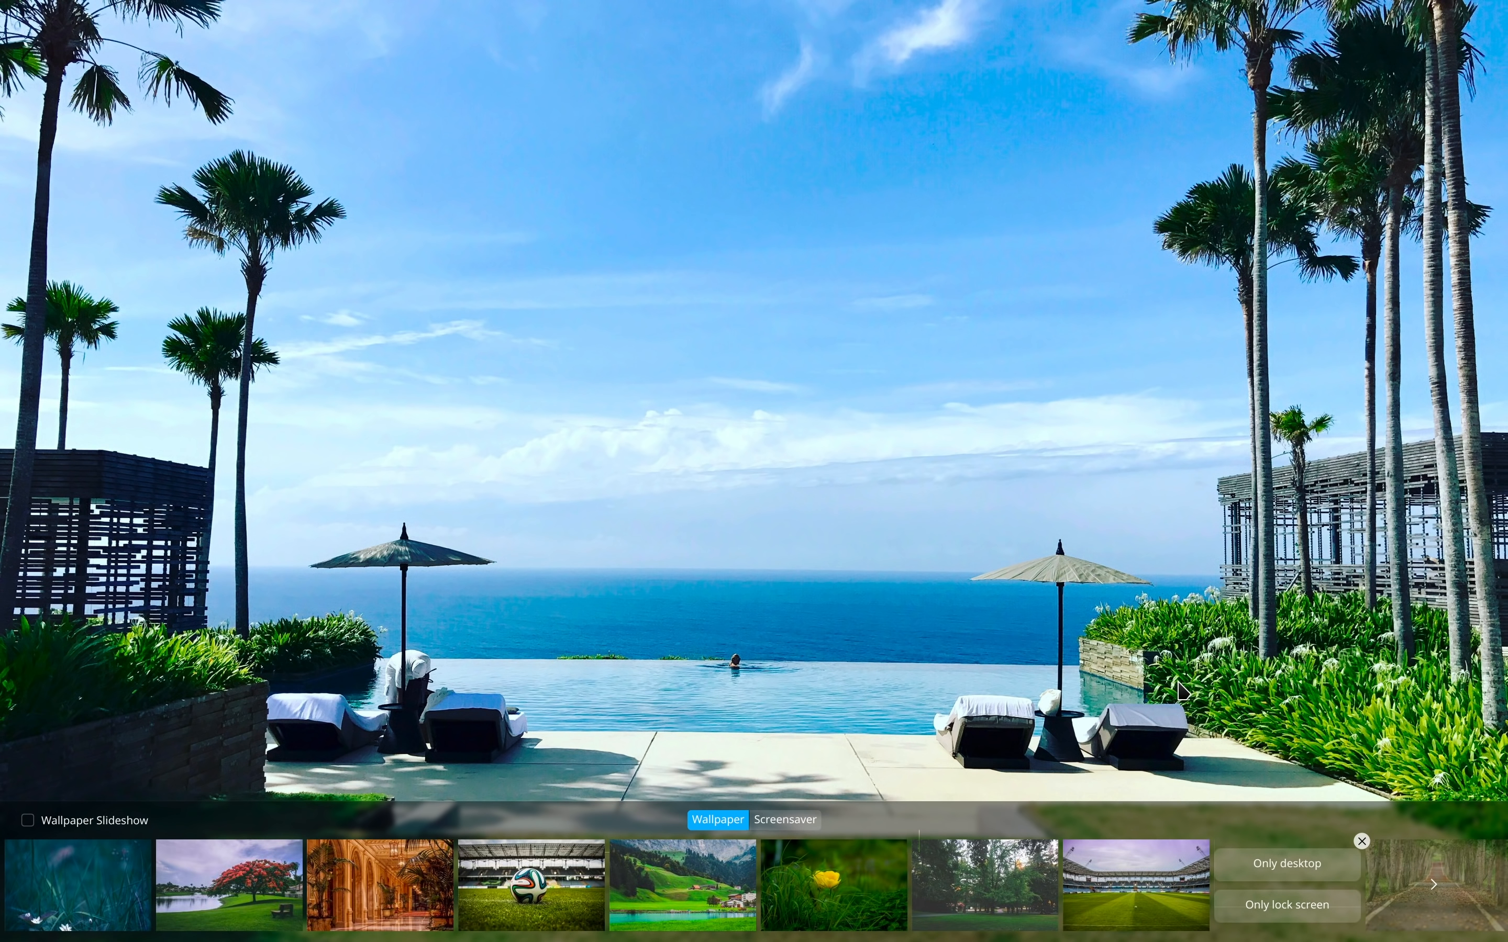
left_click(1361, 840)
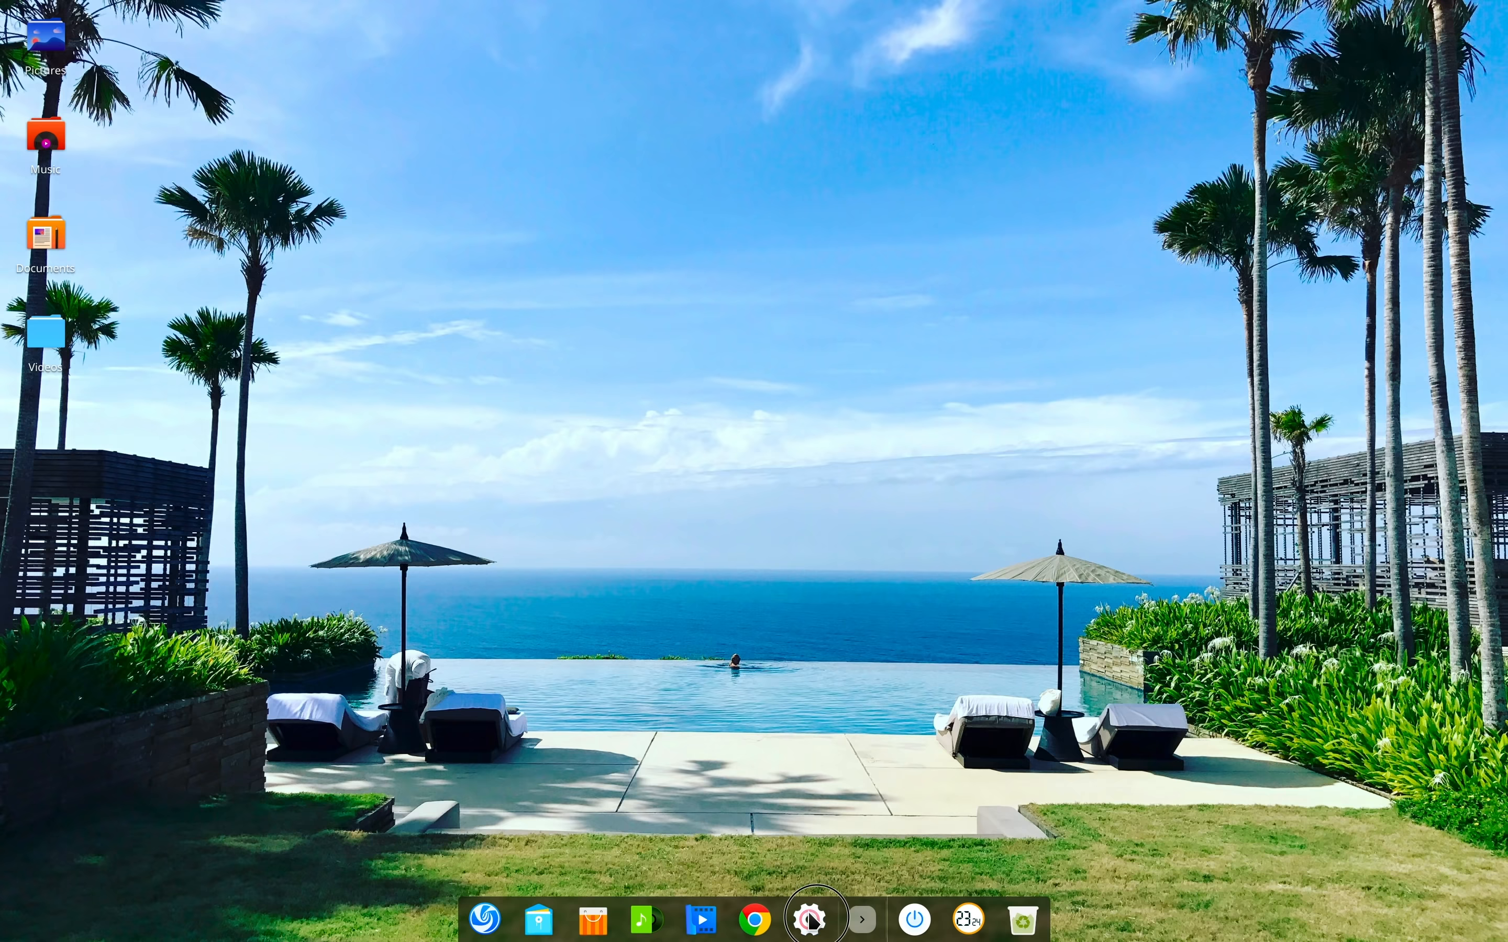
Raise the window transparency slider under Personalization in Control Center's All Settings
left_click(813, 921)
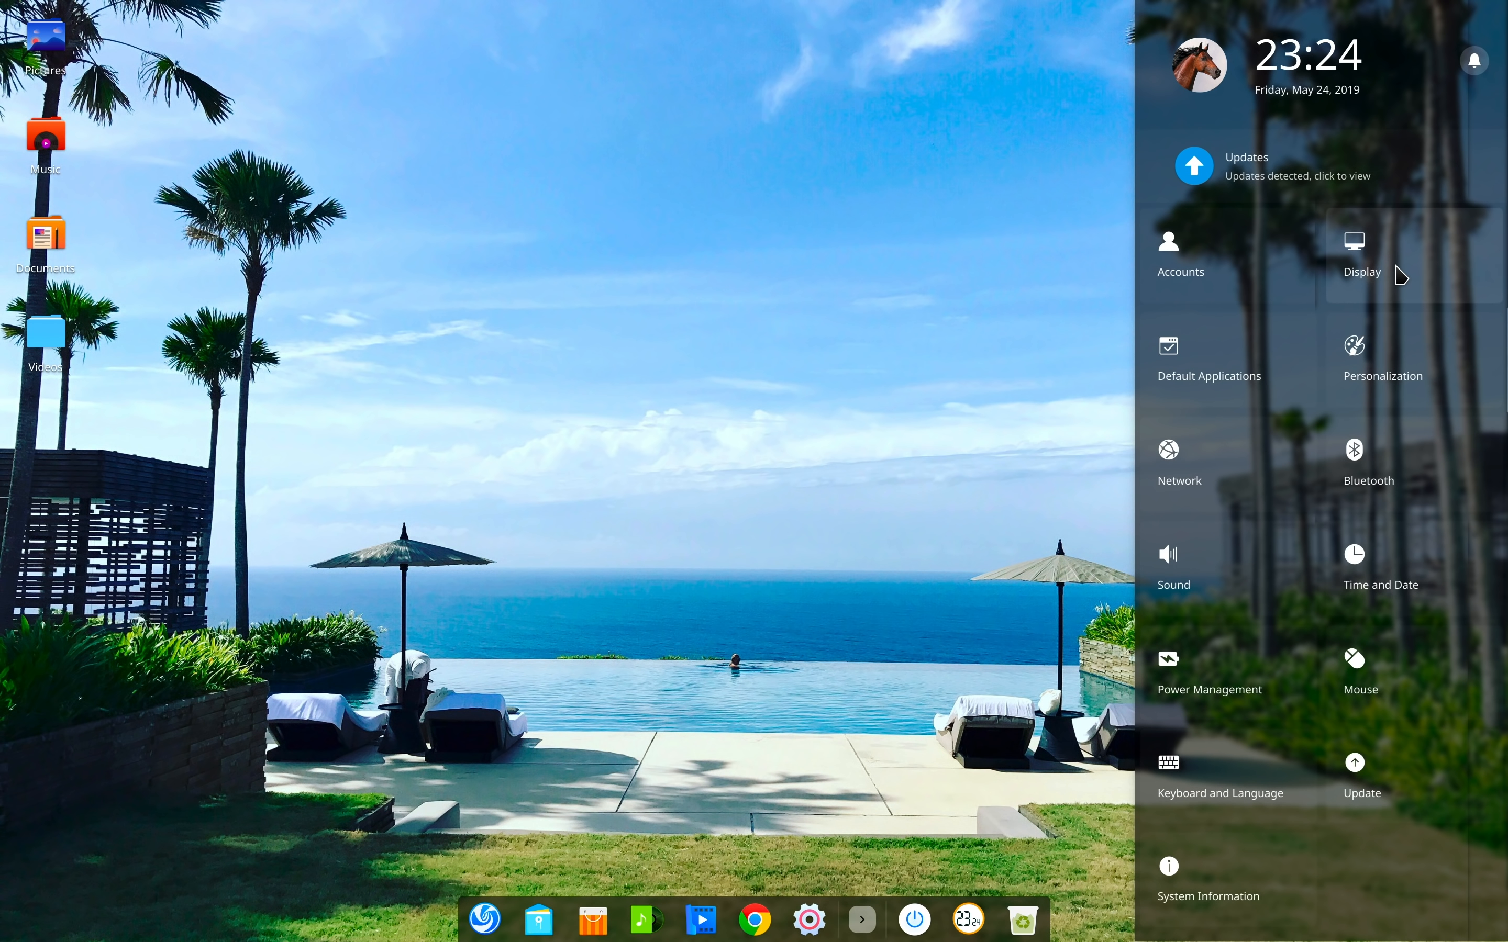
left_click(1352, 253)
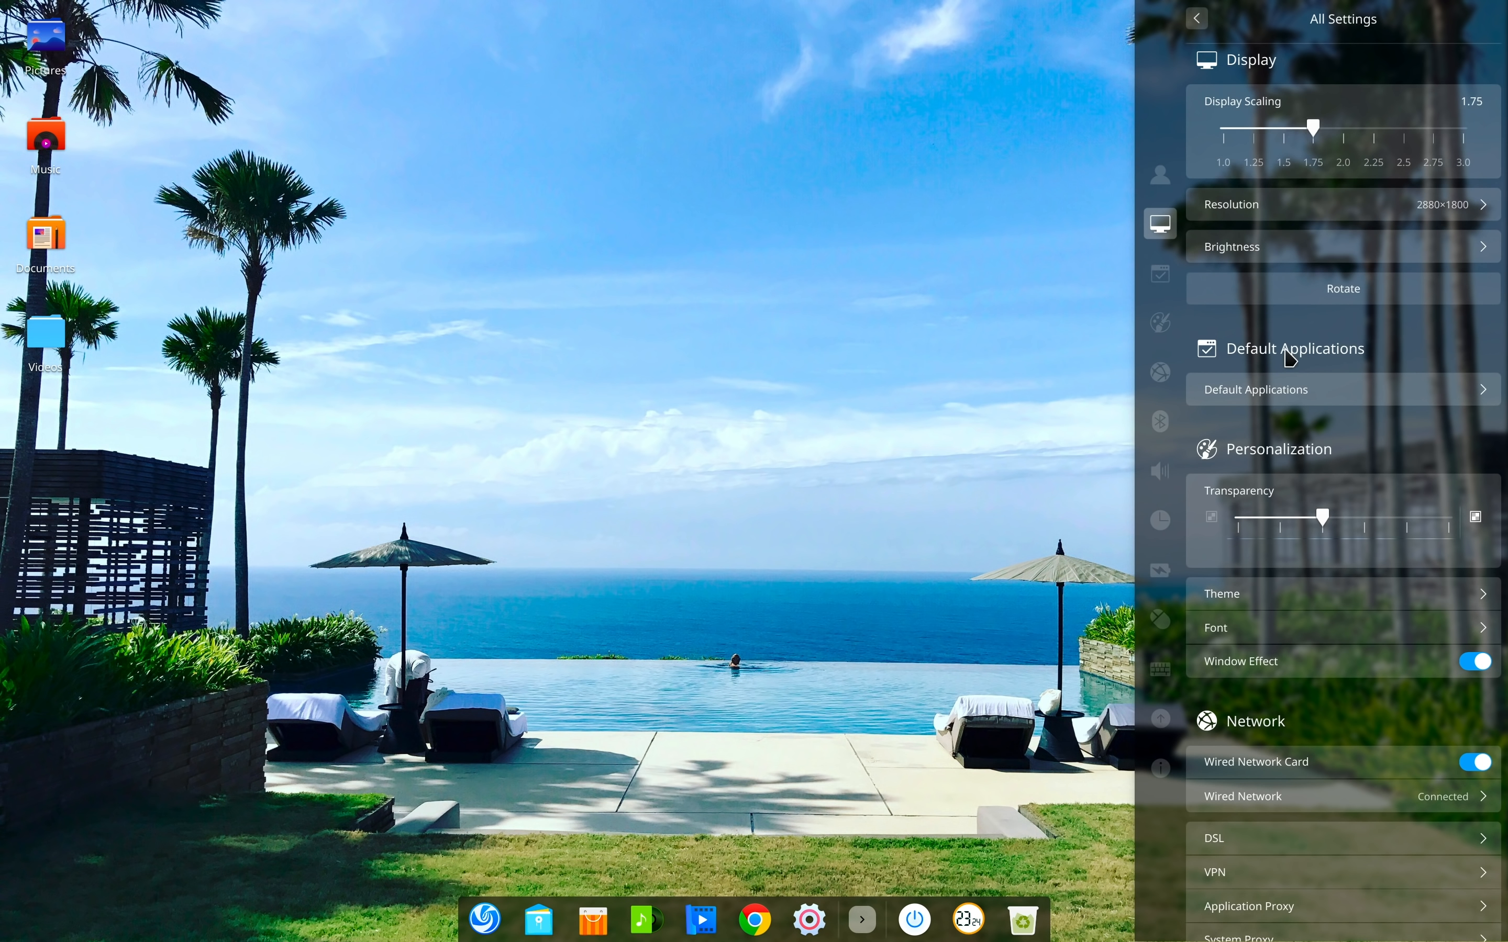
left_click_drag(1322, 518, 1404, 517)
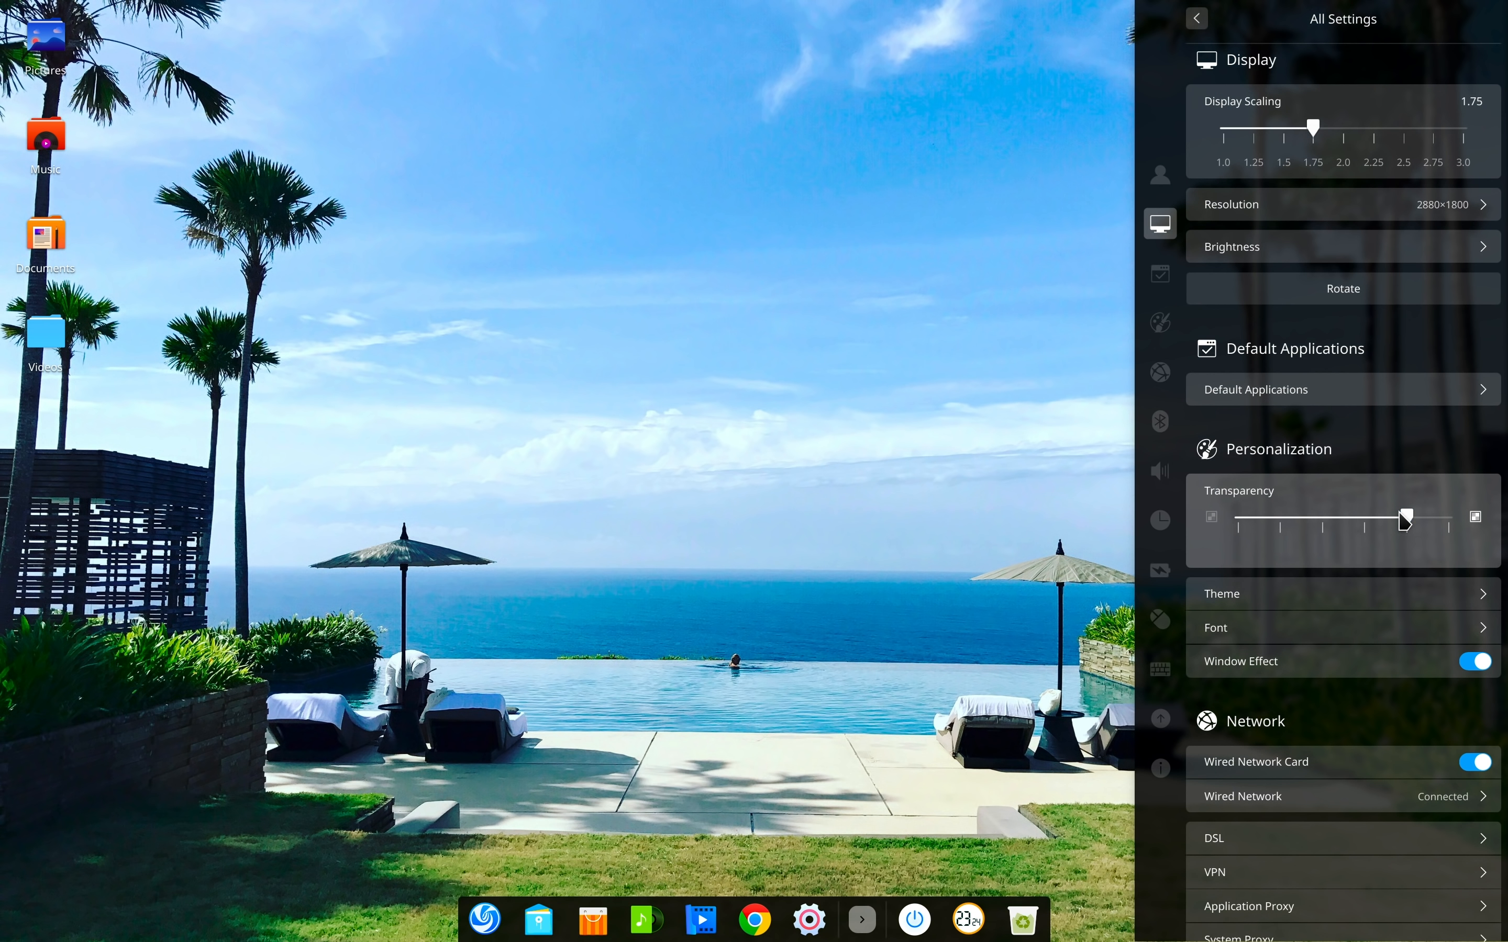
left_click_drag(1404, 519, 1360, 519)
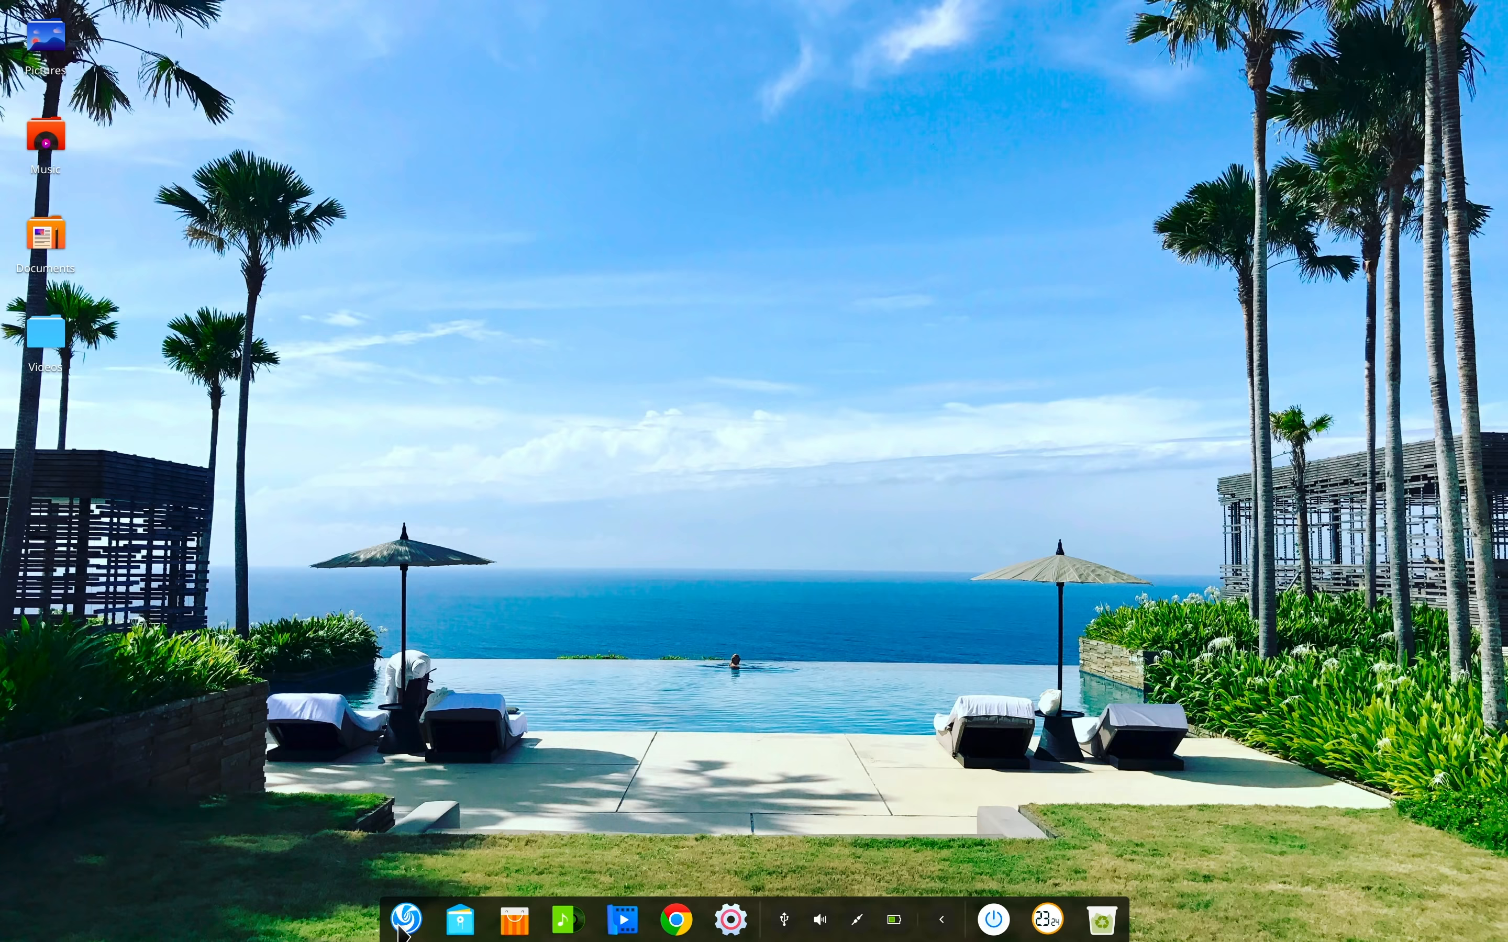
Launch the Music app from the launcher by searching 'musi'
left_click(402, 919)
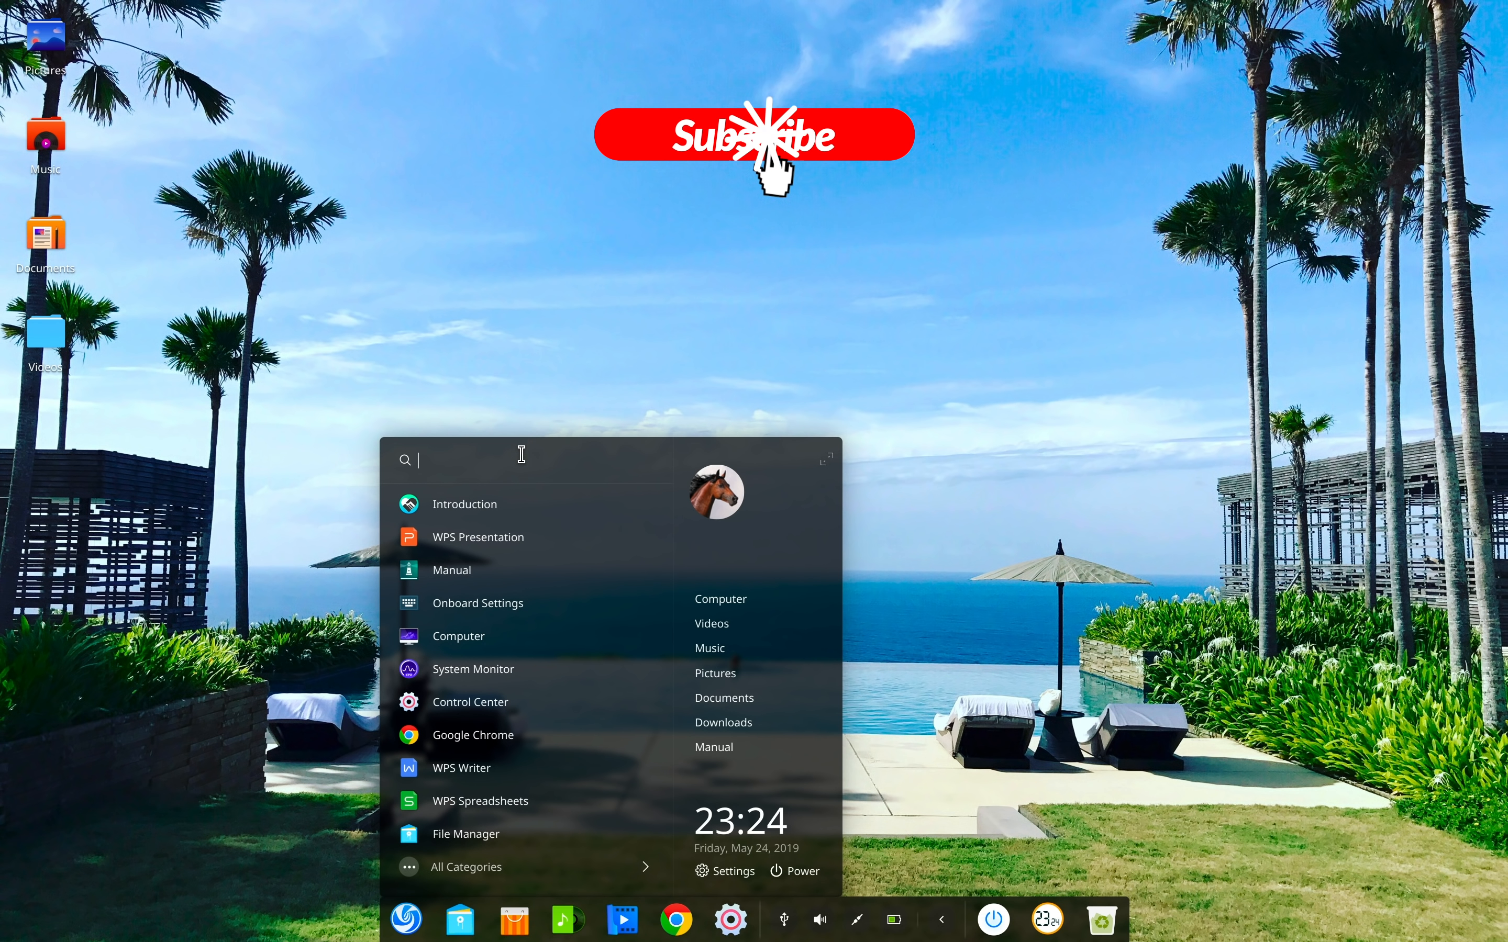
type("m")
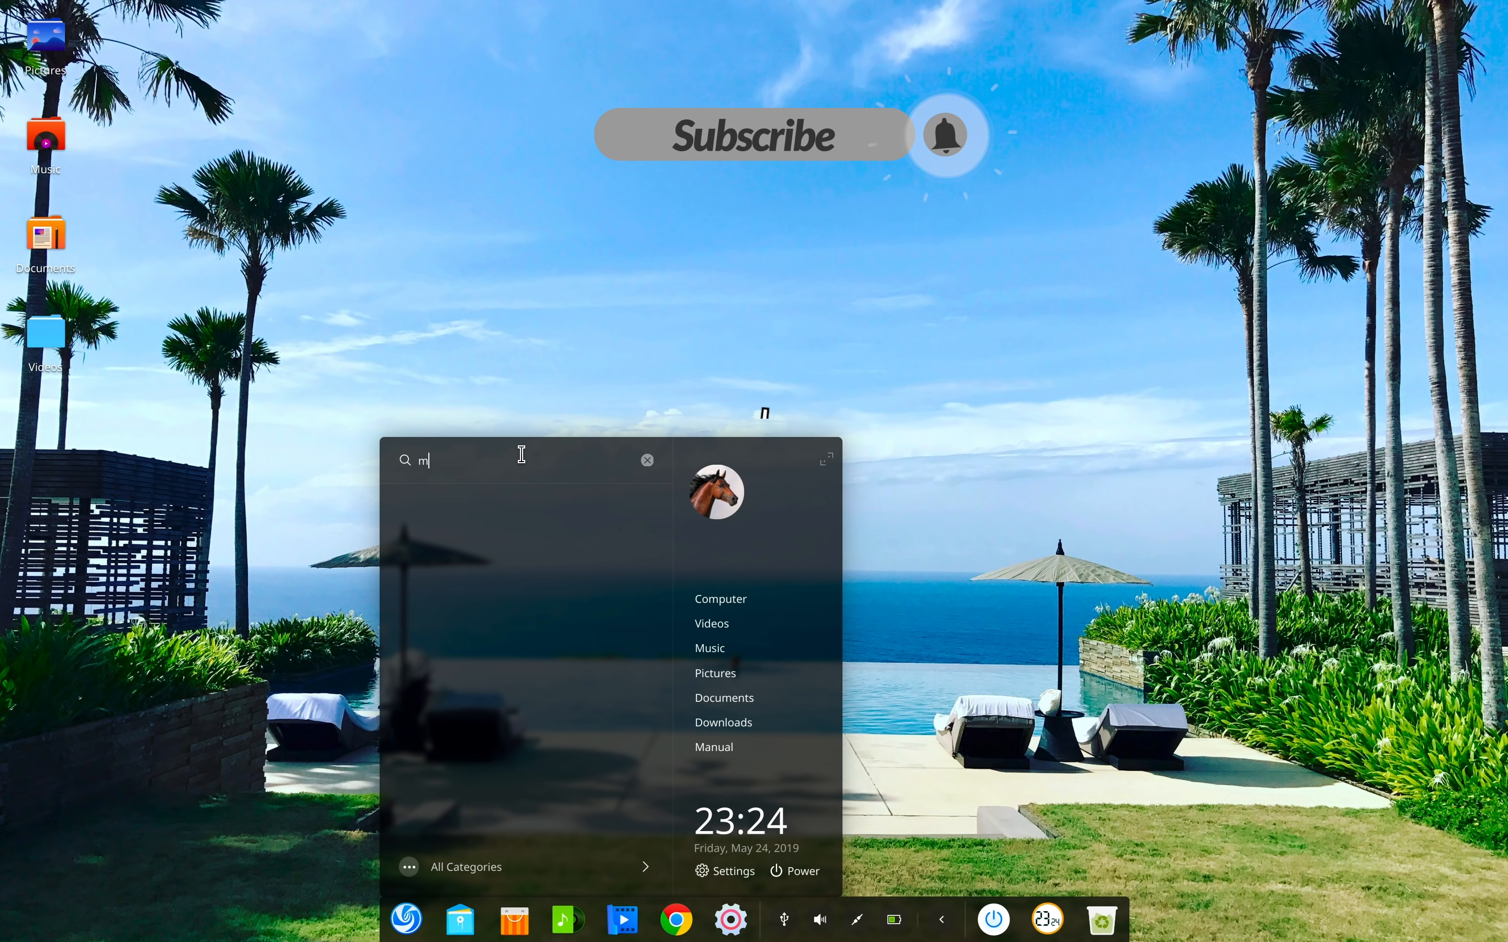
type("usi")
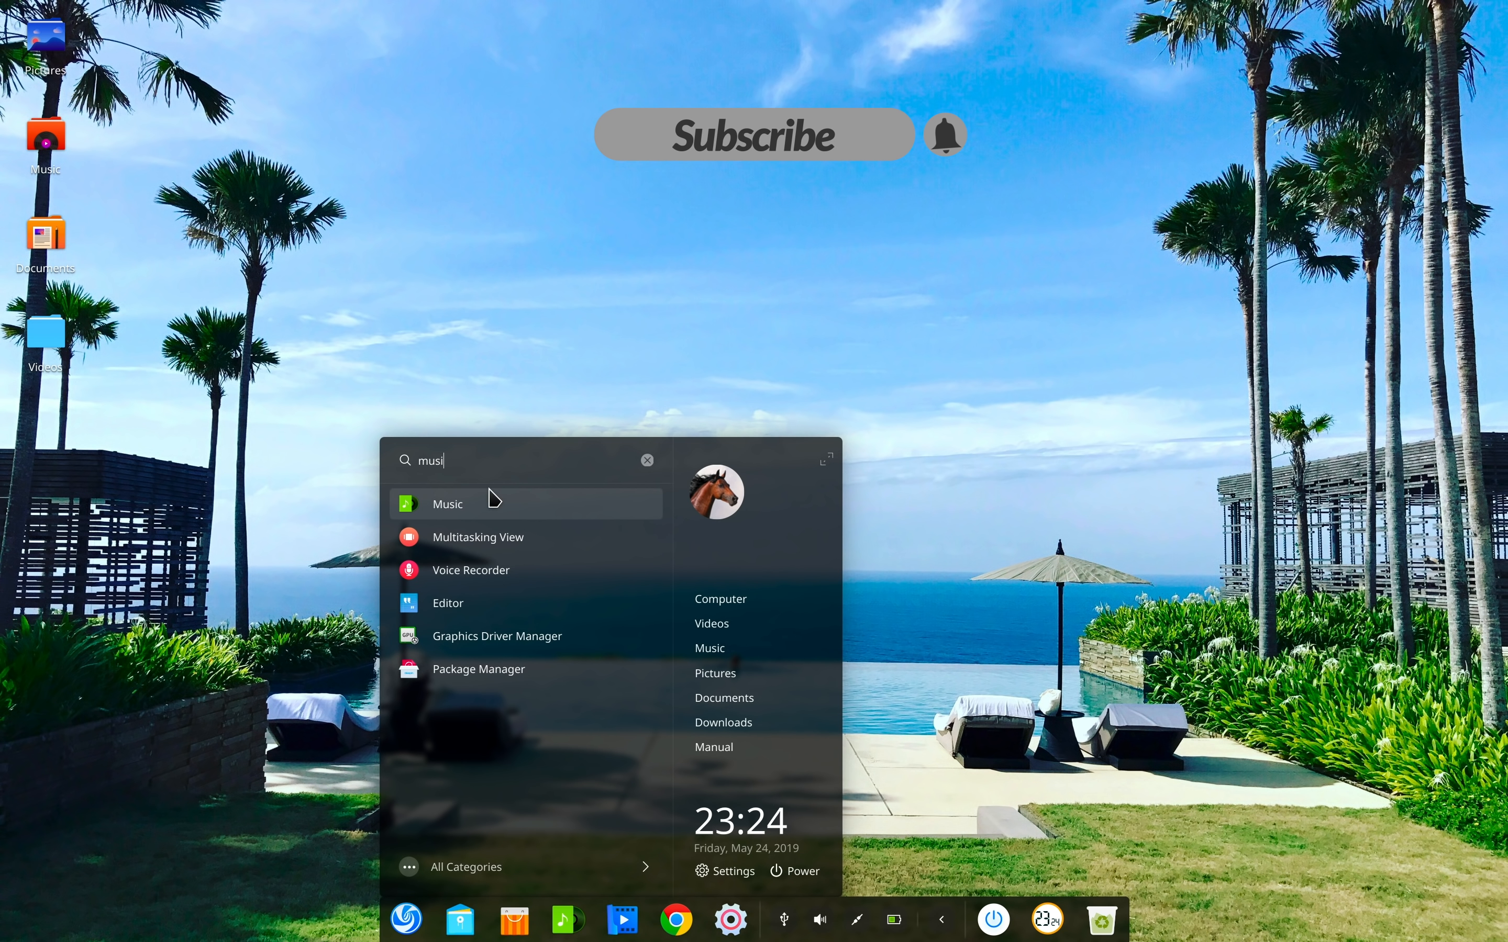
left_click(448, 503)
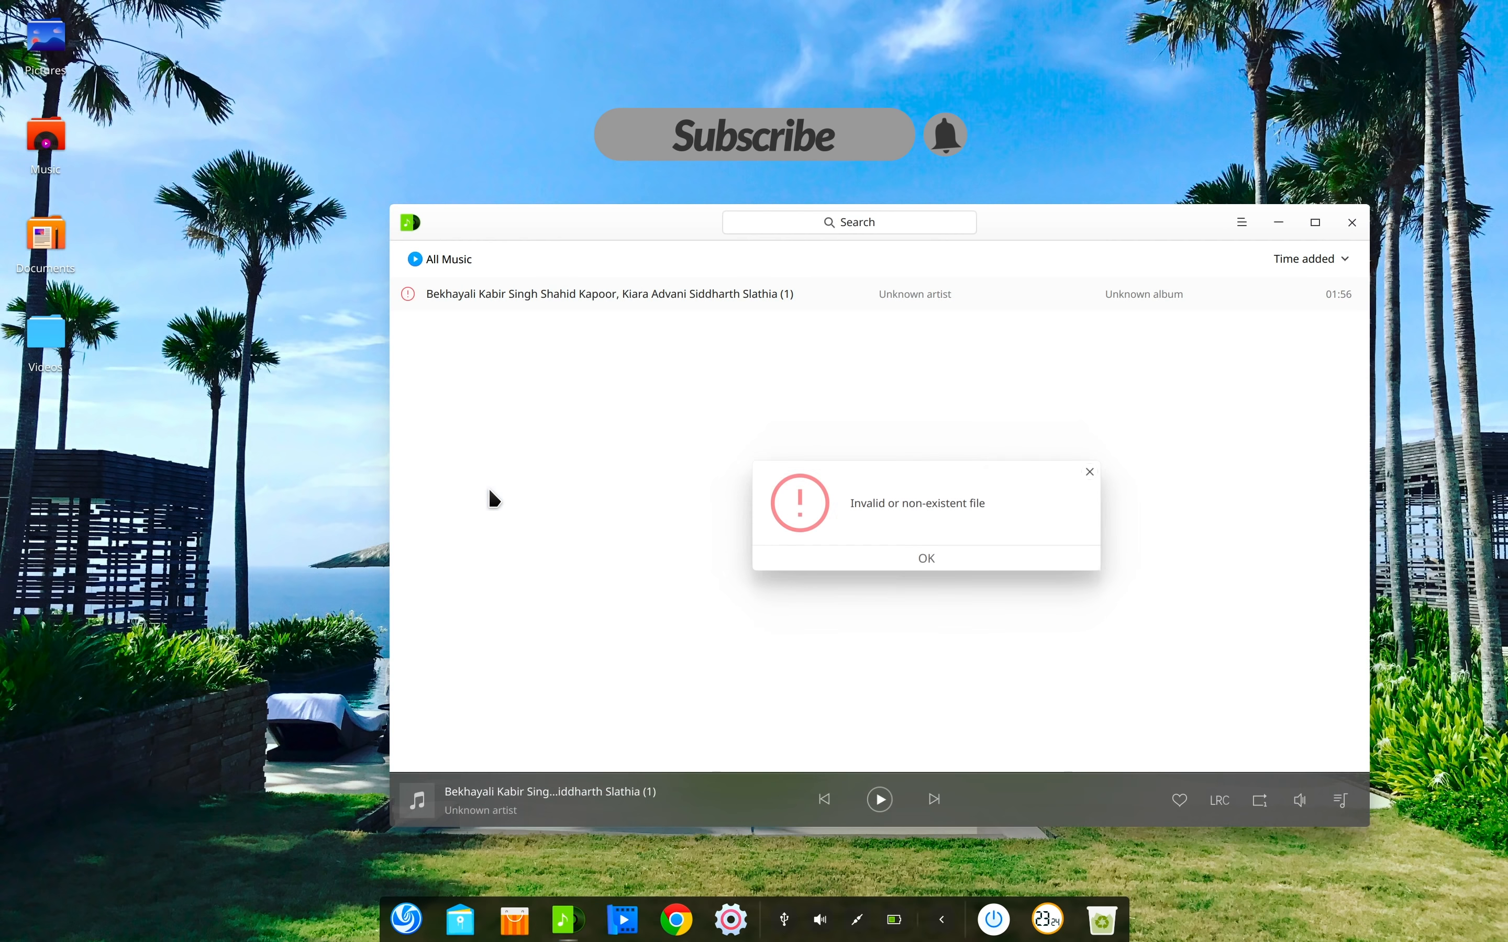
Dismiss the invalid-file error and bring up Deepin Music's main menu
left_click(925, 558)
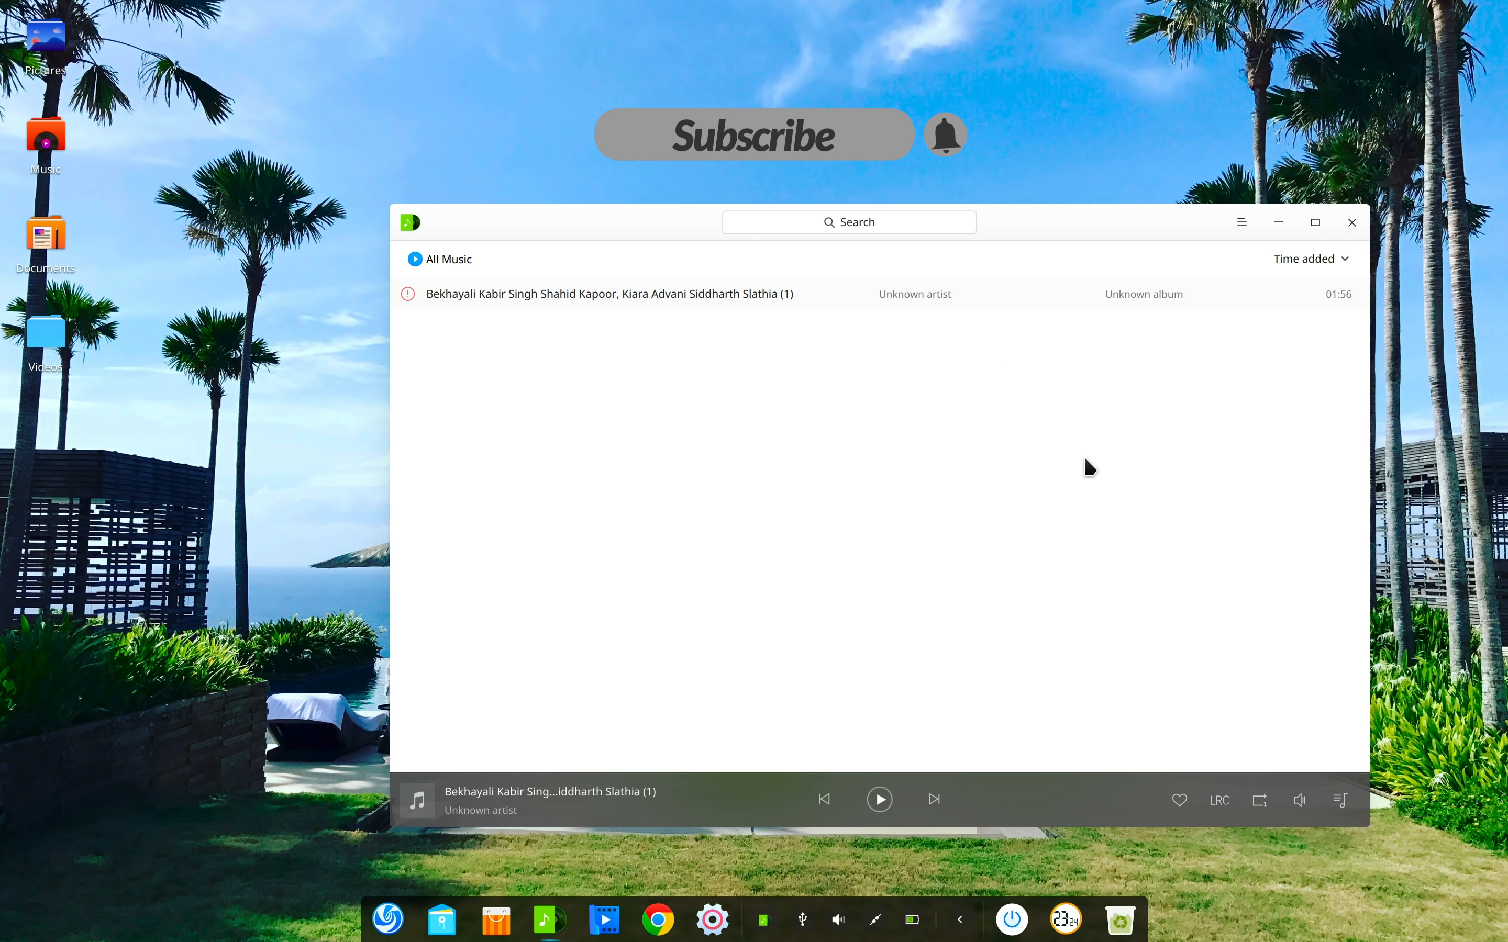
mouse_move(1224, 271)
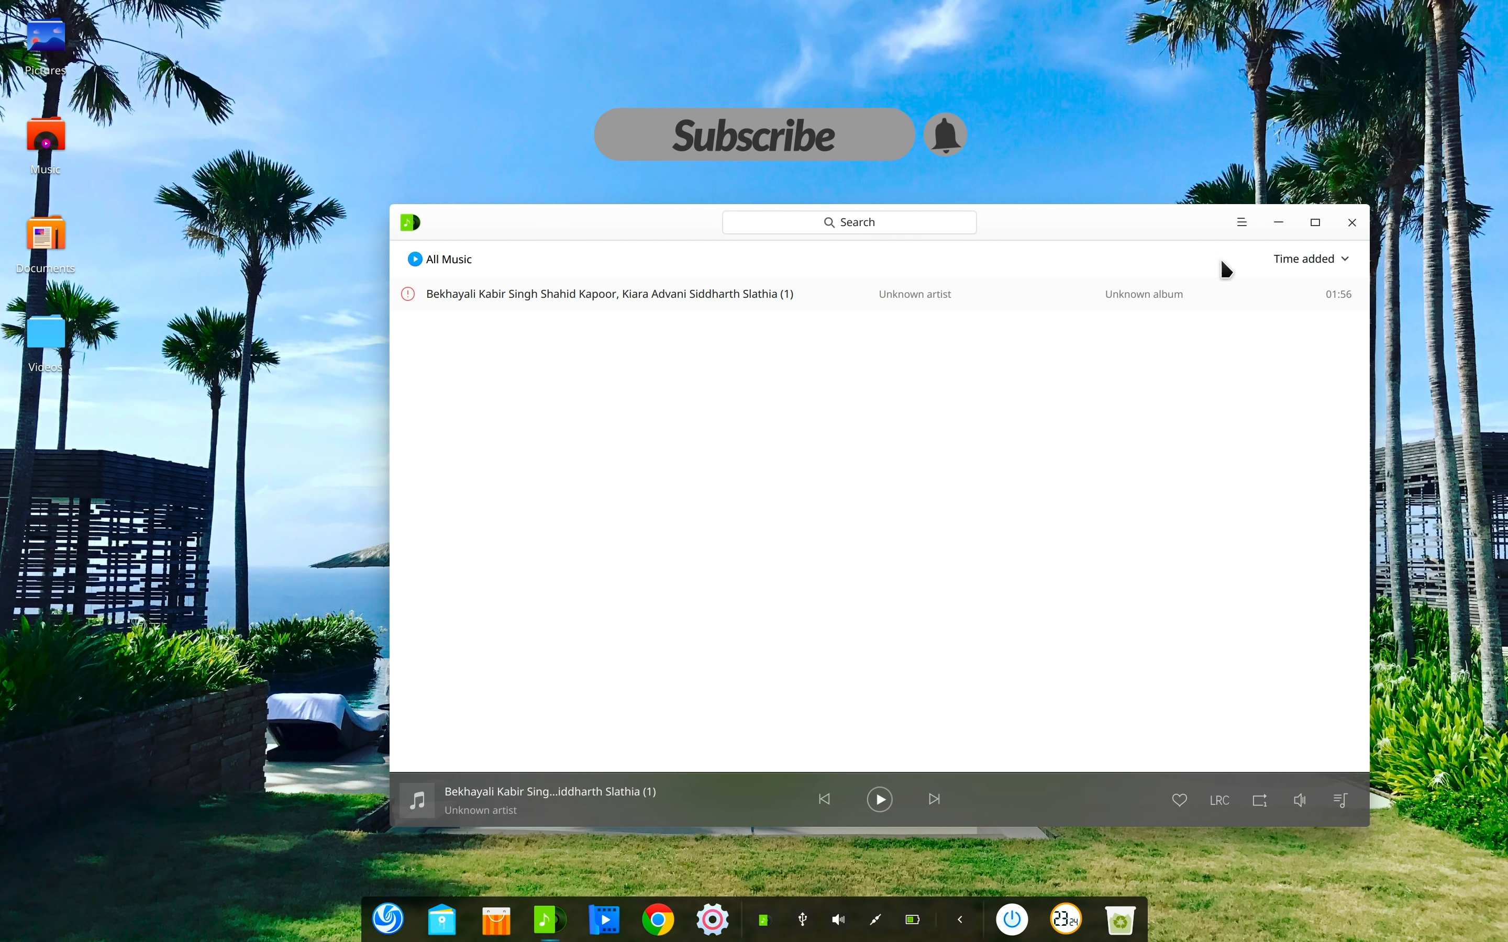
left_click(1240, 222)
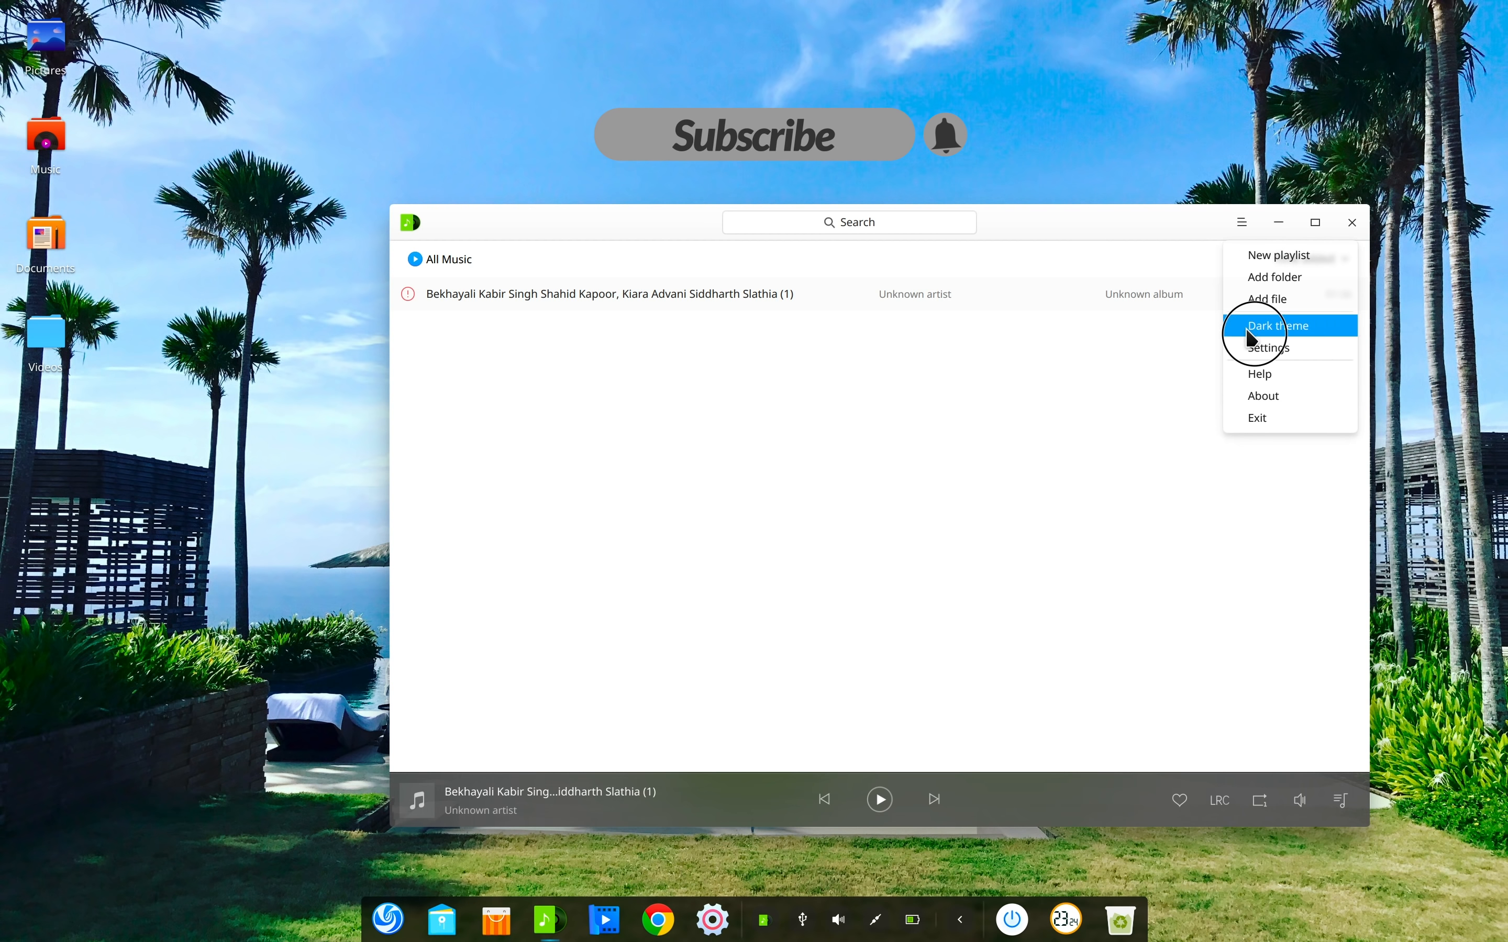